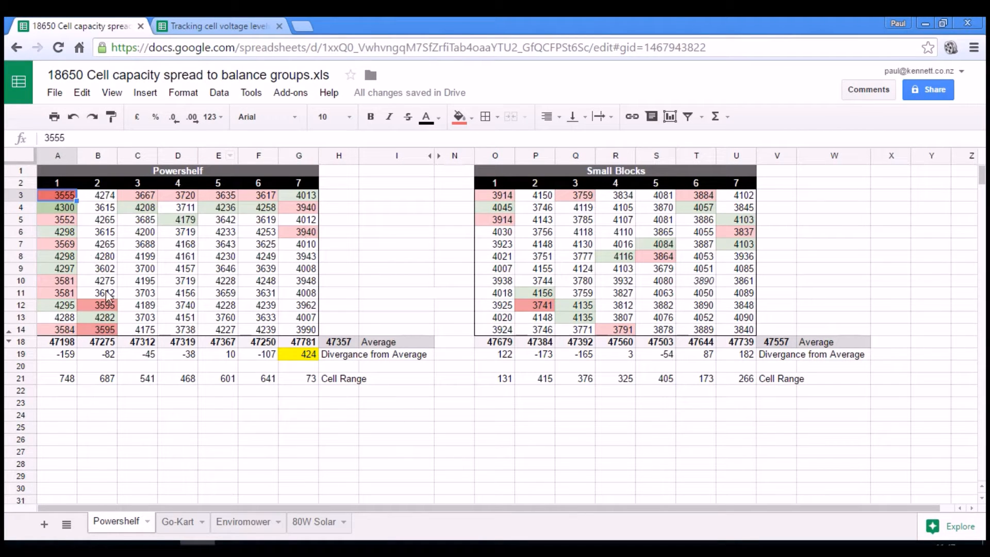
{"action": "mouse_move", "coordinate": [258, 211]}
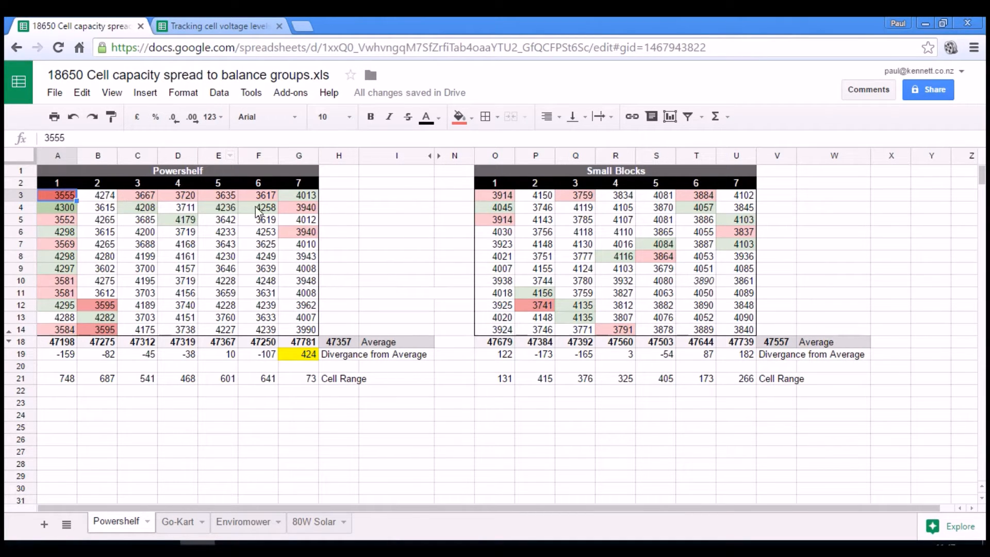
{"action": "mouse_move", "coordinate": [88, 238]}
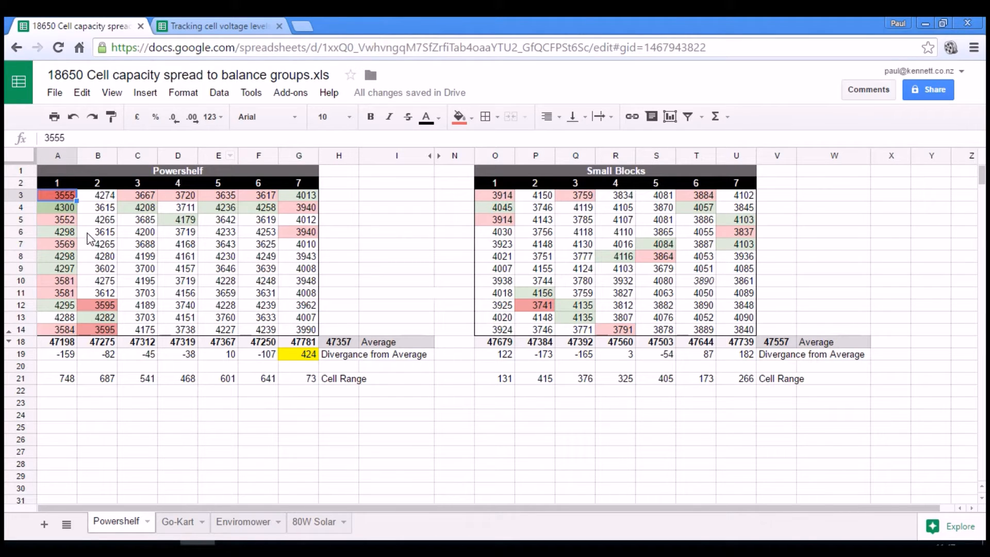
{"action": "mouse_move", "coordinate": [58, 183]}
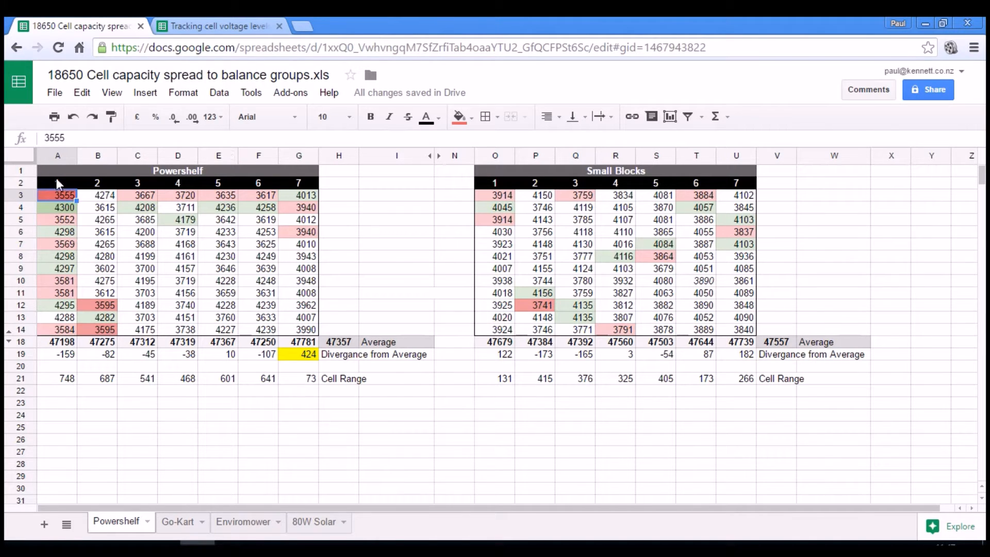
{"action": "mouse_move", "coordinate": [158, 184]}
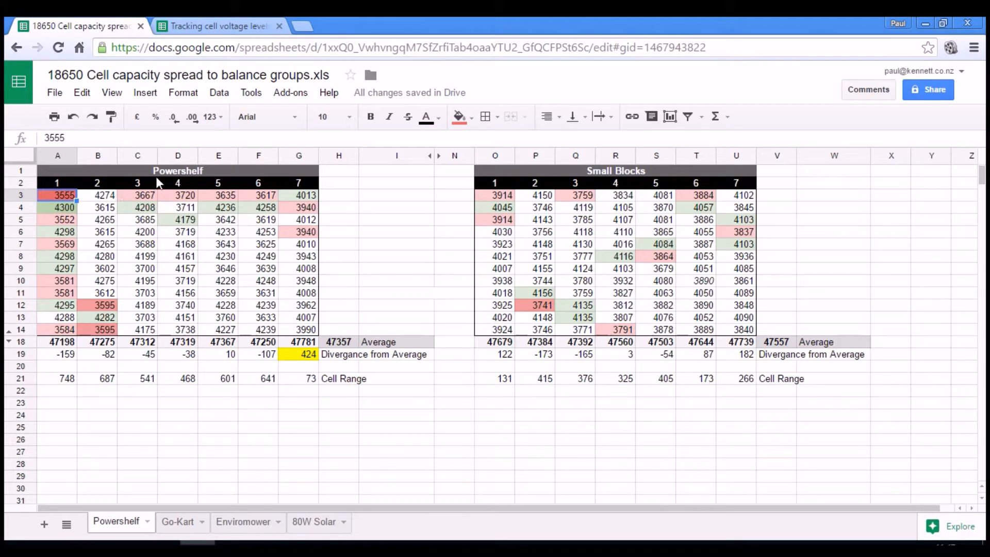
{"action": "mouse_move", "coordinate": [612, 204]}
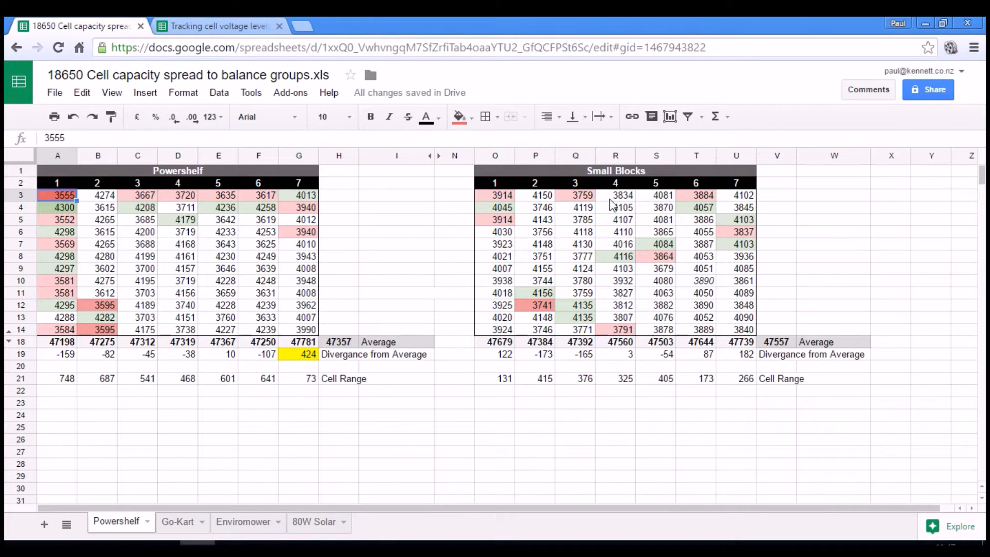
{"action": "mouse_move", "coordinate": [612, 202]}
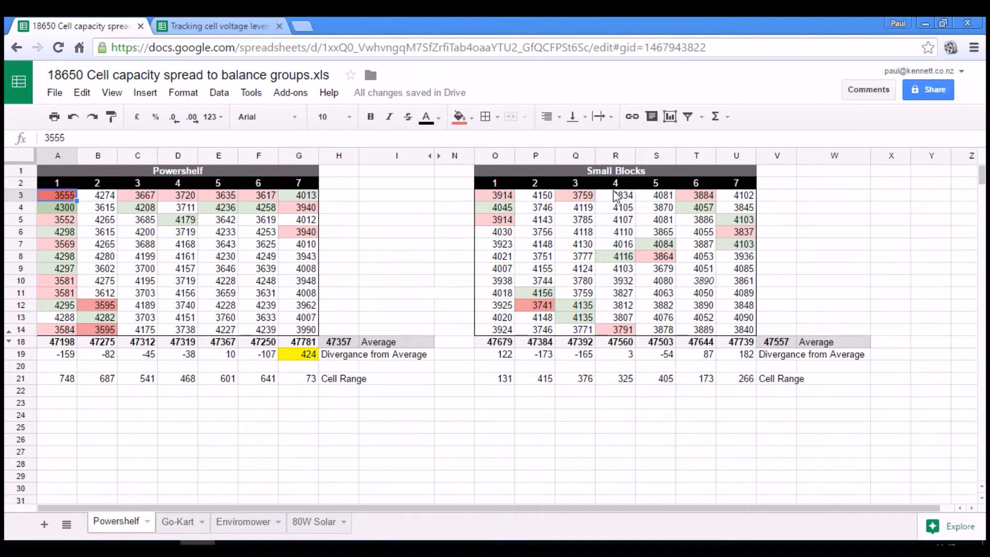
{"action": "mouse_move", "coordinate": [606, 255]}
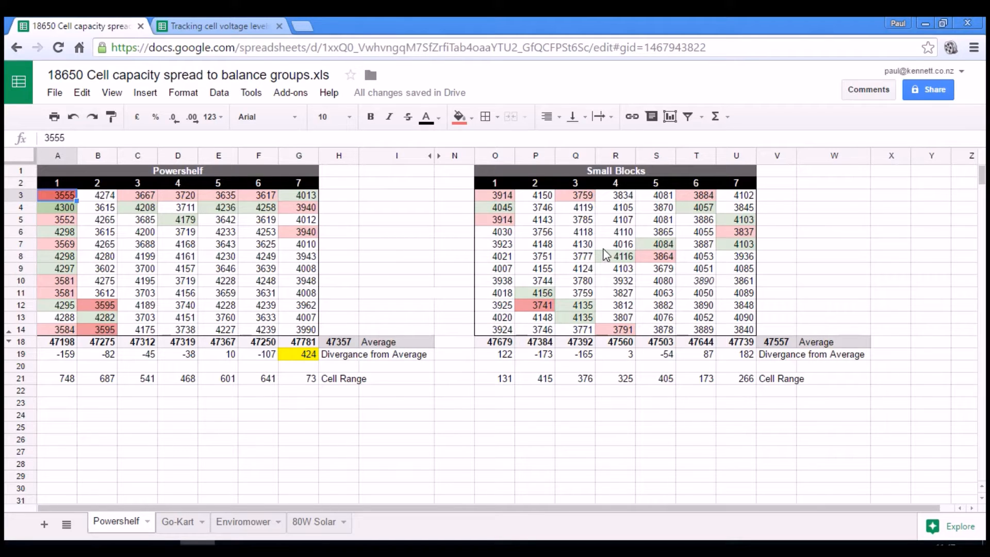
{"action": "mouse_move", "coordinate": [559, 221]}
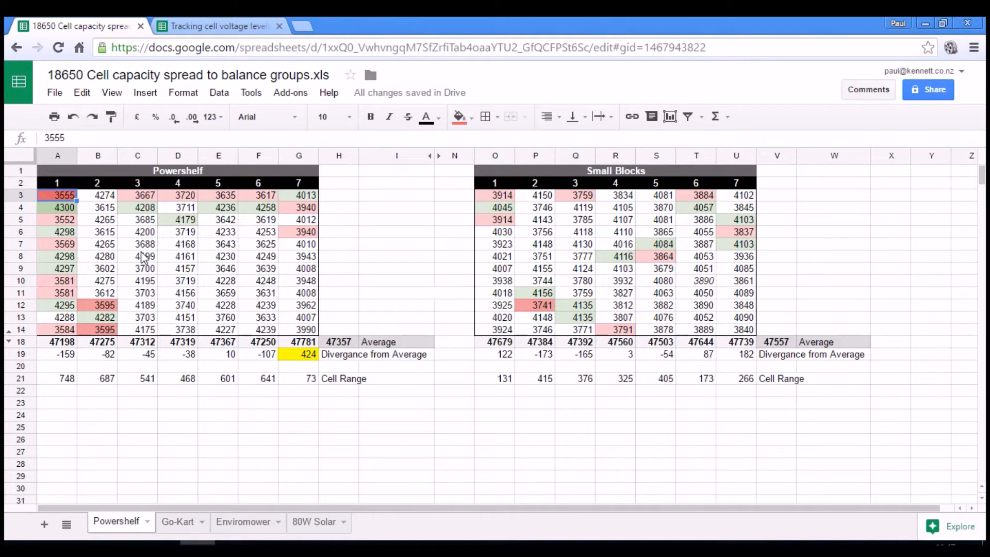
{"action": "mouse_move", "coordinate": [201, 271]}
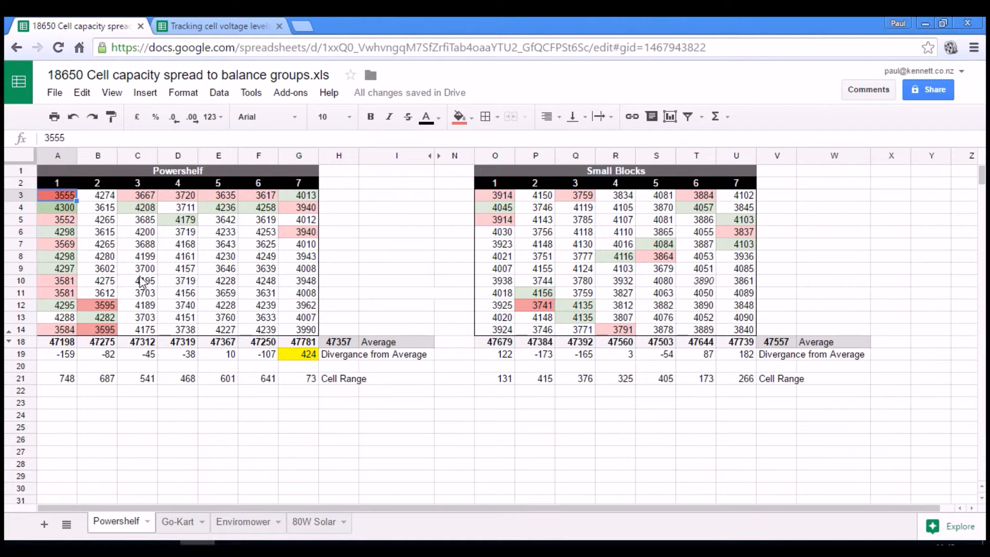
{"action": "mouse_move", "coordinate": [144, 244]}
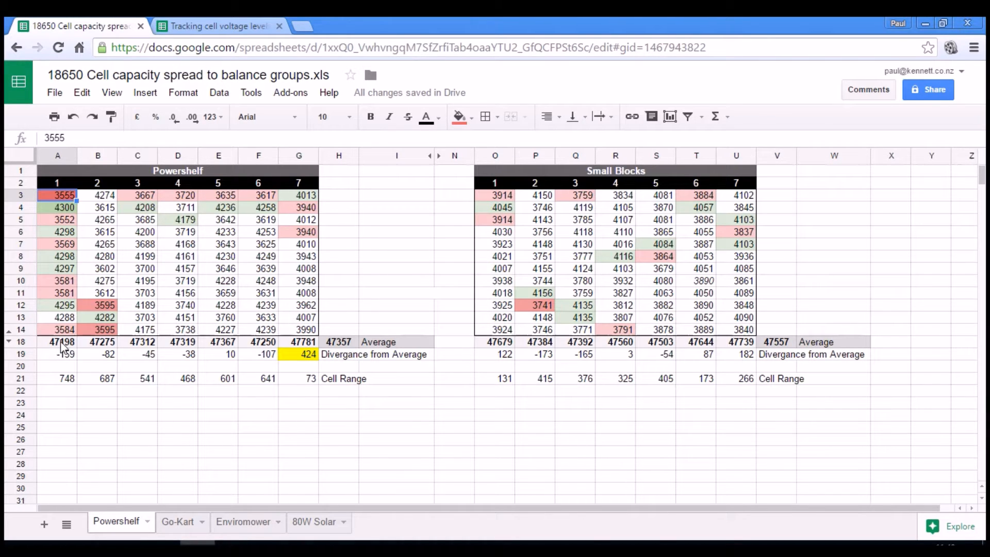
Review group 1's sum and divergence formulas, the average across groups, and group 4 capacities 3720, 4179, 3555
{"action": "left_click", "coordinate": [56, 341]}
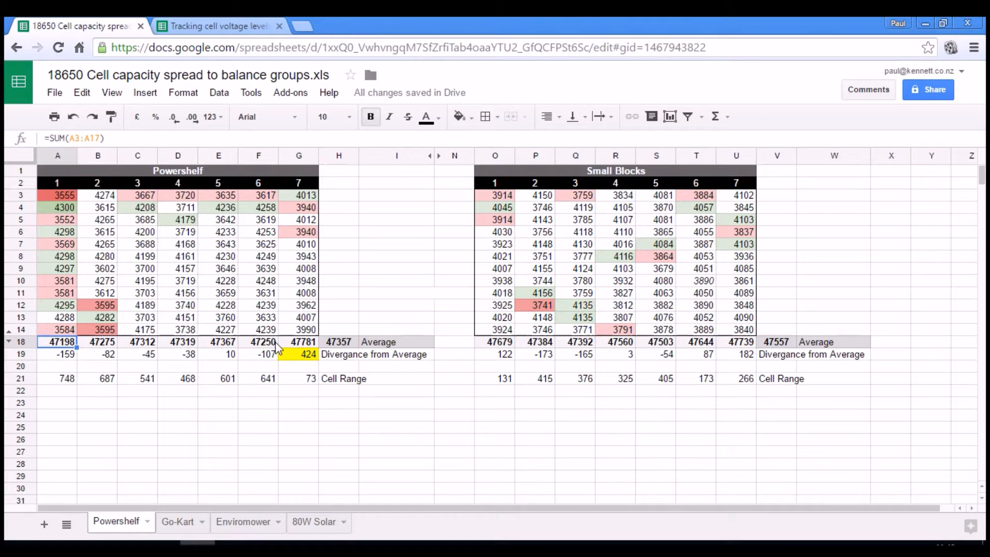
{"action": "mouse_move", "coordinate": [63, 240]}
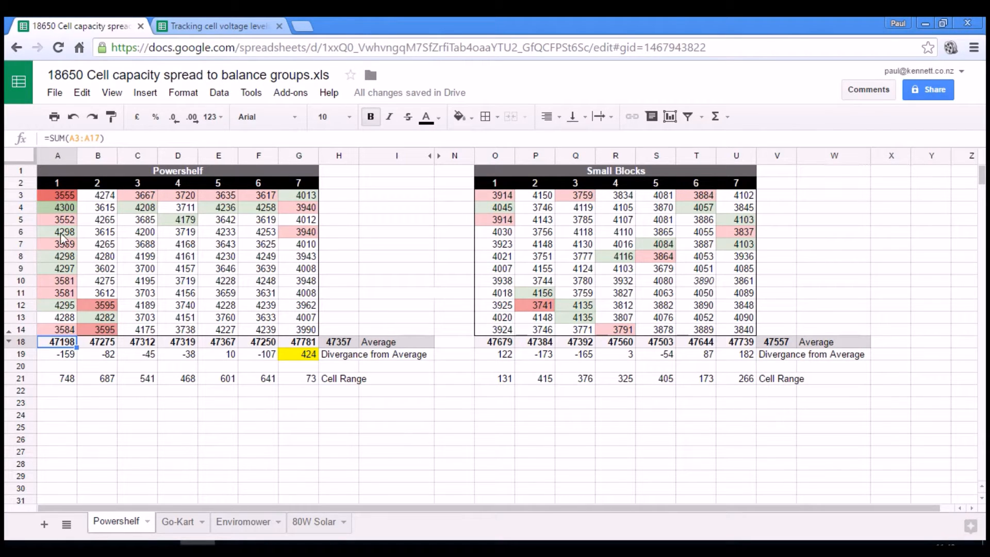
{"action": "mouse_move", "coordinate": [110, 286]}
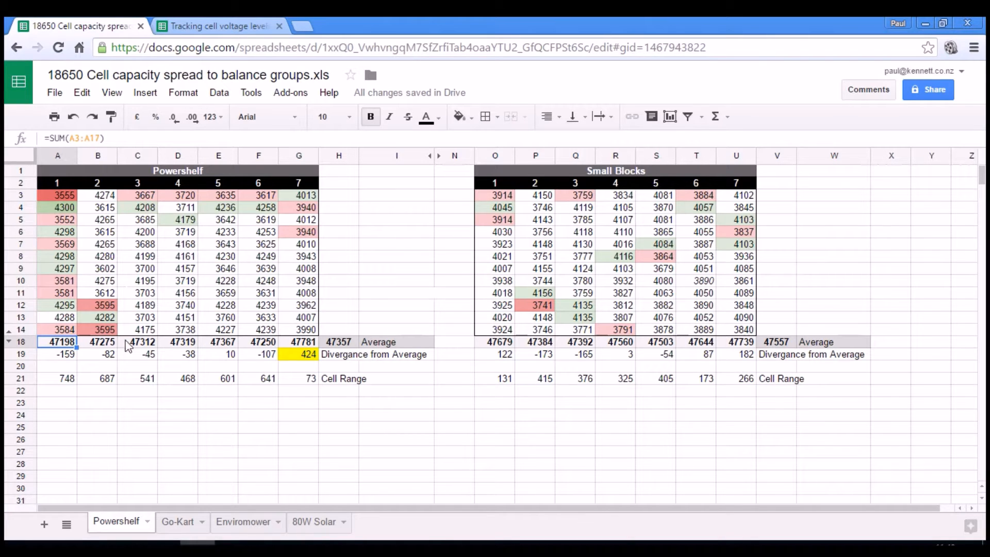
{"action": "mouse_move", "coordinate": [341, 345]}
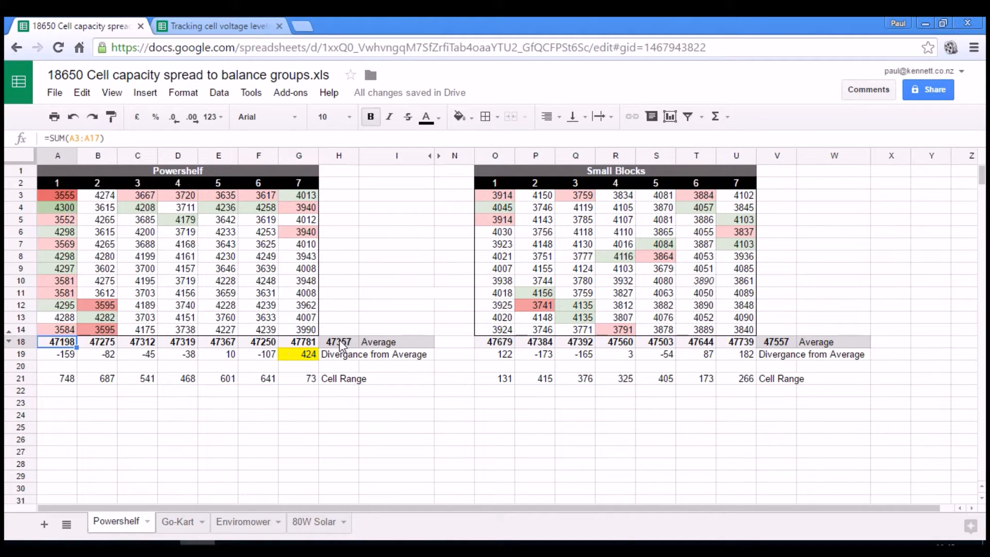
{"action": "left_click", "coordinate": [338, 341]}
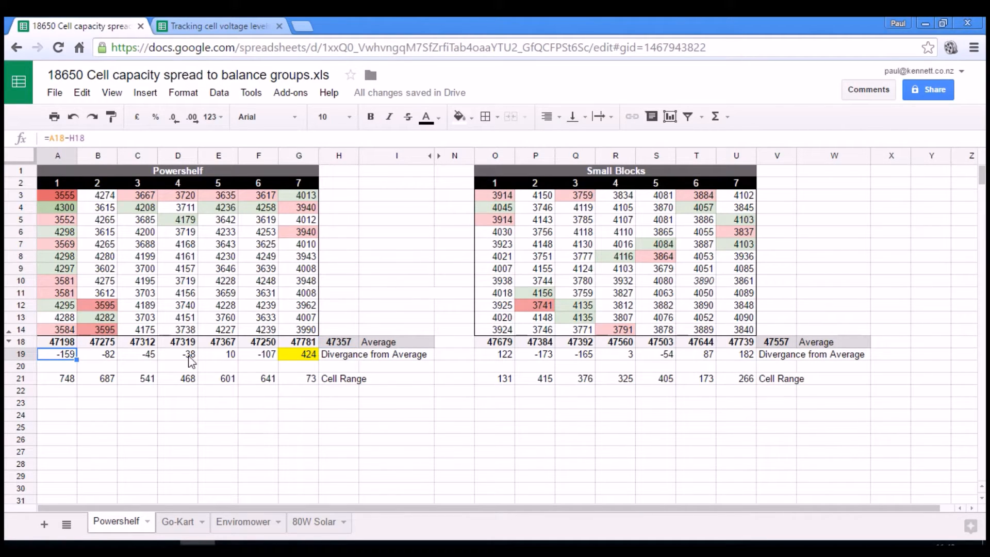
{"action": "mouse_move", "coordinate": [303, 357]}
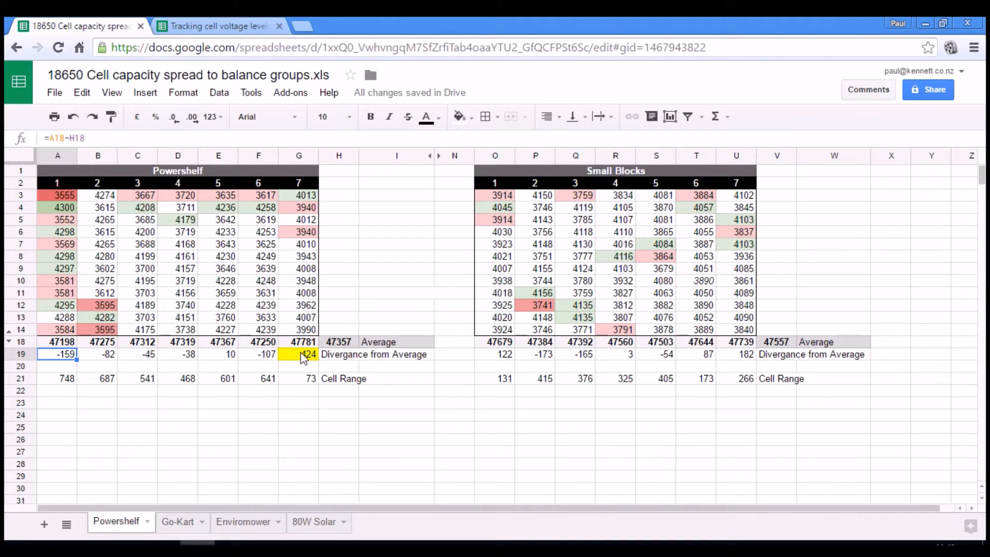
{"action": "left_click", "coordinate": [338, 341]}
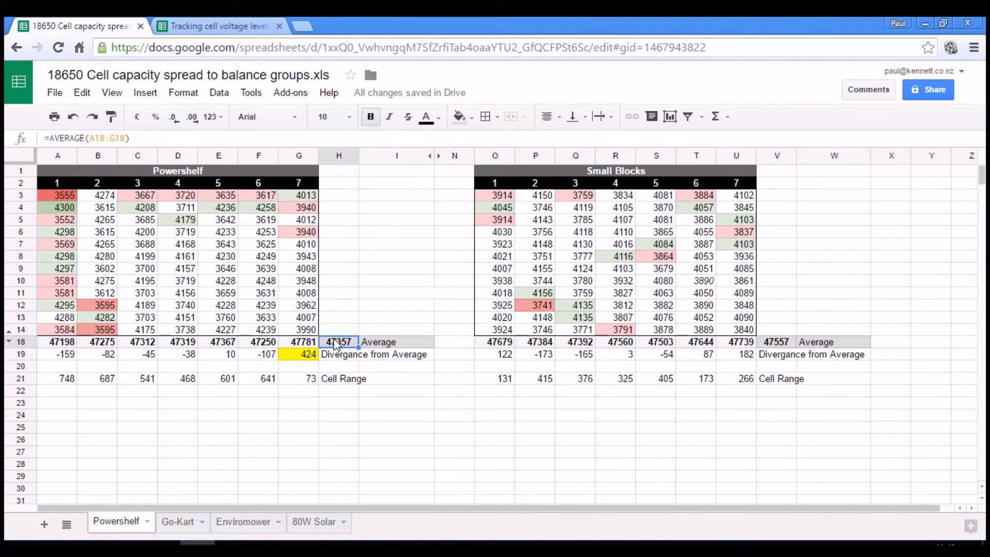
{"action": "mouse_move", "coordinate": [319, 383]}
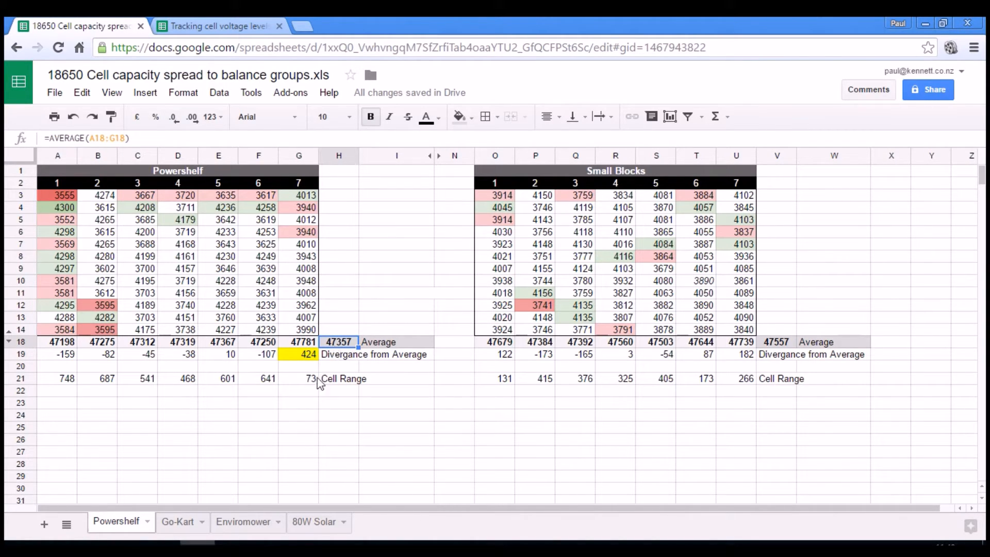
{"action": "mouse_move", "coordinate": [288, 384]}
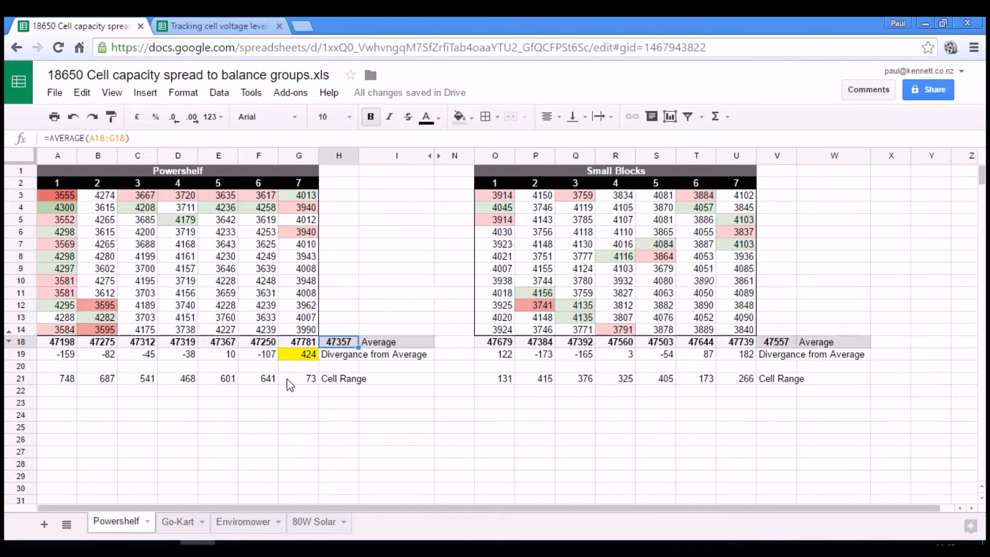
{"action": "mouse_move", "coordinate": [289, 203]}
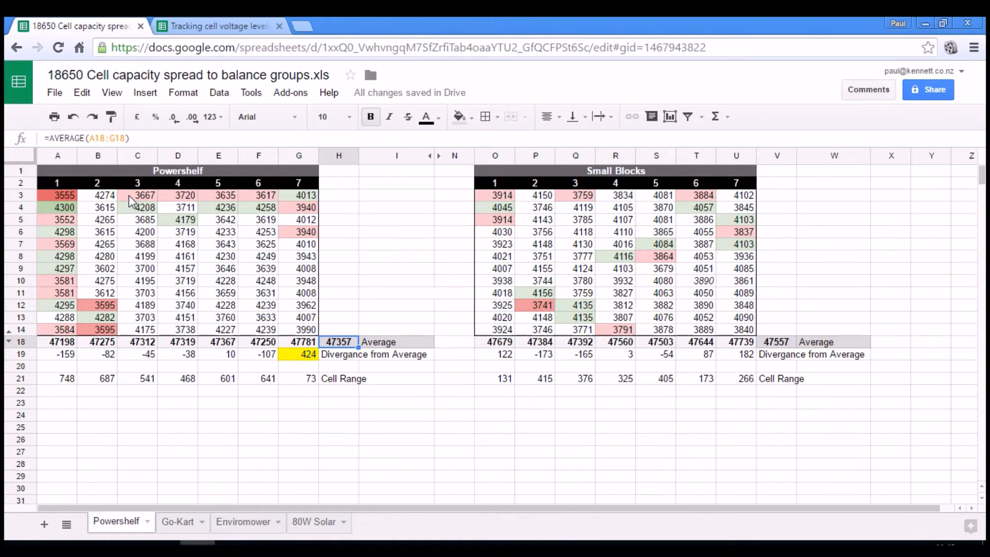
{"action": "left_click", "coordinate": [177, 195]}
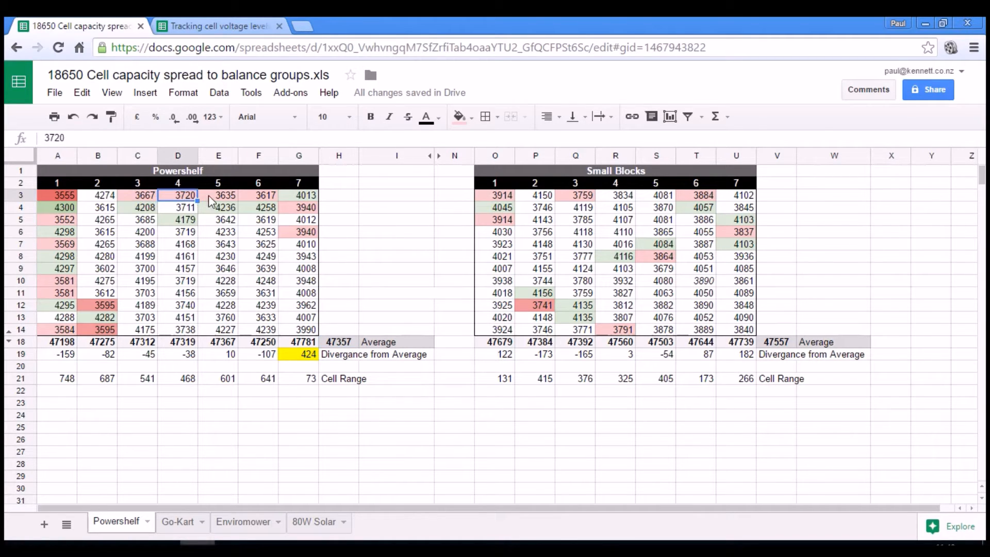
{"action": "left_click", "coordinate": [217, 195]}
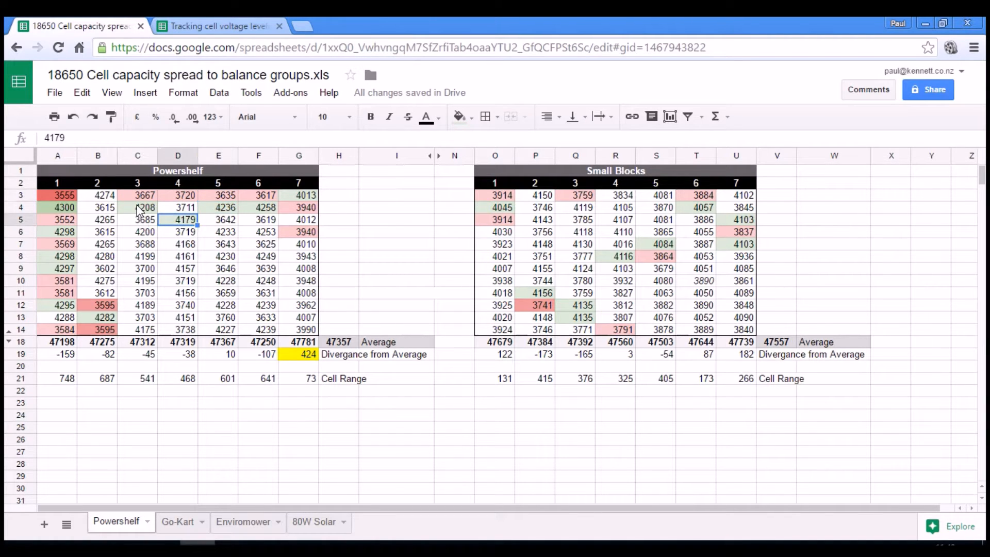
{"action": "mouse_move", "coordinate": [57, 195]}
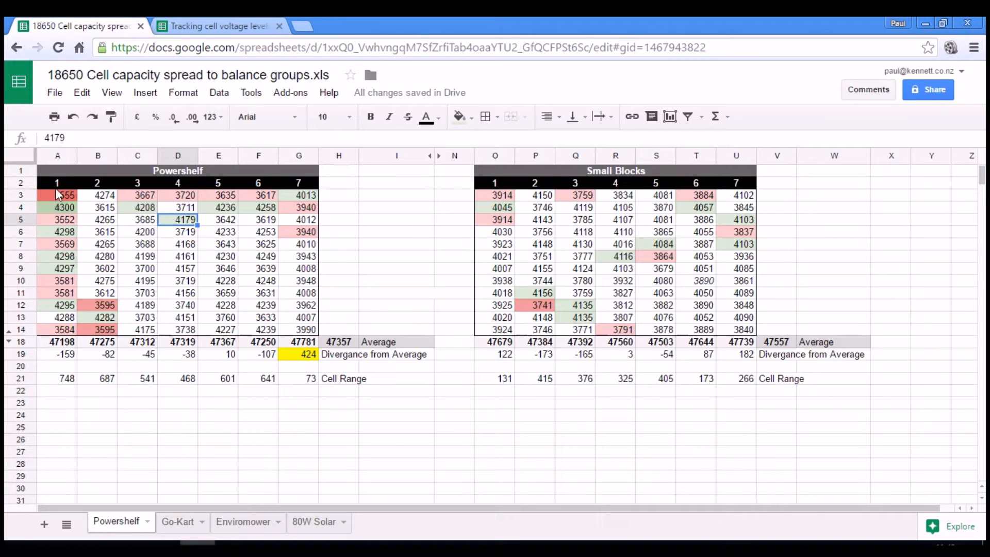
{"action": "mouse_move", "coordinate": [55, 334]}
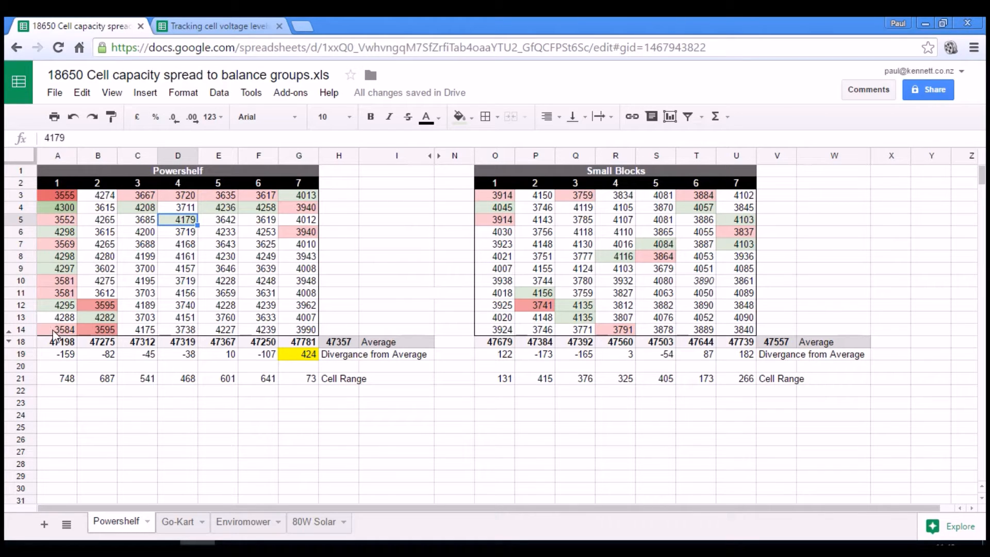
{"action": "left_click", "coordinate": [56, 195]}
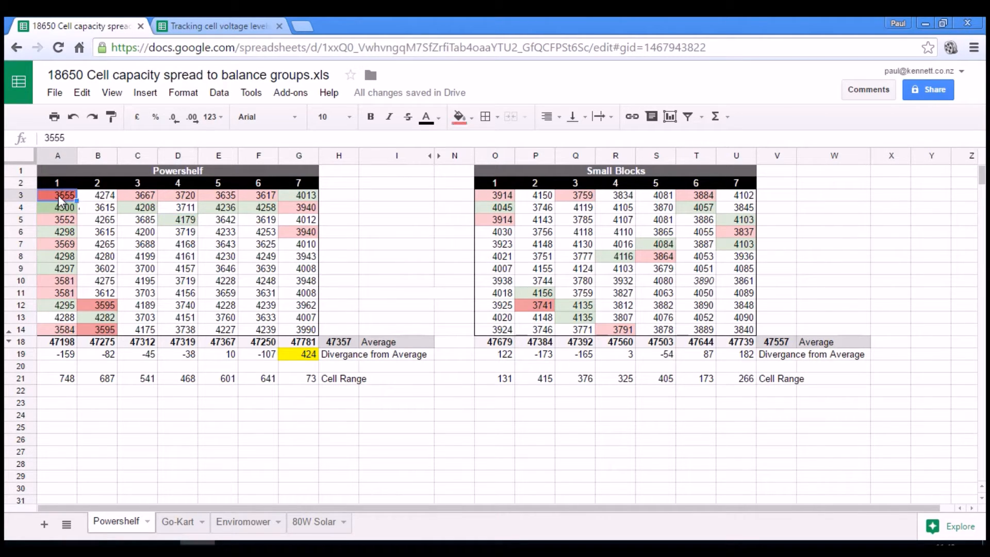
{"action": "mouse_move", "coordinate": [48, 199]}
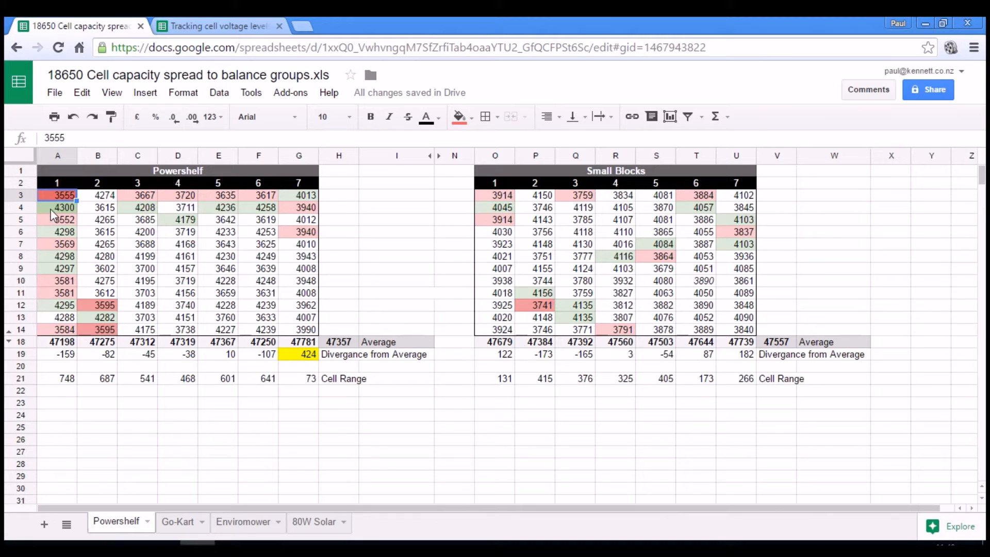
{"action": "mouse_move", "coordinate": [146, 268]}
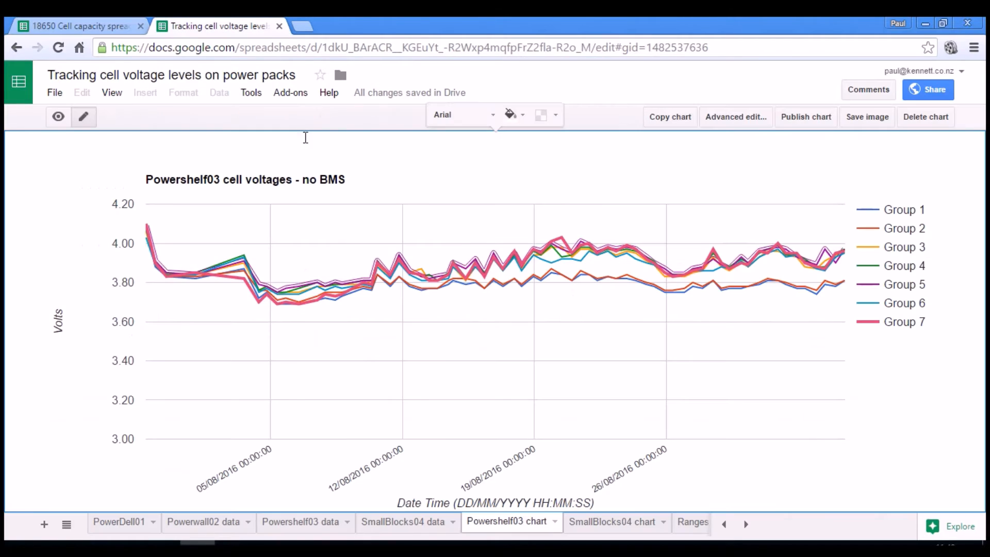
{"action": "mouse_move", "coordinate": [910, 389]}
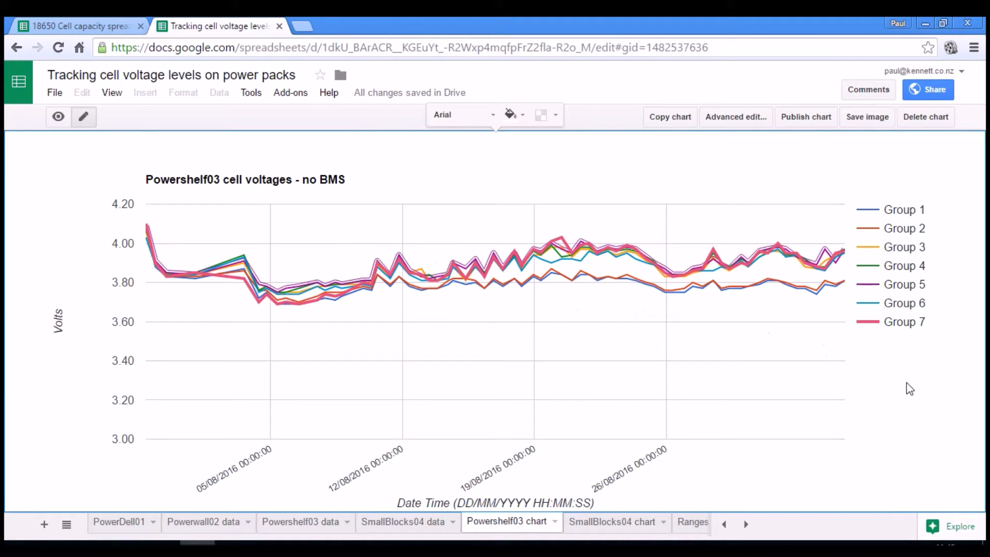
{"action": "mouse_move", "coordinate": [925, 389]}
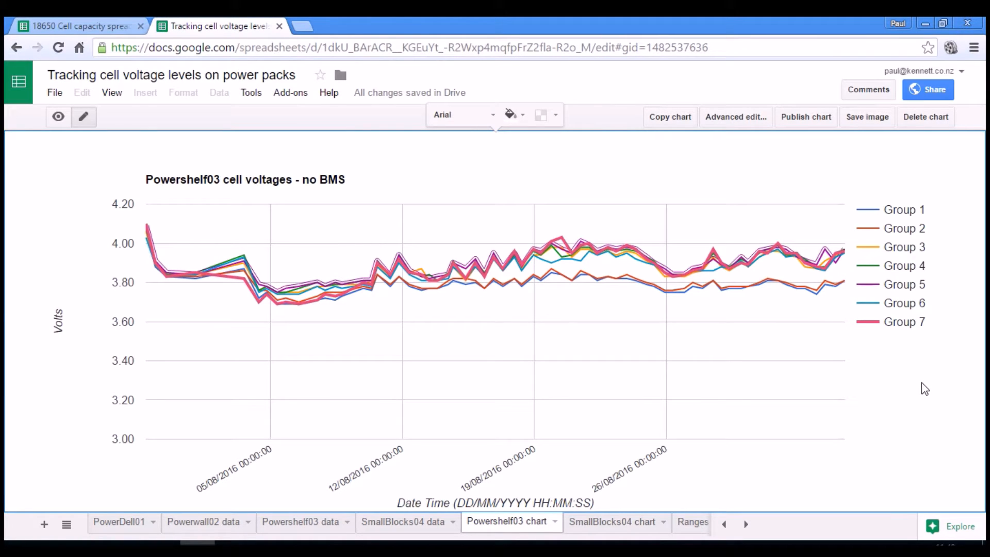
{"action": "mouse_move", "coordinate": [836, 291]}
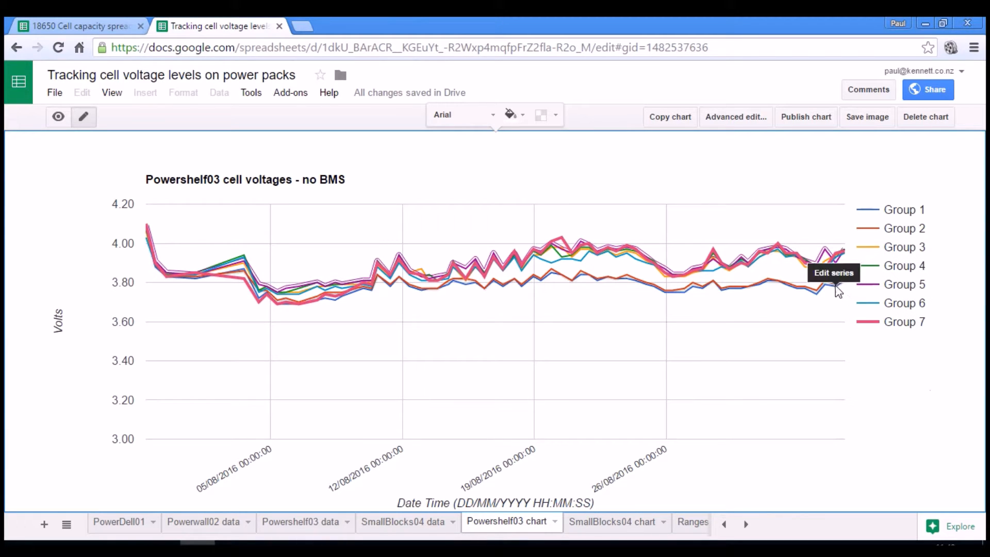
{"action": "mouse_move", "coordinate": [741, 295]}
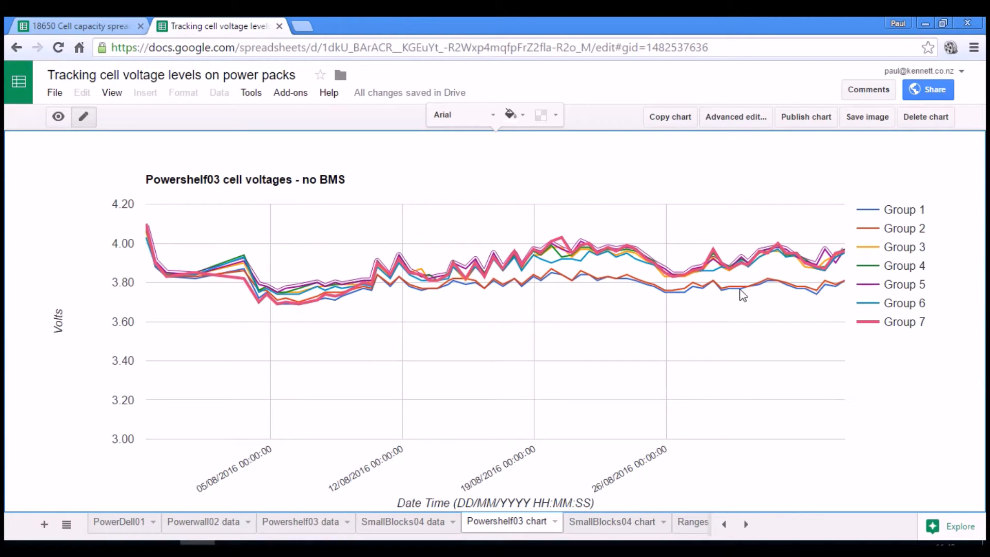
{"action": "mouse_move", "coordinate": [69, 116]}
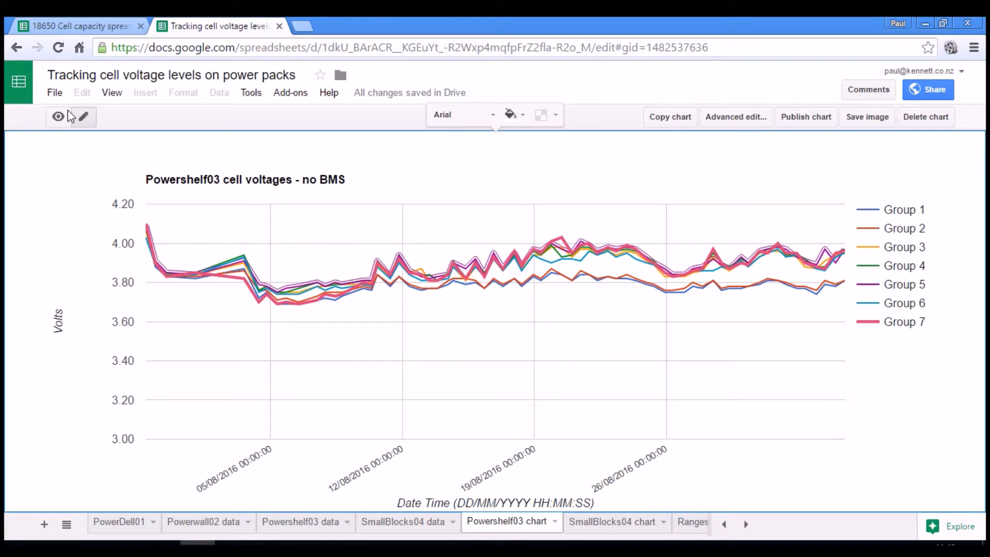
Switch to the 18650 cell capacity spreadsheet and check A4, group 7's divergence formula and its heading
{"action": "left_click", "coordinate": [75, 26]}
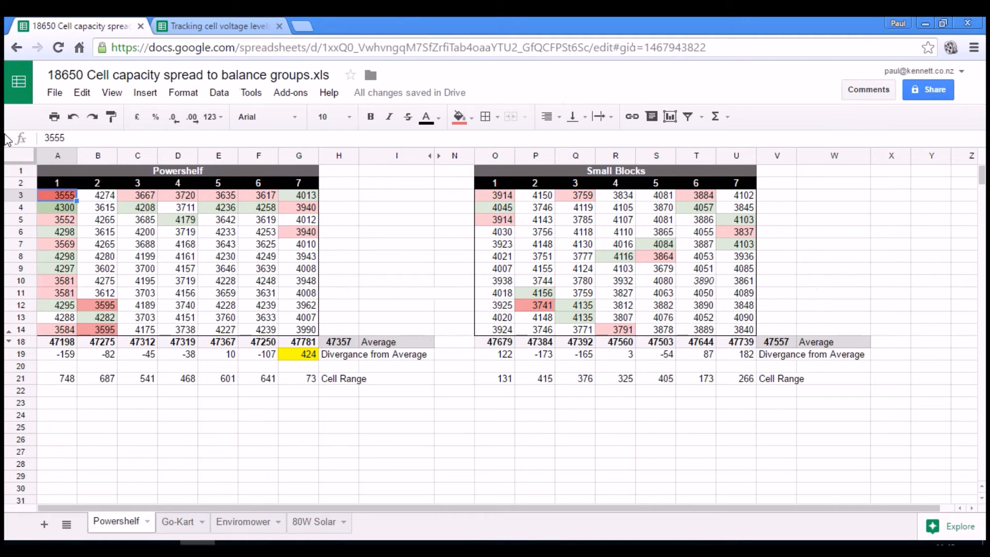
{"action": "mouse_move", "coordinate": [98, 313]}
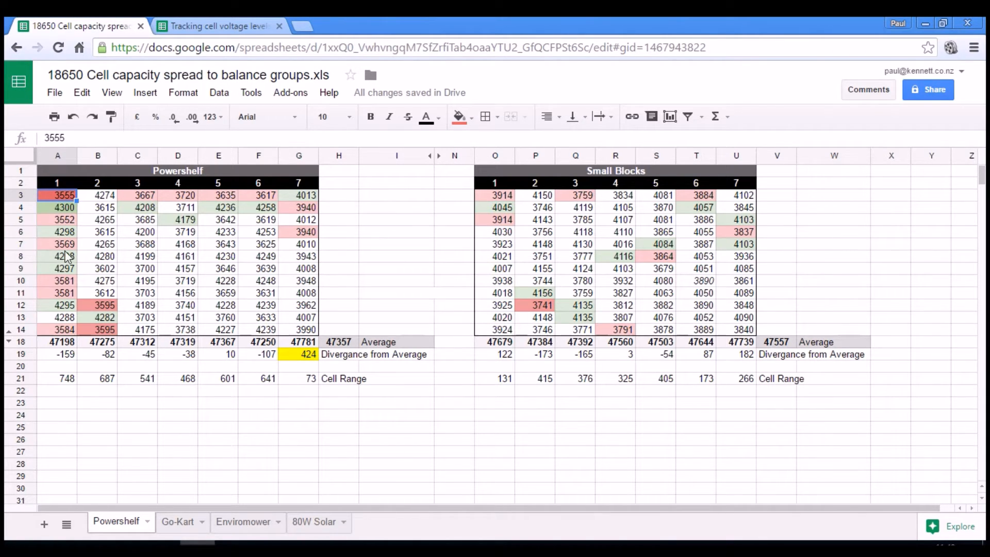
{"action": "left_click", "coordinate": [57, 207]}
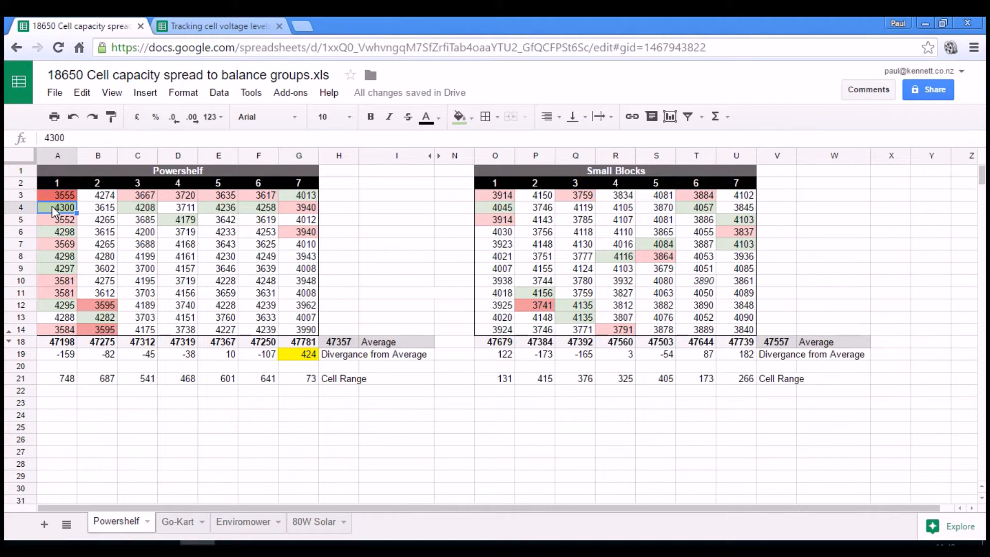
{"action": "mouse_move", "coordinate": [54, 237]}
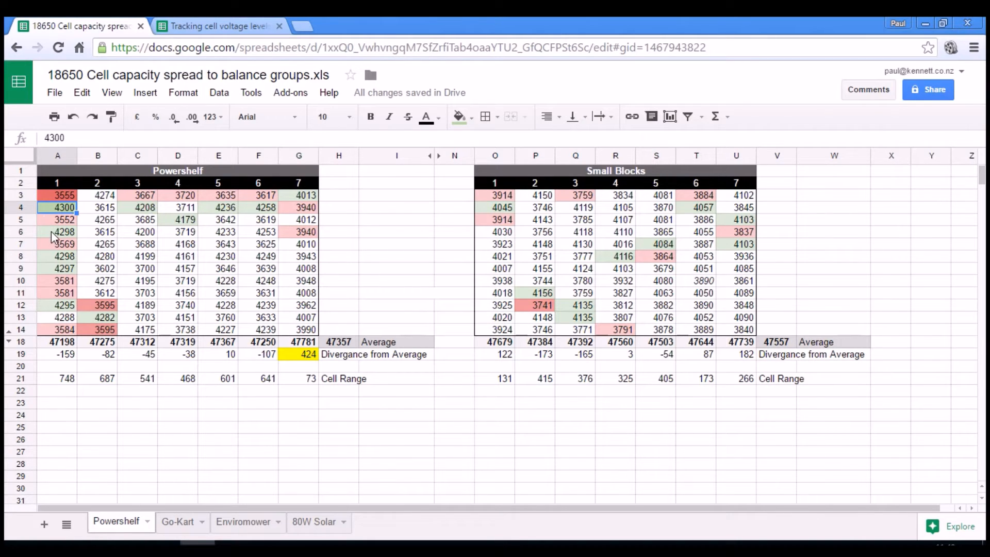
{"action": "mouse_move", "coordinate": [60, 360]}
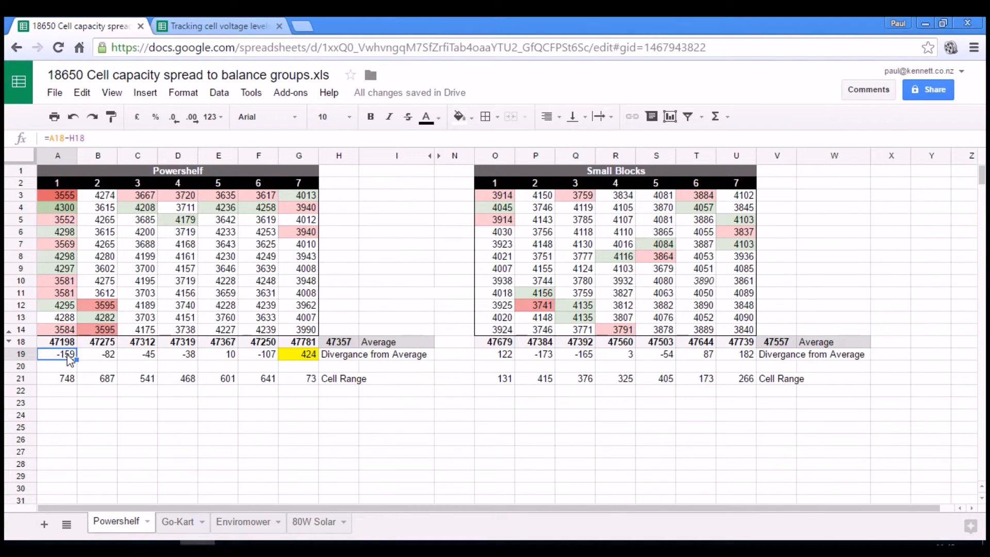
{"action": "mouse_move", "coordinate": [131, 363]}
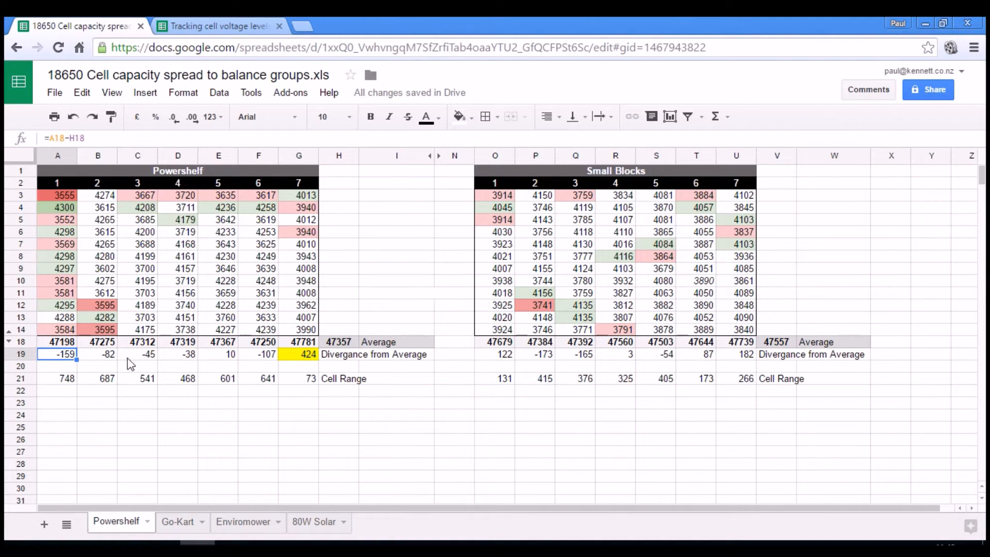
{"action": "left_click", "coordinate": [299, 354]}
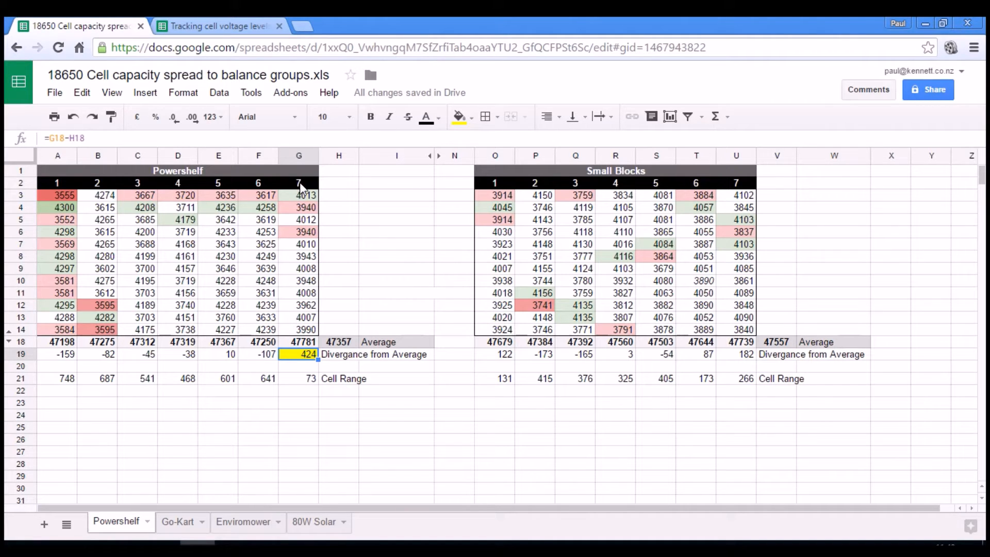
{"action": "left_click", "coordinate": [298, 182]}
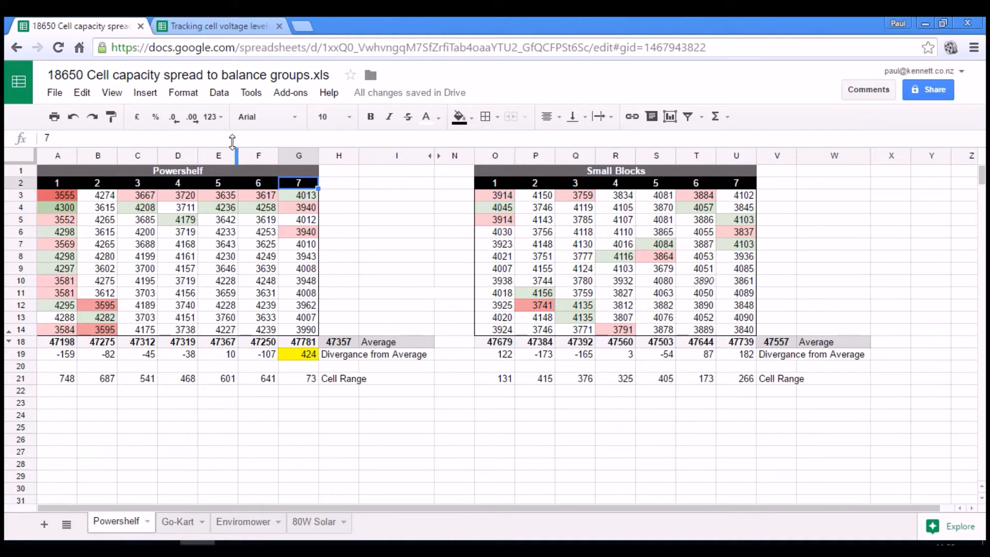
{"action": "left_click", "coordinate": [218, 25]}
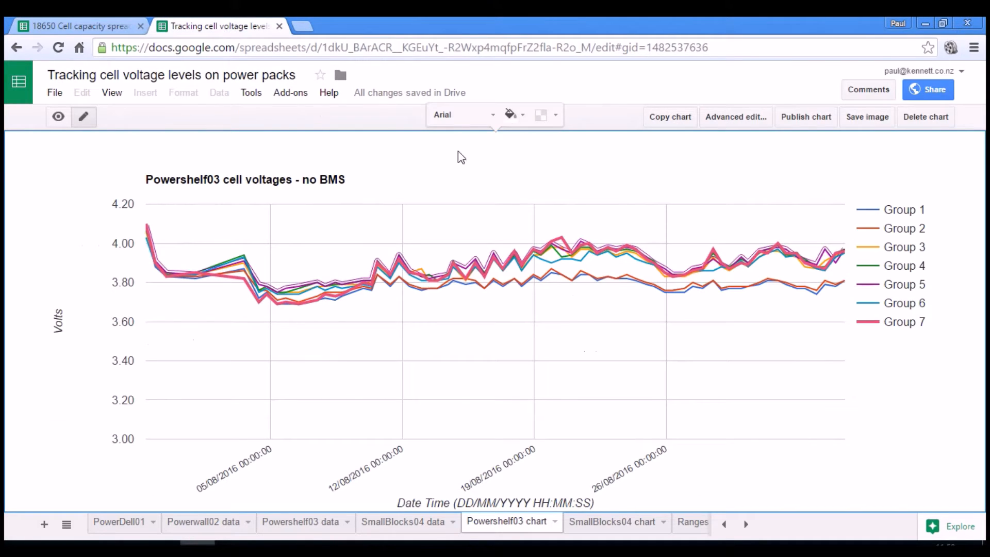
{"action": "mouse_move", "coordinate": [561, 245]}
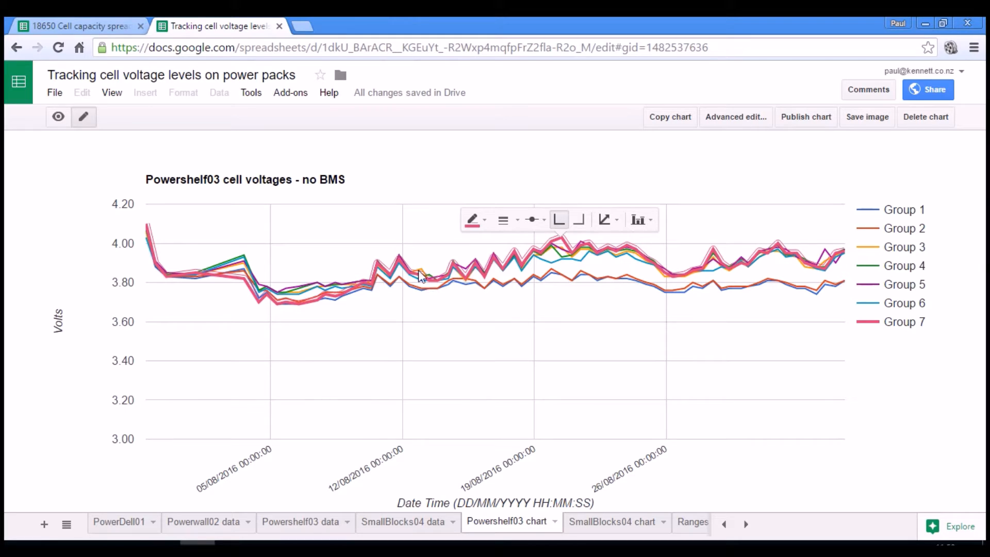
{"action": "mouse_move", "coordinate": [758, 278]}
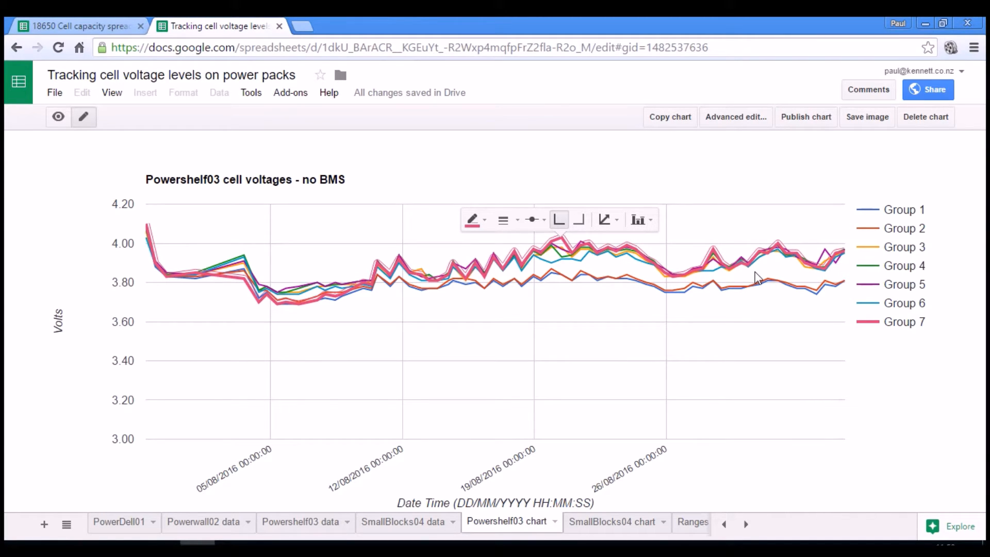
{"action": "left_click", "coordinate": [75, 26]}
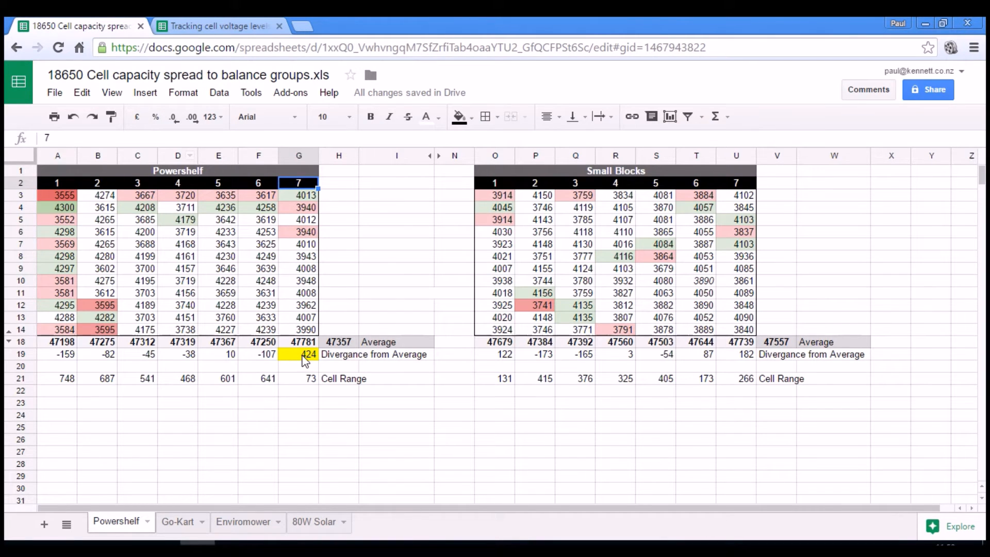
{"action": "mouse_move", "coordinate": [301, 347]}
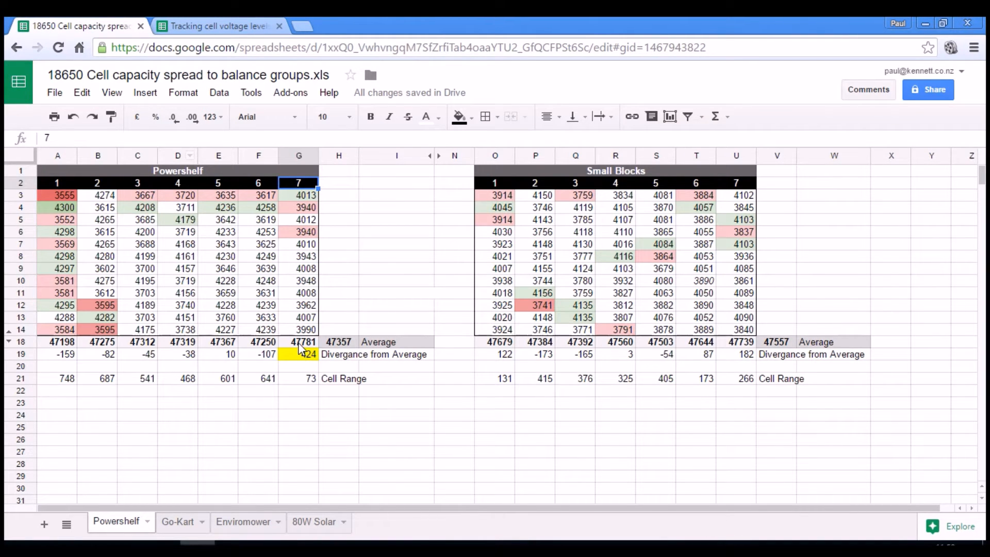
Check the H18 average and group 7's MAX minus MIN range formula, then return to the voltage chart document
{"action": "left_click", "coordinate": [338, 341]}
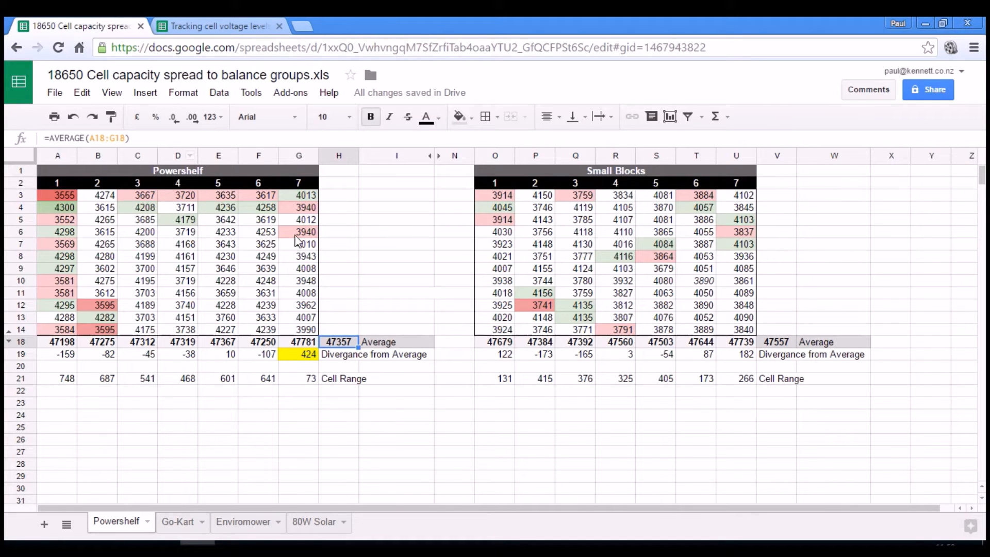
{"action": "mouse_move", "coordinate": [95, 291]}
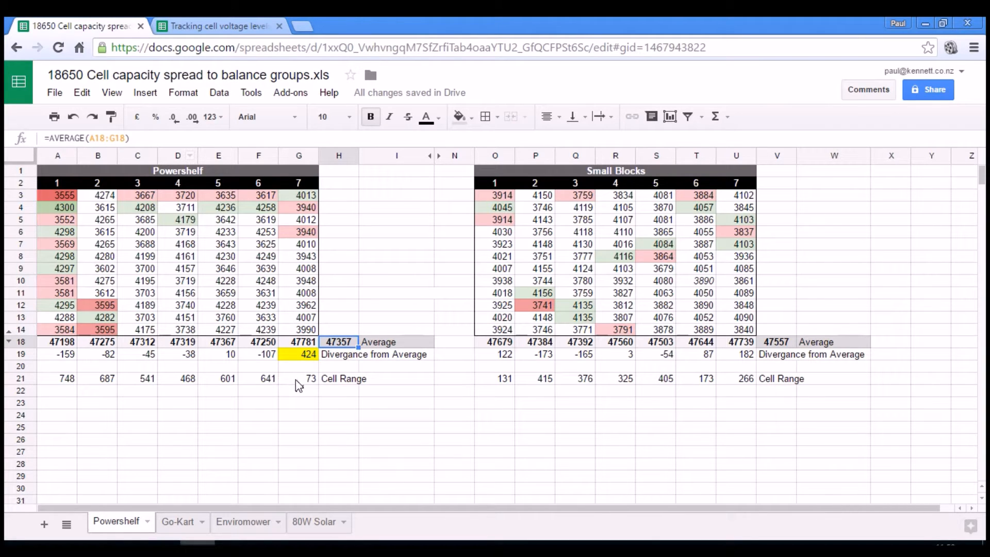
{"action": "left_click", "coordinate": [299, 378]}
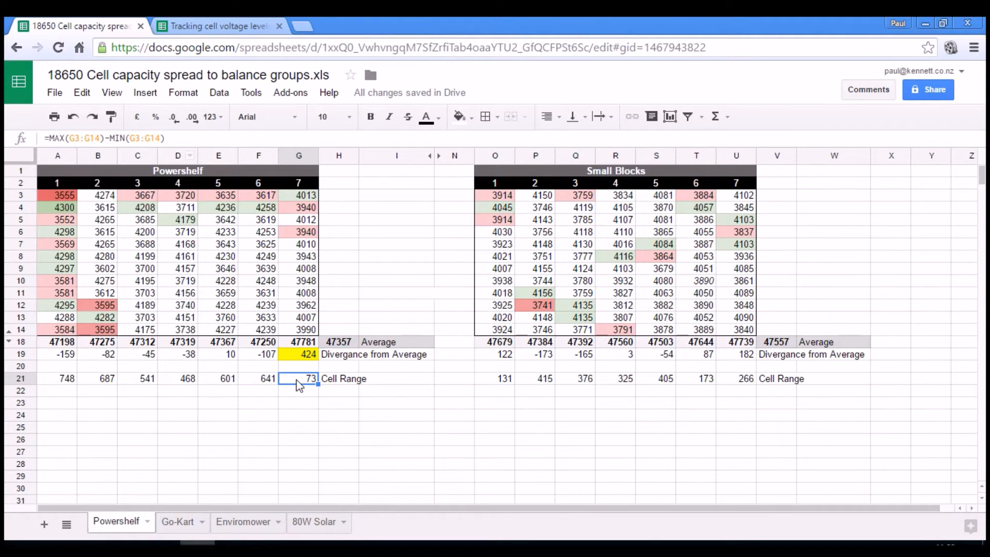
{"action": "mouse_move", "coordinate": [300, 232]}
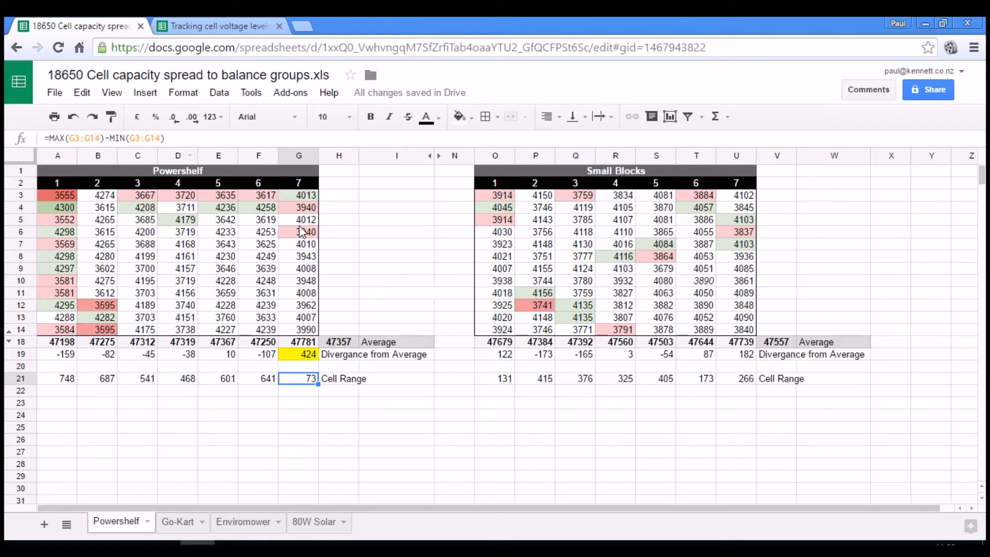
{"action": "mouse_move", "coordinate": [310, 331]}
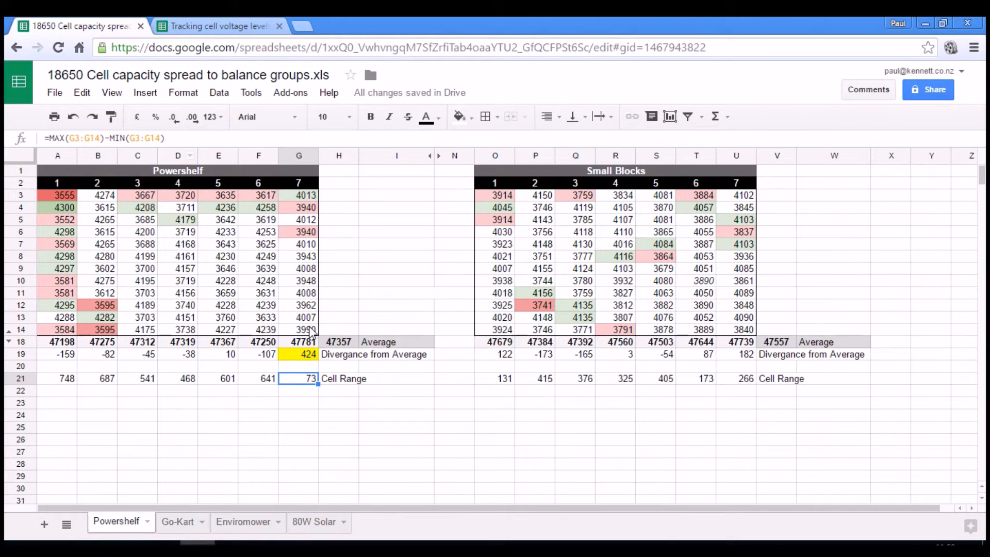
{"action": "mouse_move", "coordinate": [312, 288]}
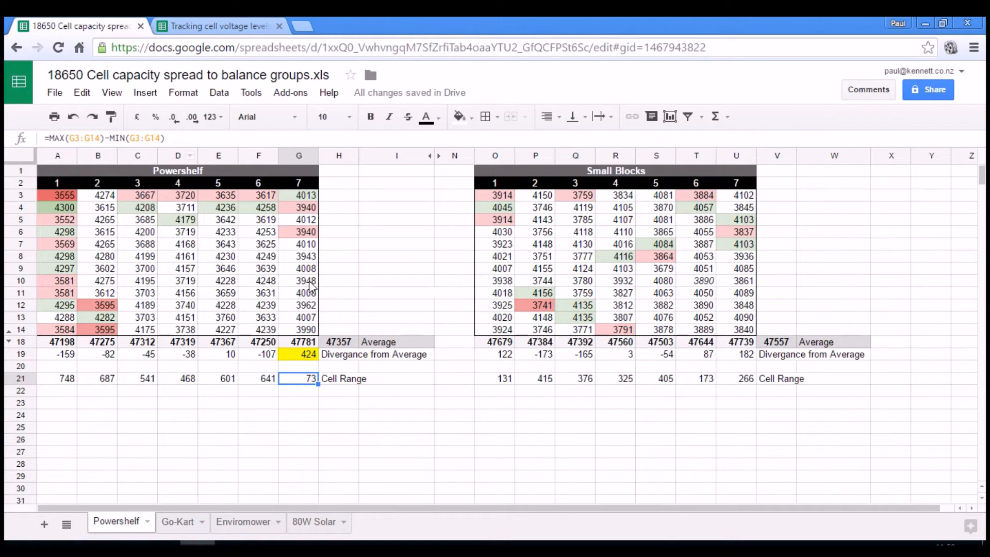
{"action": "mouse_move", "coordinate": [227, 41]}
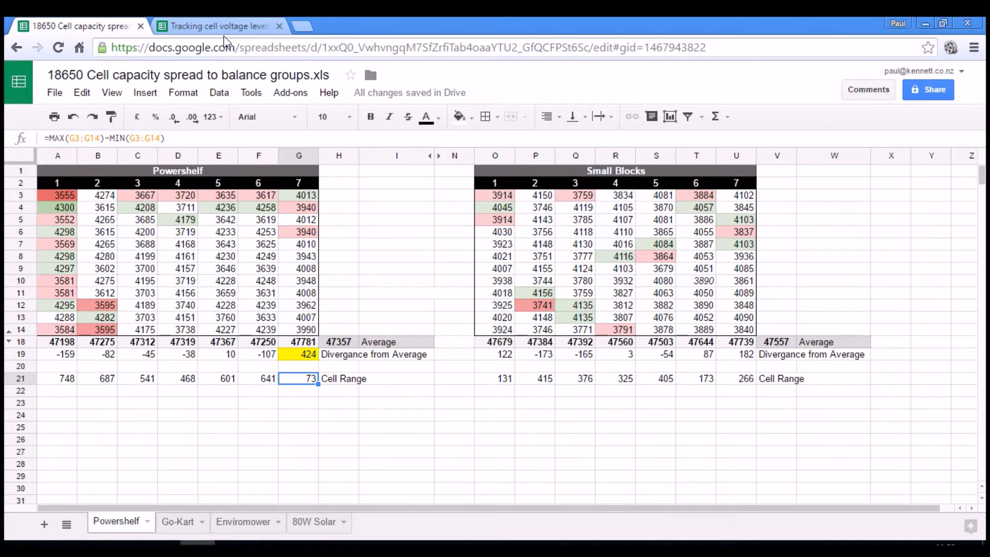
{"action": "left_click", "coordinate": [217, 25]}
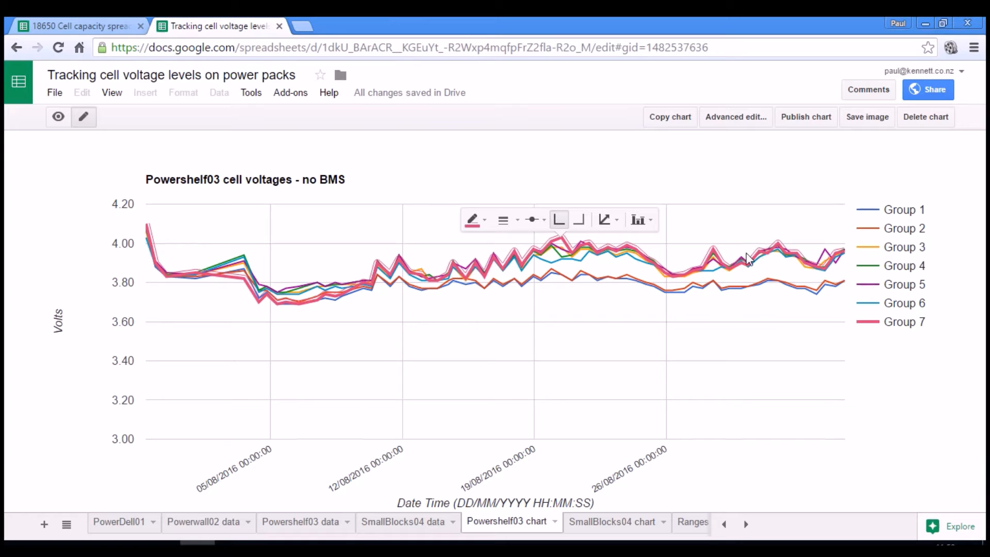
{"action": "mouse_move", "coordinate": [654, 256]}
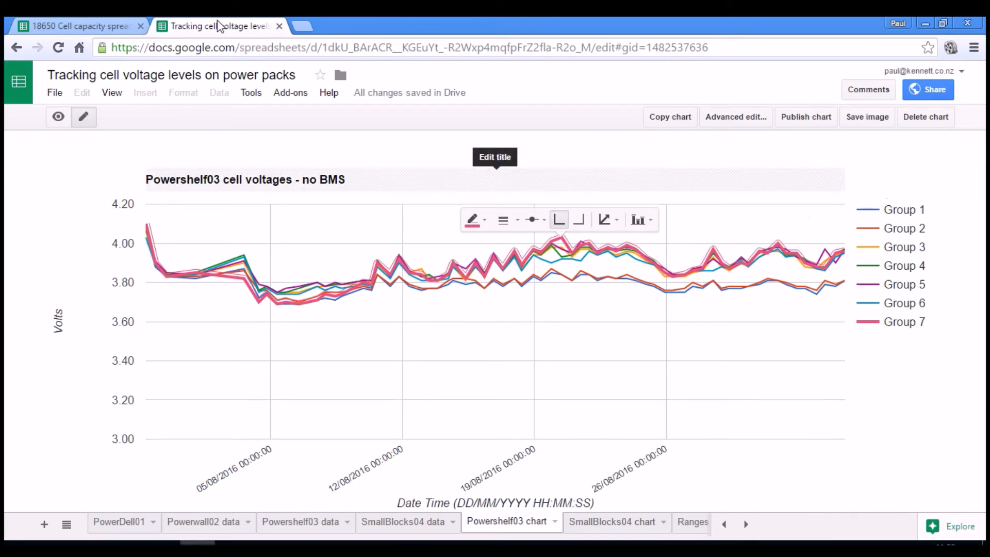
{"action": "left_click", "coordinate": [76, 26]}
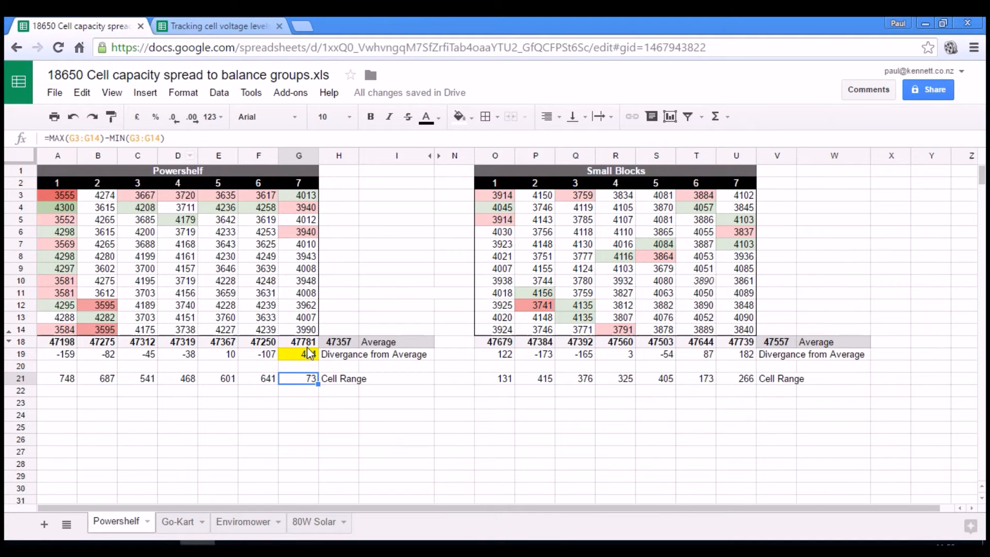
{"action": "left_click", "coordinate": [299, 354]}
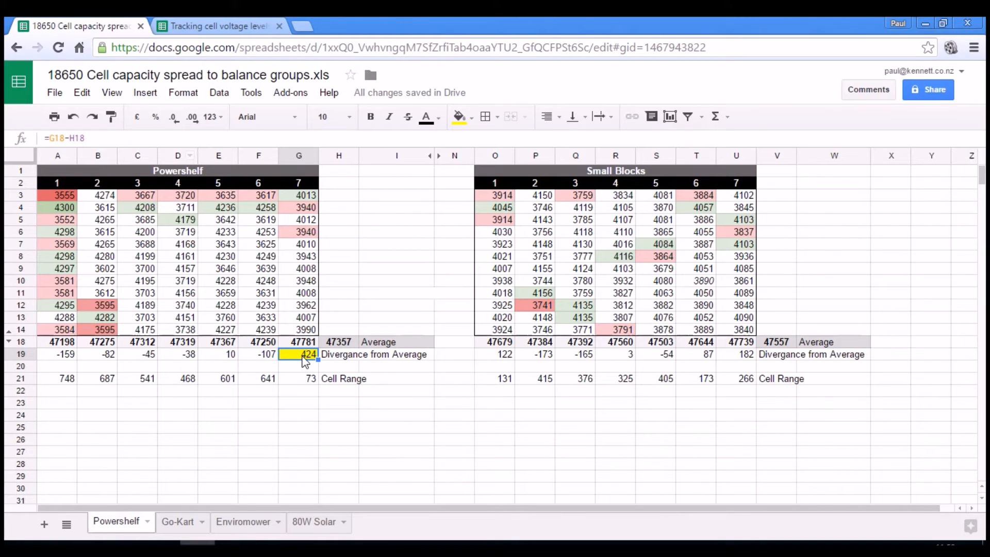
{"action": "mouse_move", "coordinate": [300, 381]}
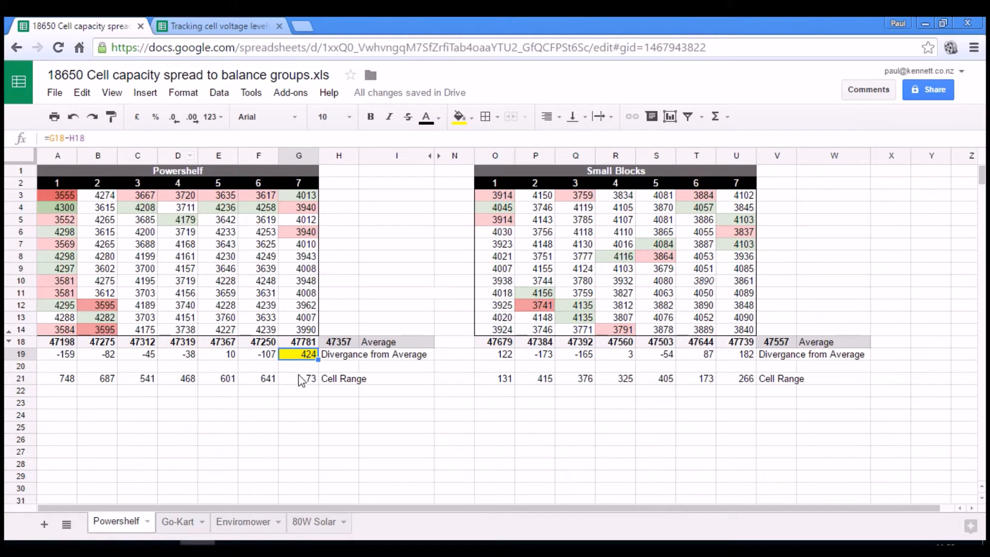
{"action": "left_click", "coordinate": [299, 378]}
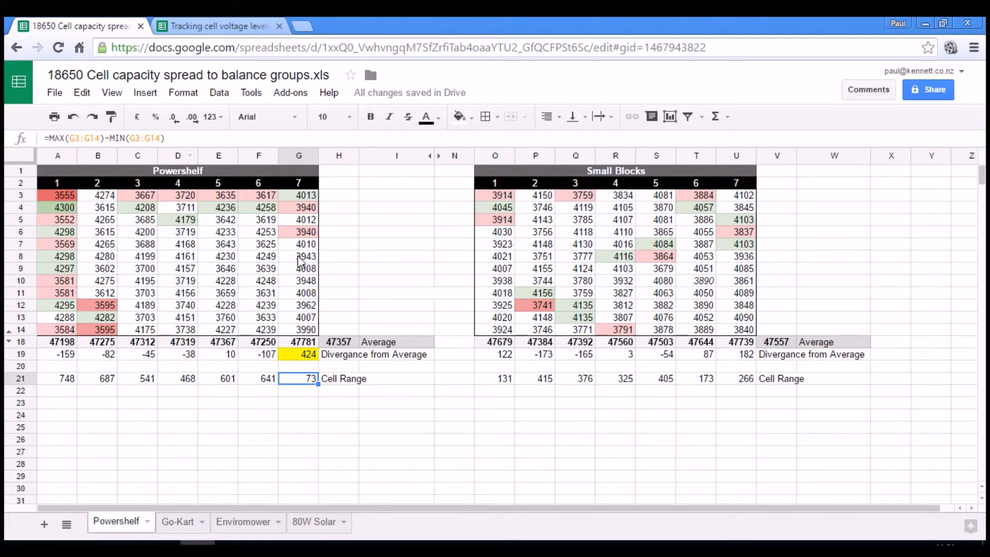
{"action": "mouse_move", "coordinate": [316, 339]}
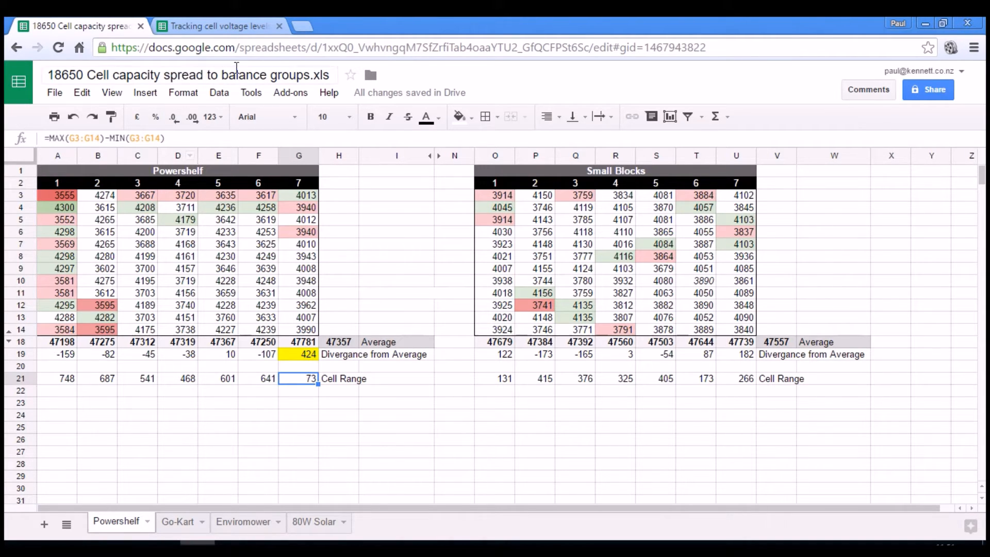
{"action": "left_click", "coordinate": [218, 26]}
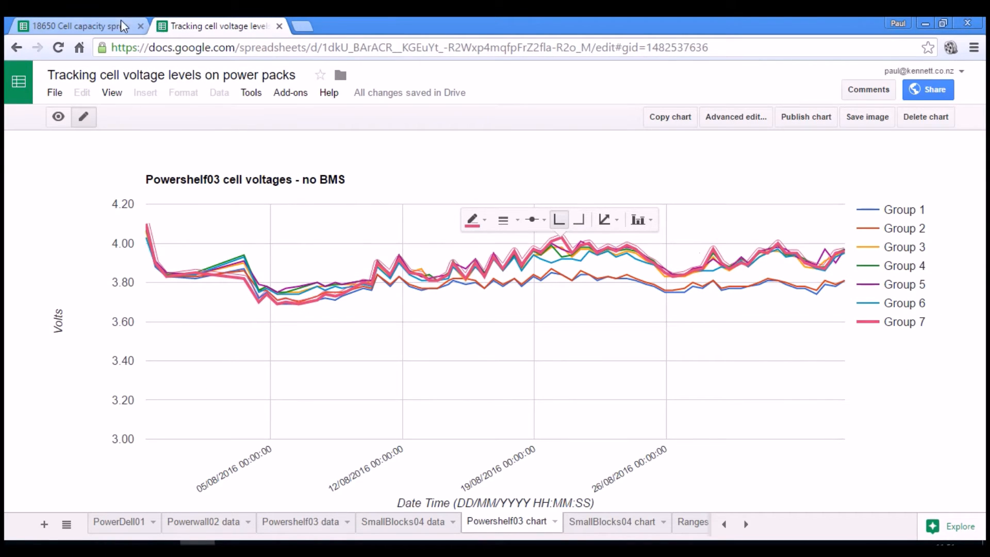
{"action": "left_click", "coordinate": [76, 26]}
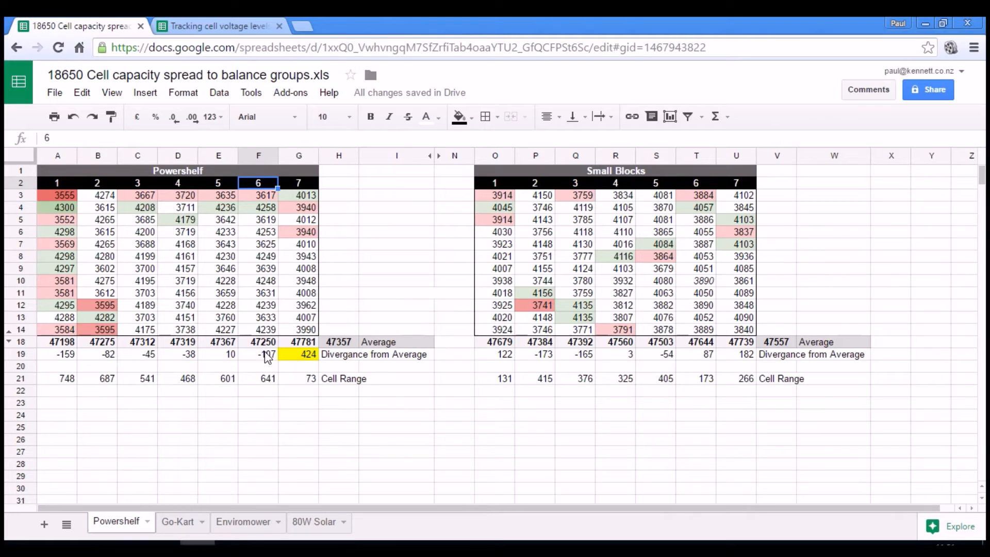
{"action": "left_click", "coordinate": [258, 353]}
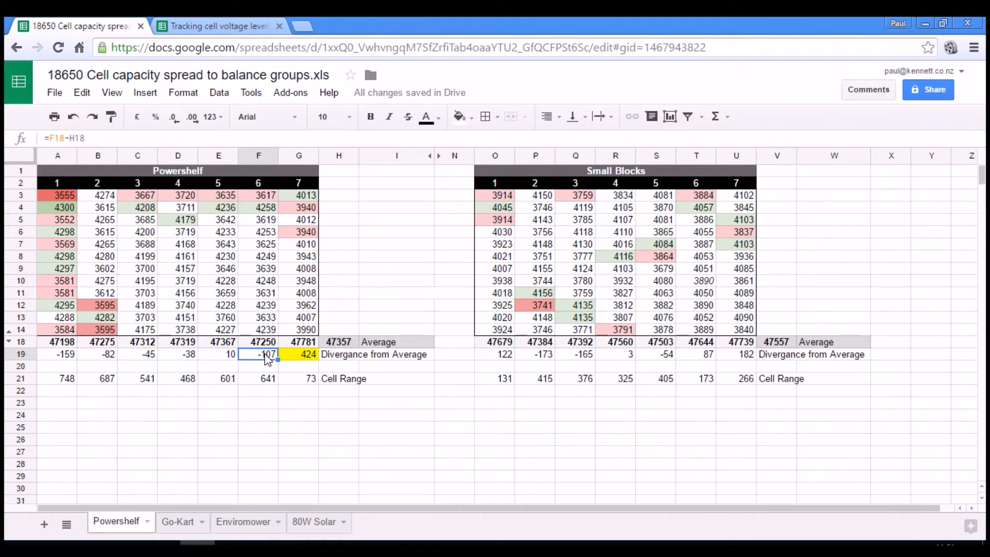
{"action": "mouse_move", "coordinate": [271, 393]}
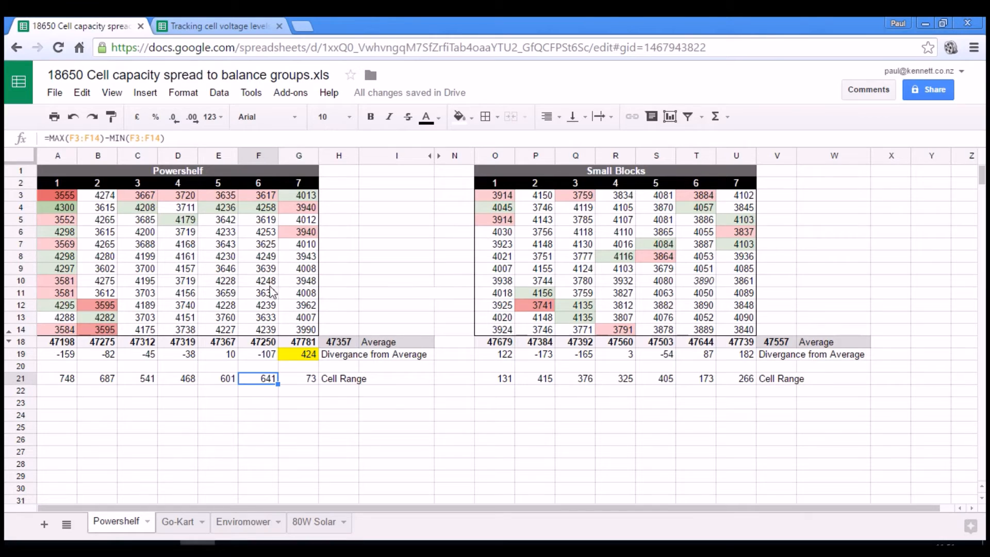
{"action": "left_click", "coordinate": [218, 26]}
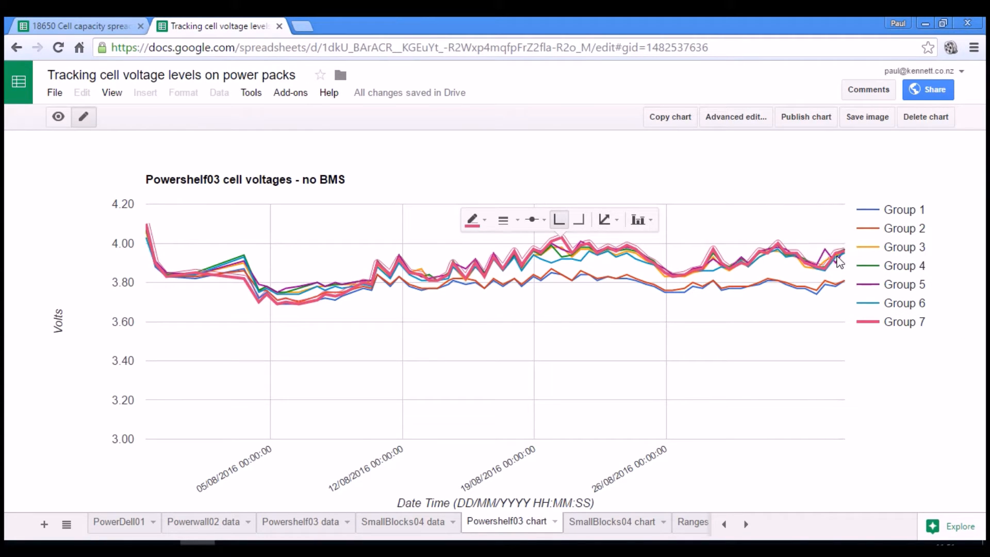
{"action": "mouse_move", "coordinate": [536, 262]}
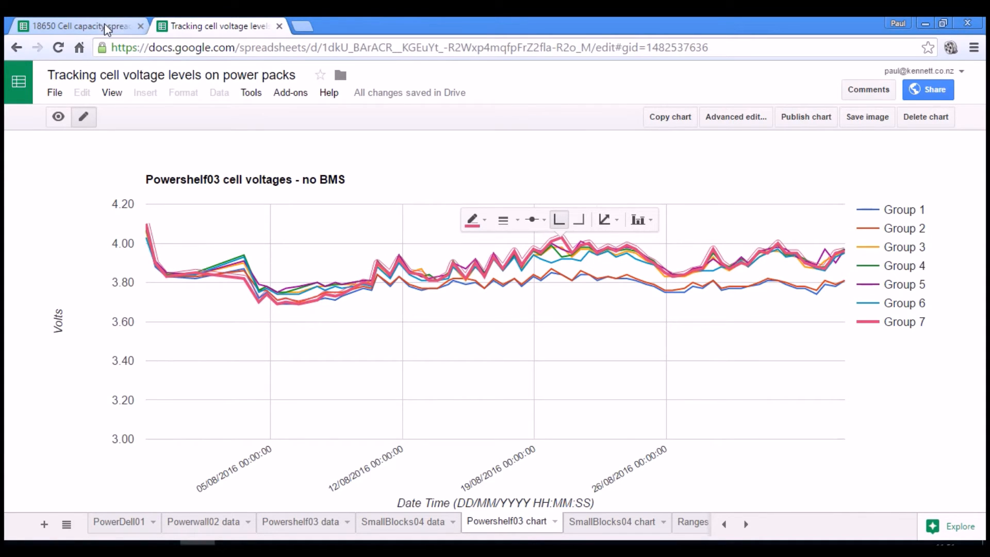
{"action": "left_click", "coordinate": [76, 26]}
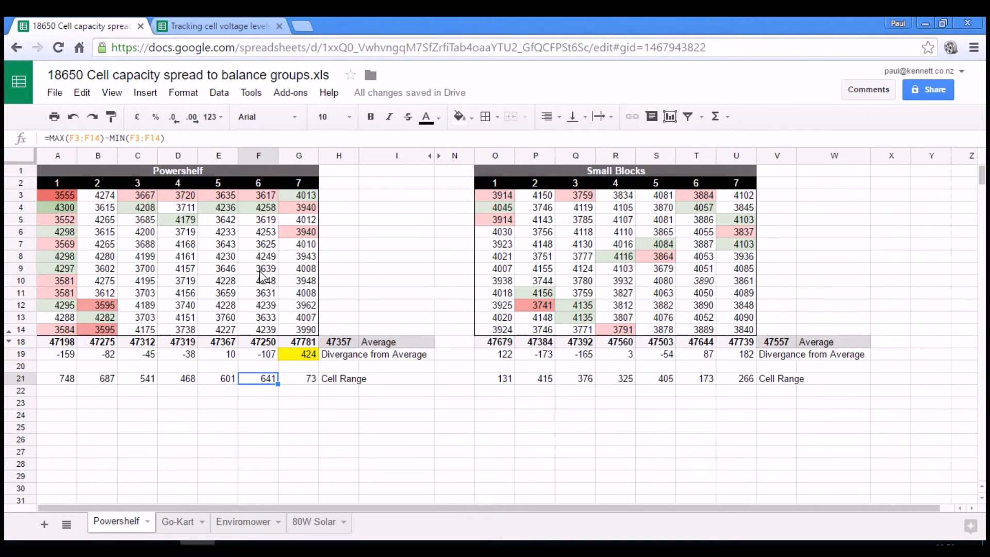
{"action": "mouse_move", "coordinate": [86, 282]}
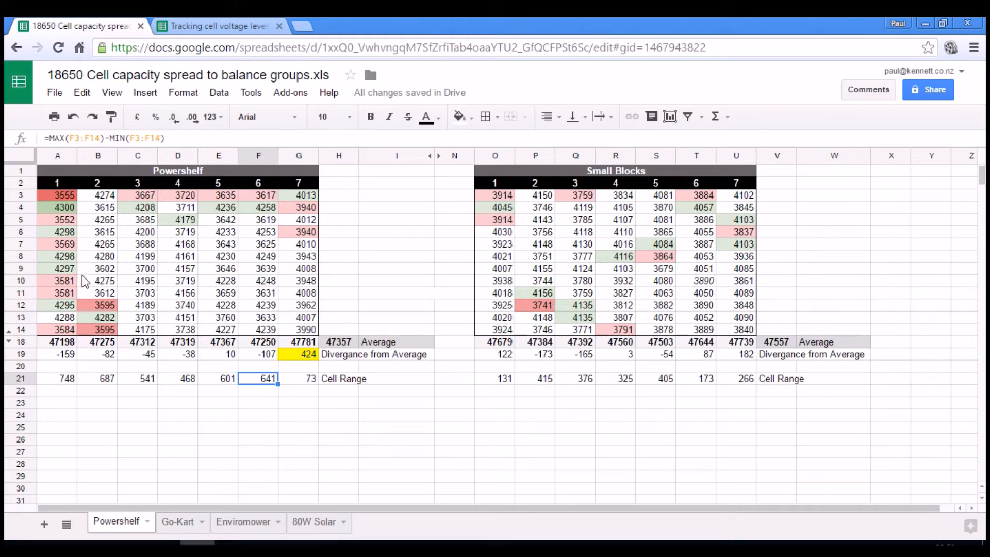
{"action": "mouse_move", "coordinate": [107, 239]}
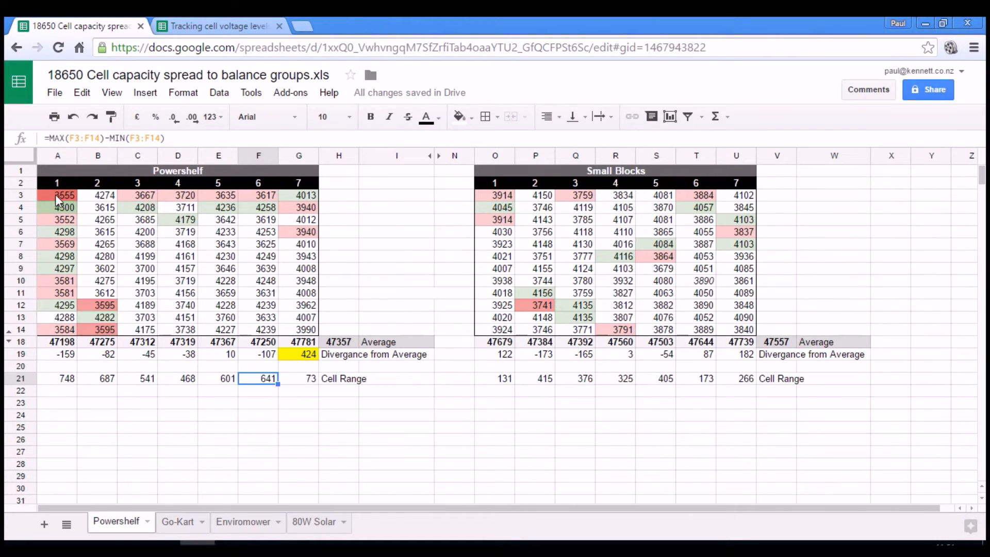
{"action": "left_click", "coordinate": [57, 195]}
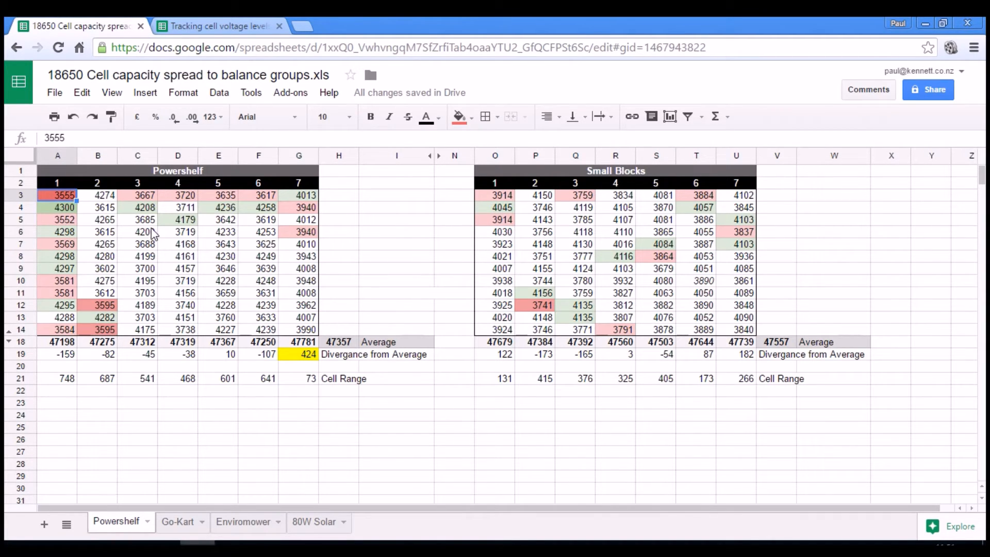
{"action": "mouse_move", "coordinate": [96, 319]}
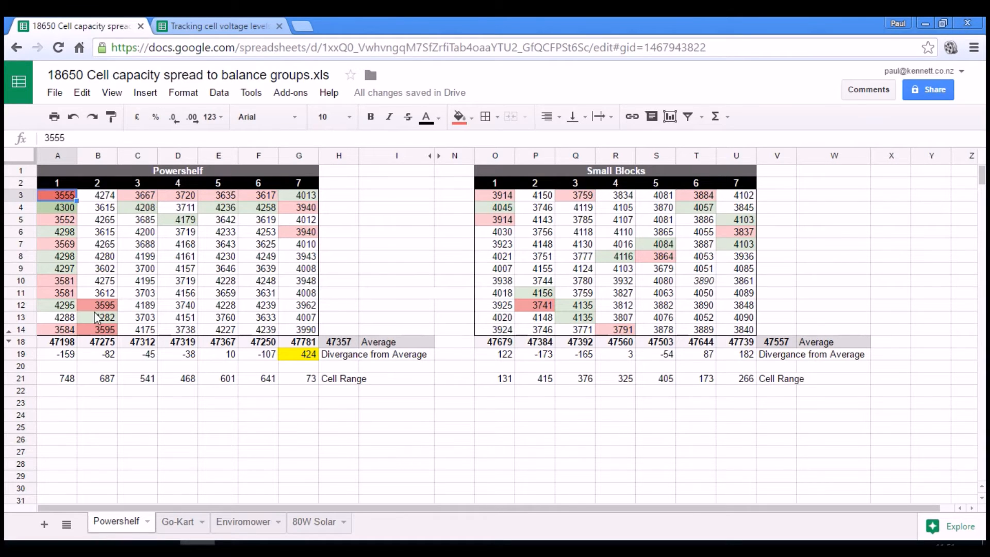
{"action": "mouse_move", "coordinate": [120, 258]}
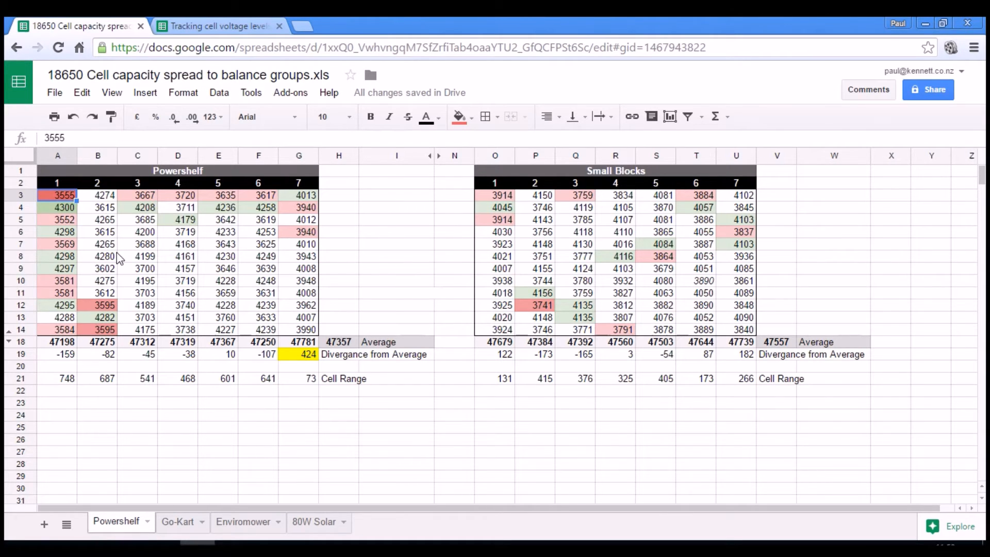
{"action": "left_click", "coordinate": [98, 305]}
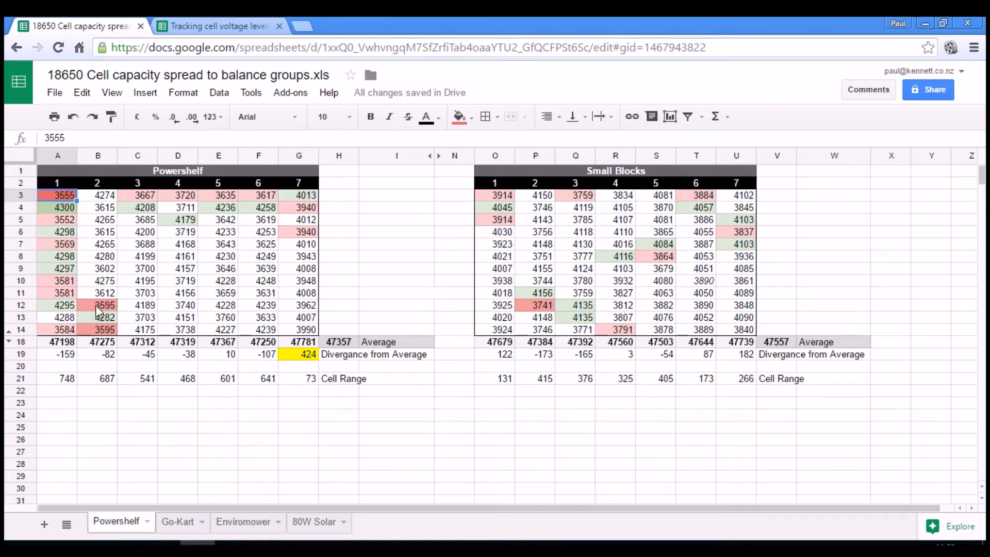
{"action": "left_click", "coordinate": [98, 329]}
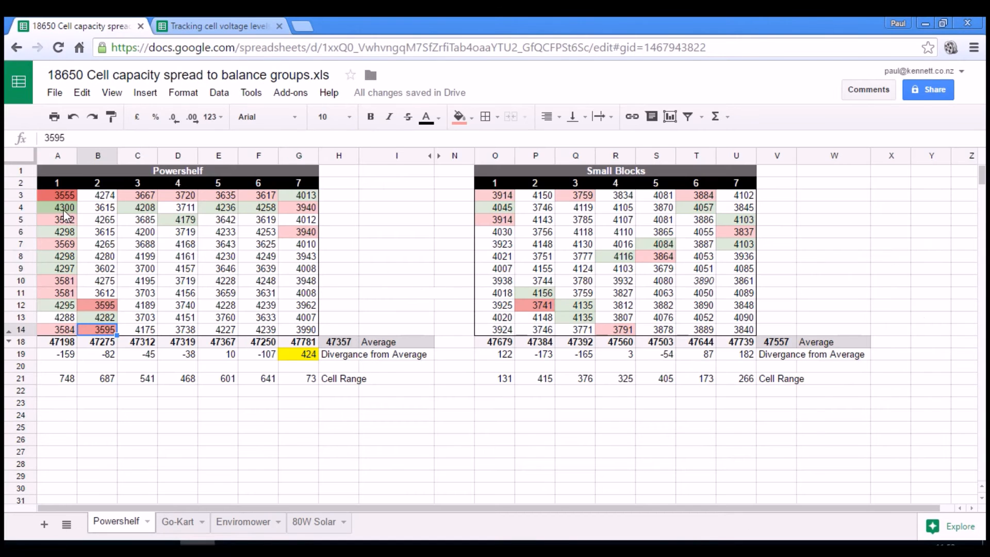
{"action": "left_click", "coordinate": [56, 207]}
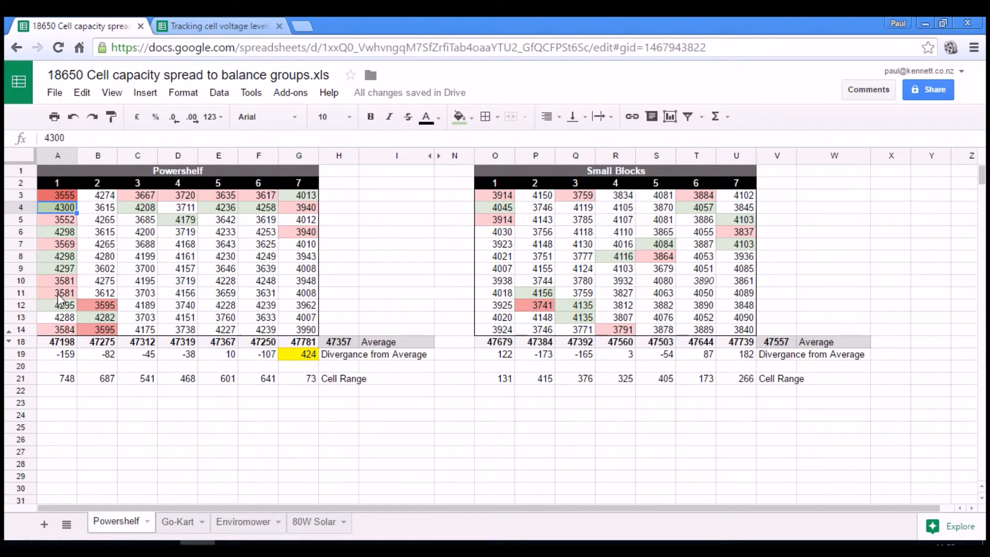
{"action": "mouse_move", "coordinate": [254, 249]}
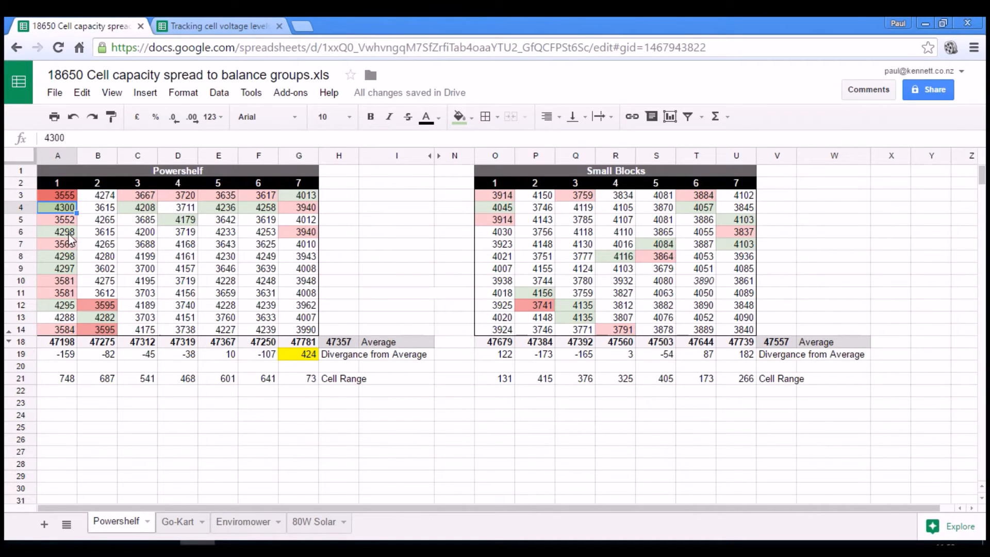
{"action": "left_click", "coordinate": [63, 268]}
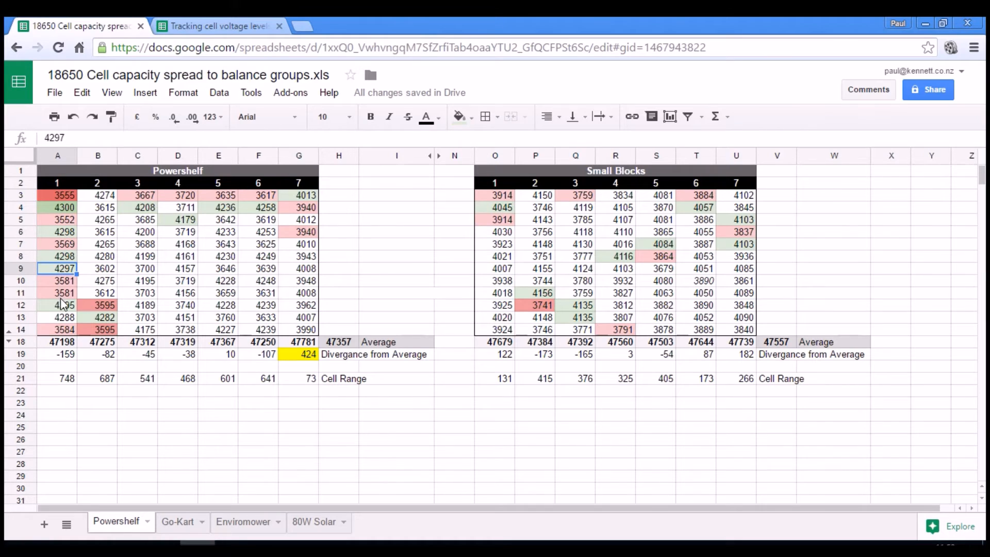
{"action": "left_click", "coordinate": [64, 306]}
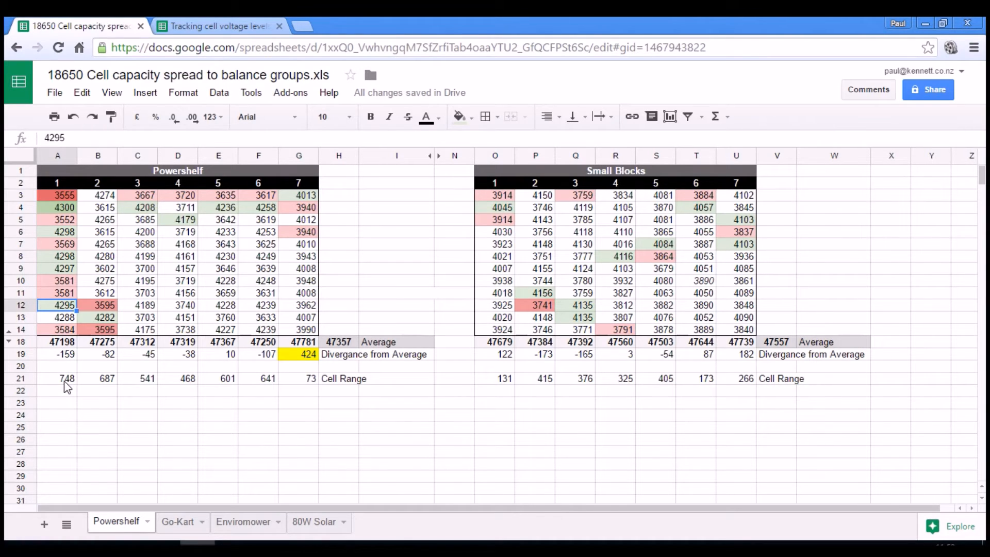
{"action": "left_click", "coordinate": [57, 379]}
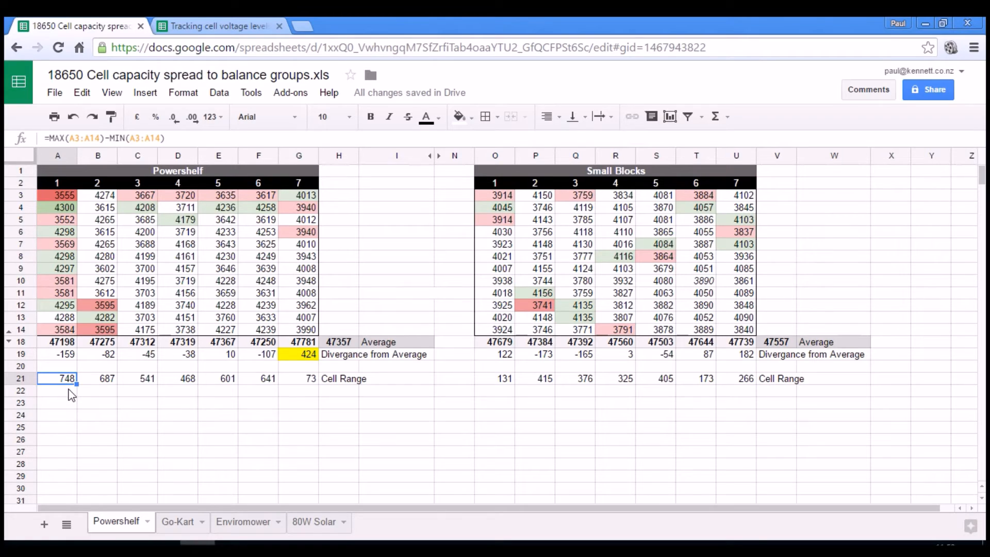
{"action": "mouse_move", "coordinate": [65, 317]}
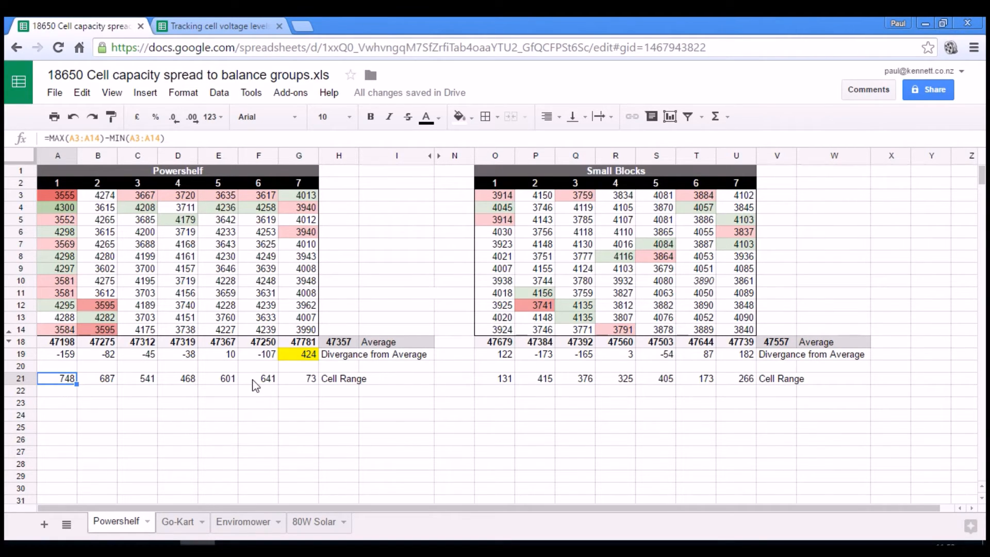
{"action": "left_click", "coordinate": [257, 378]}
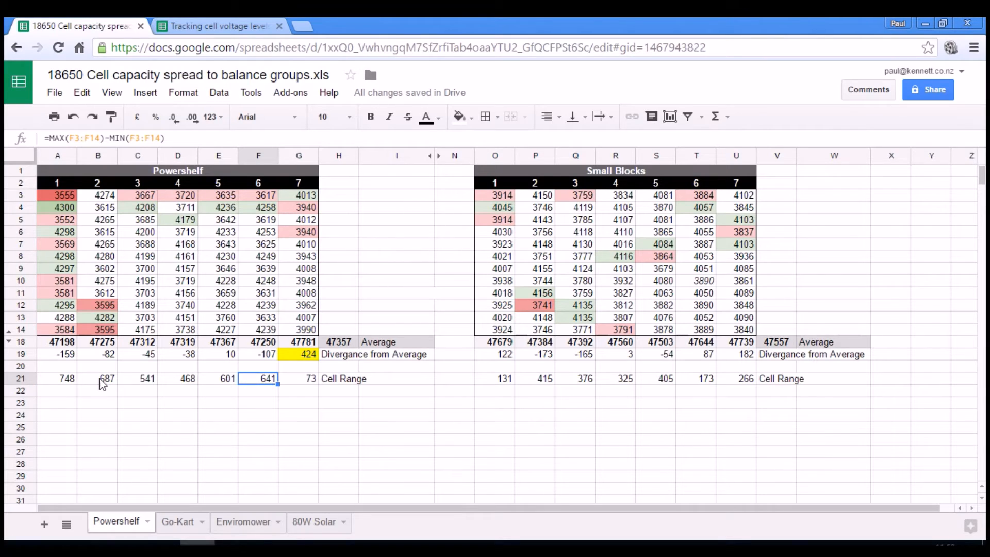
{"action": "left_click", "coordinate": [98, 379]}
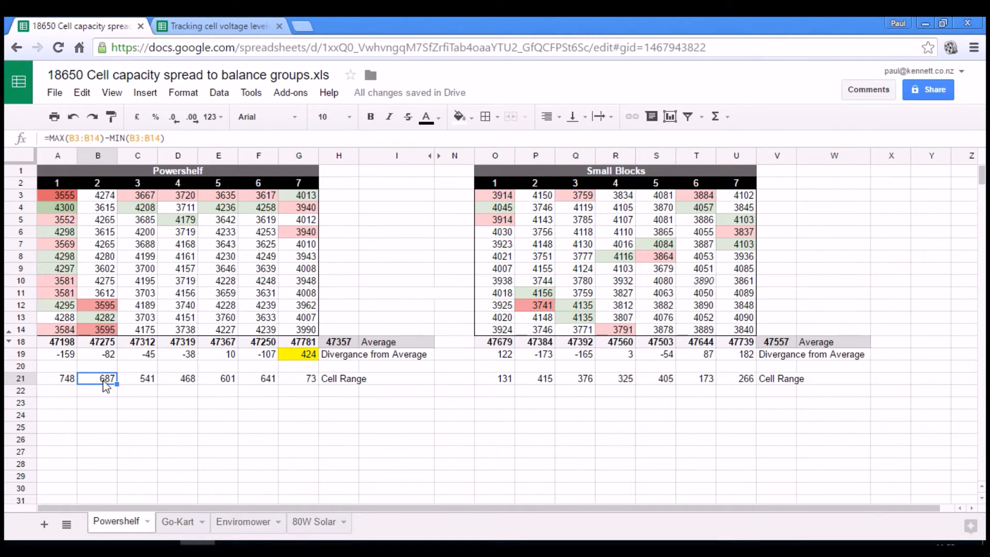
{"action": "mouse_move", "coordinate": [134, 393]}
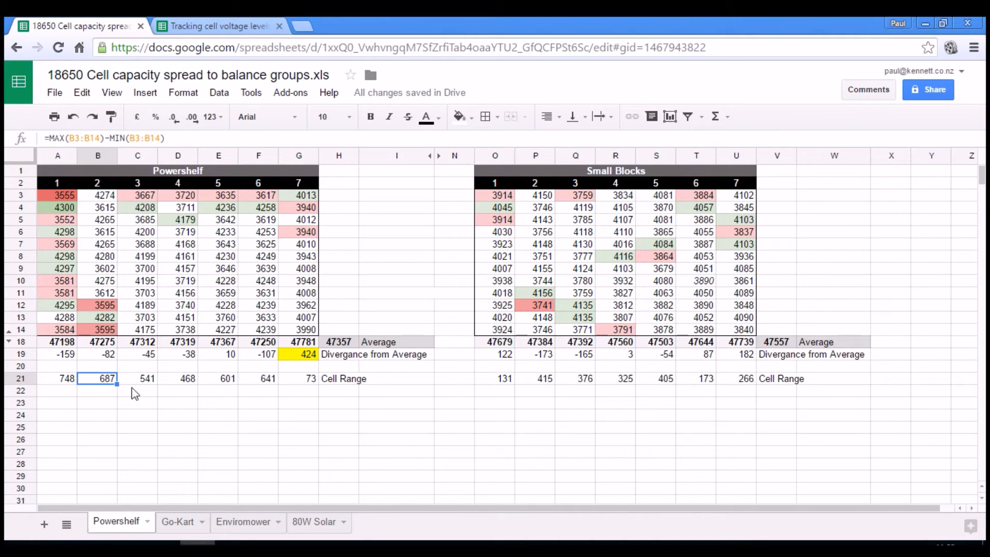
{"action": "left_click", "coordinate": [257, 379]}
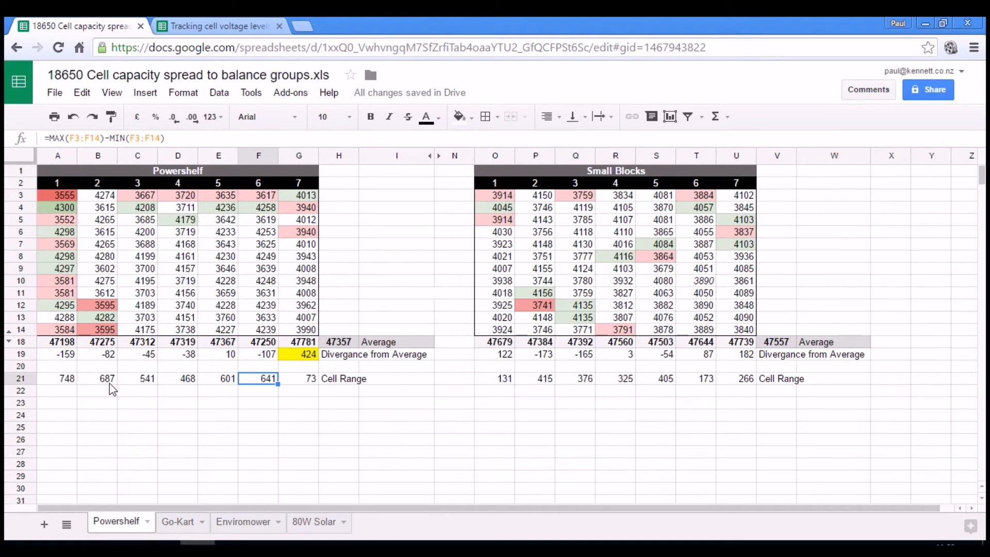
{"action": "mouse_move", "coordinate": [108, 393]}
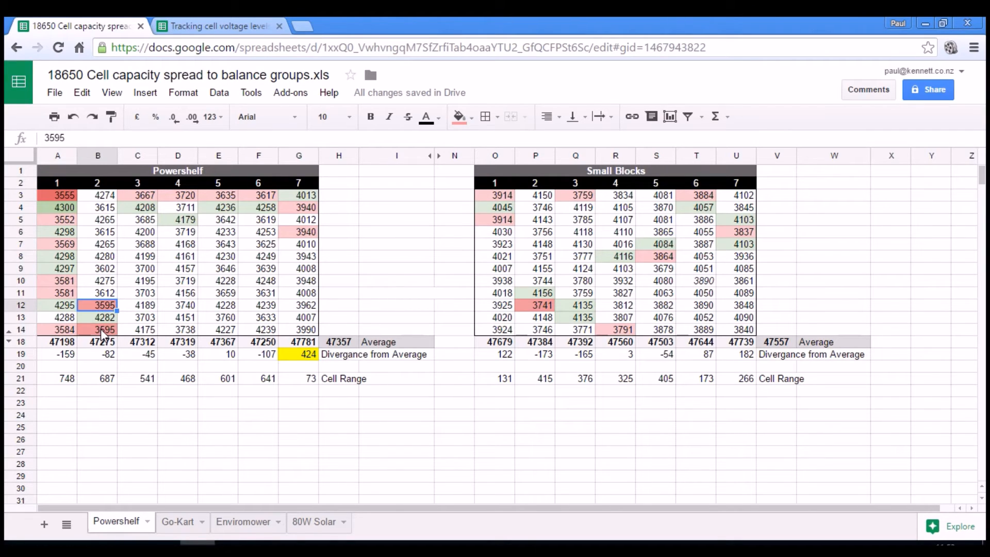
{"action": "mouse_move", "coordinate": [108, 339]}
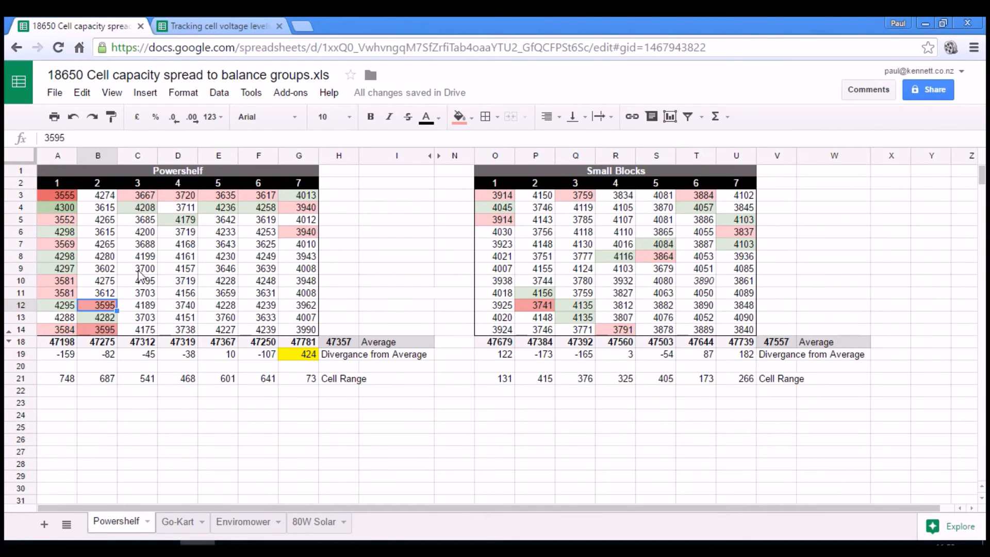
{"action": "mouse_move", "coordinate": [172, 304]}
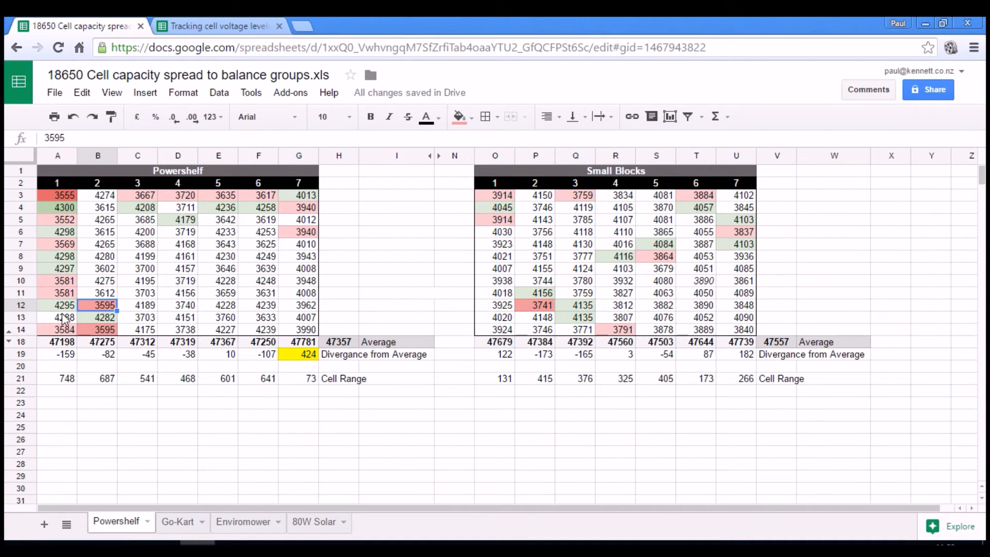
{"action": "mouse_move", "coordinate": [52, 216]}
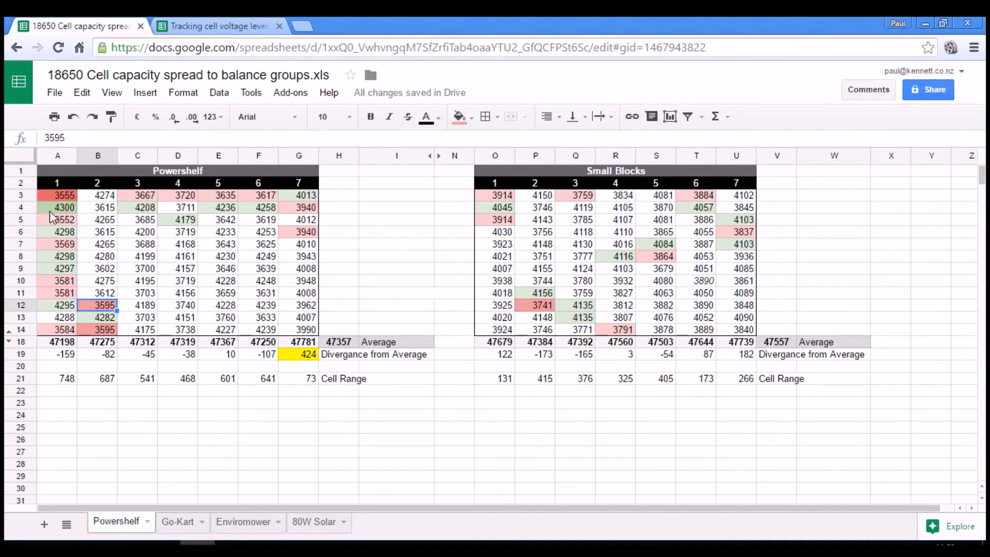
{"action": "mouse_move", "coordinate": [57, 202]}
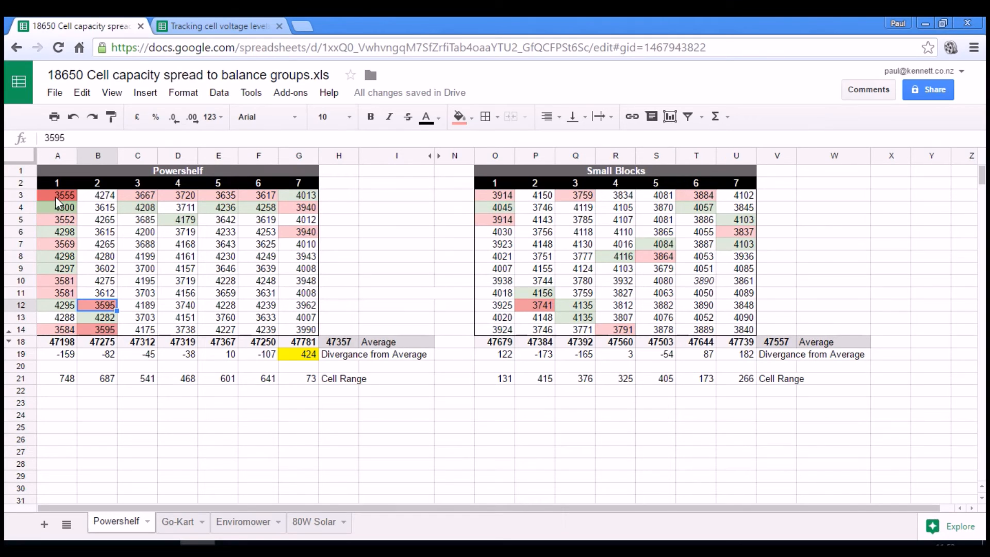
{"action": "mouse_move", "coordinate": [60, 292]}
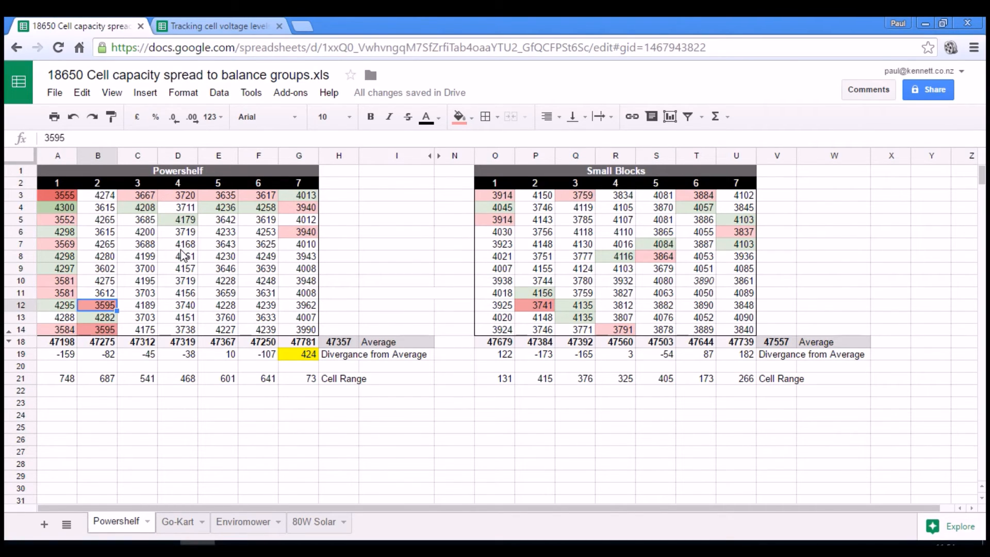
{"action": "mouse_move", "coordinate": [196, 271]}
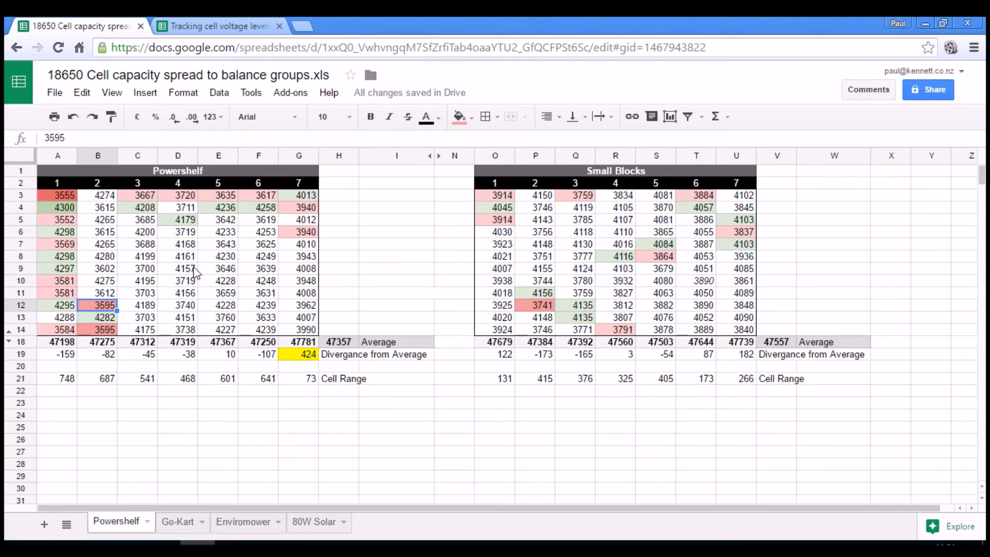
{"action": "mouse_move", "coordinate": [101, 285]}
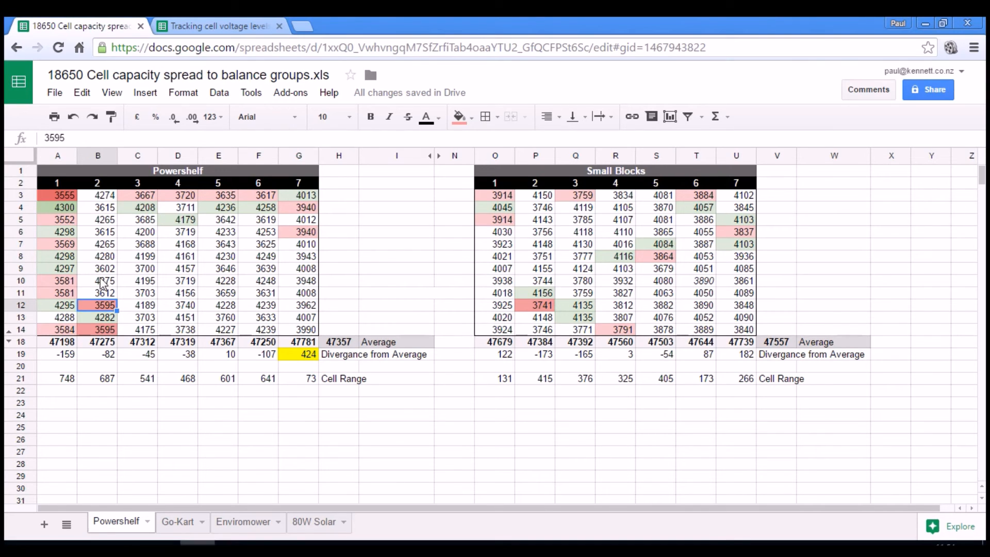
{"action": "mouse_move", "coordinate": [204, 296]}
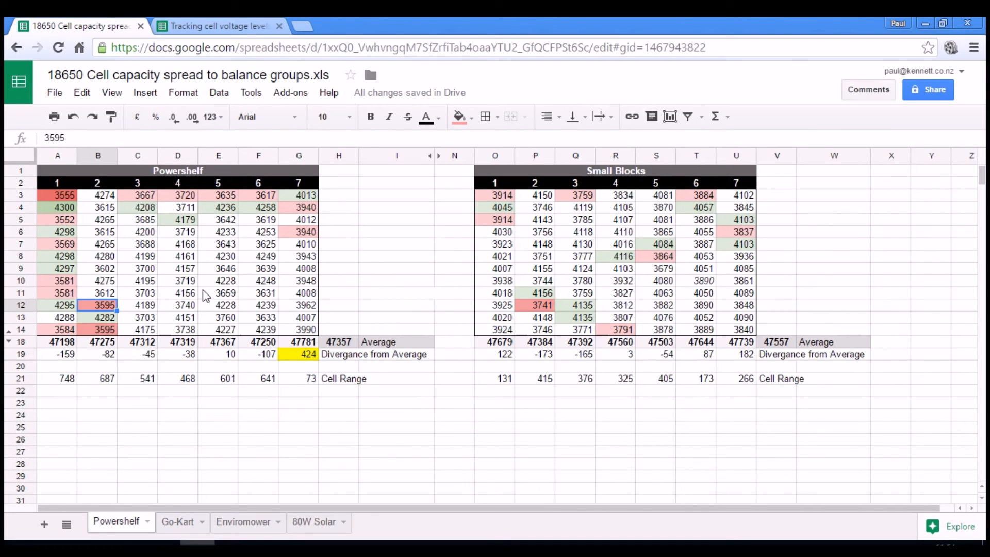
{"action": "mouse_move", "coordinate": [113, 277]}
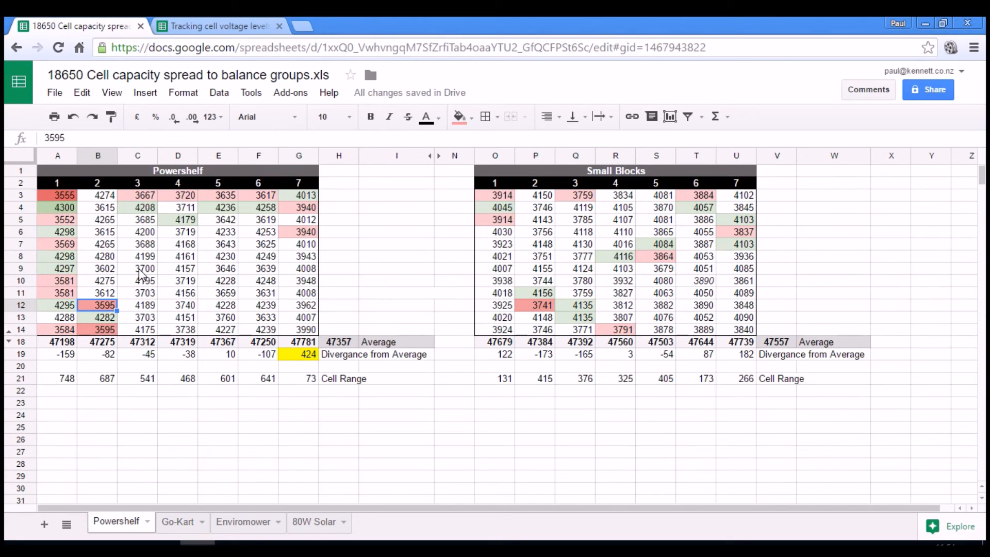
{"action": "mouse_move", "coordinate": [230, 185]}
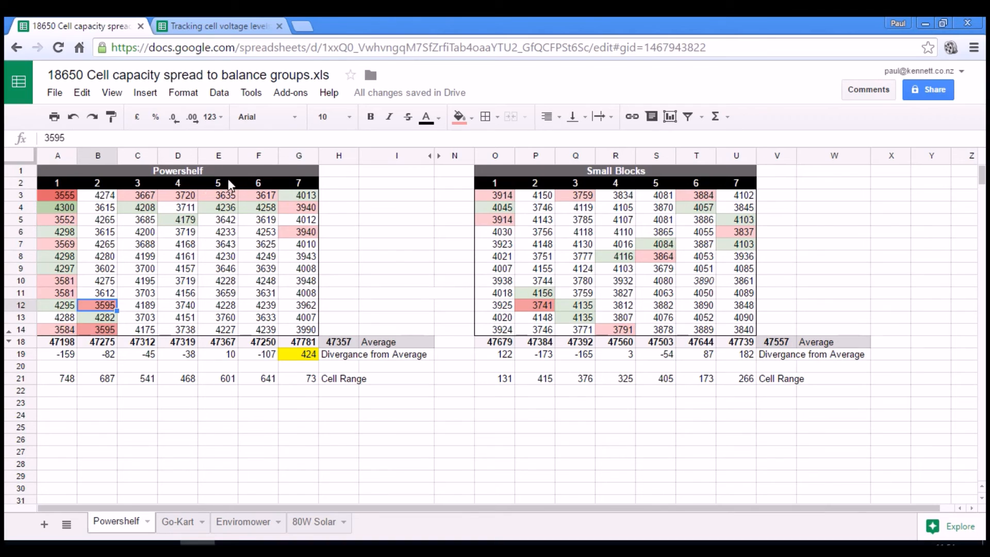
Show the SmallBlocks04 cell-levels chart in the voltage tracking spreadsheet
{"action": "left_click", "coordinate": [219, 25]}
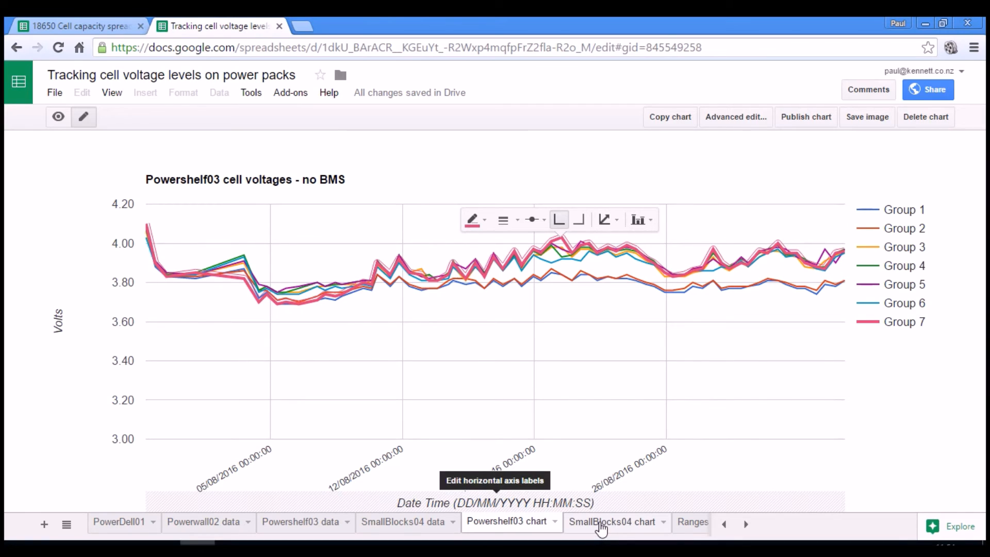
{"action": "left_click", "coordinate": [610, 522]}
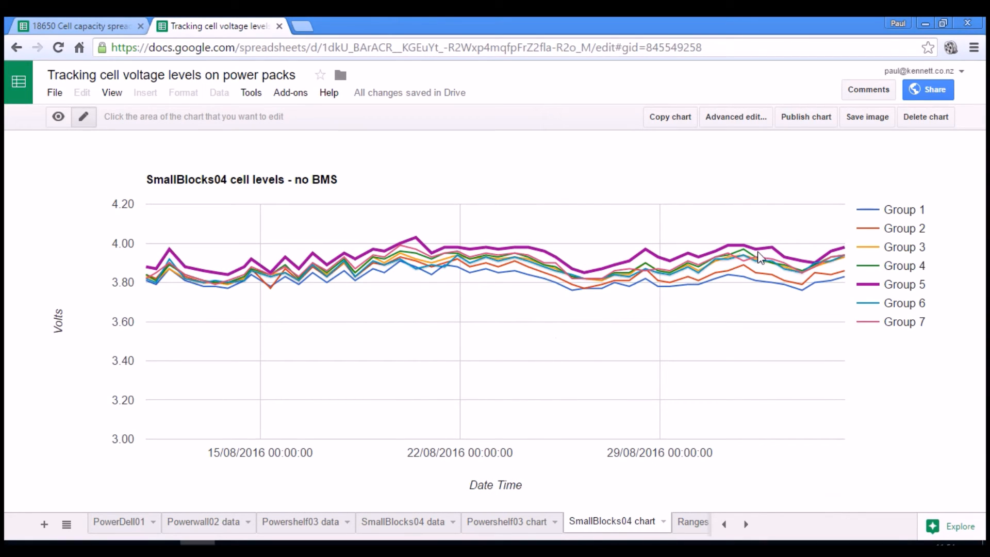
{"action": "mouse_move", "coordinate": [761, 253]}
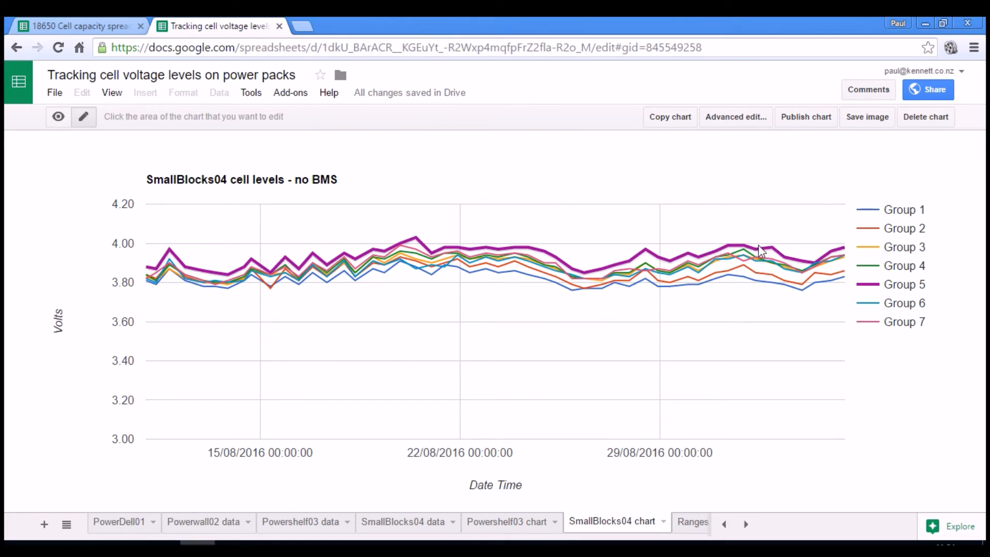
{"action": "mouse_move", "coordinate": [775, 294]}
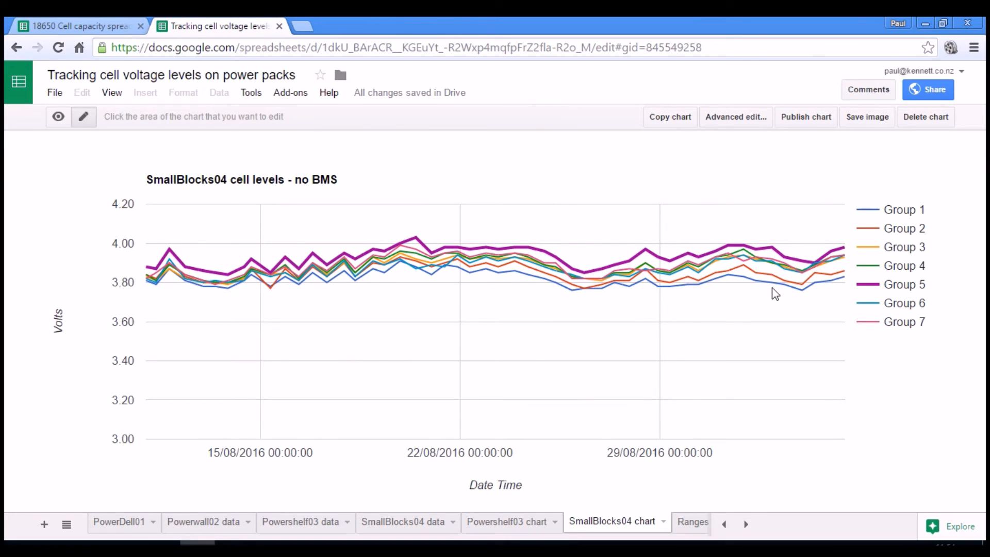
{"action": "mouse_move", "coordinate": [704, 299]}
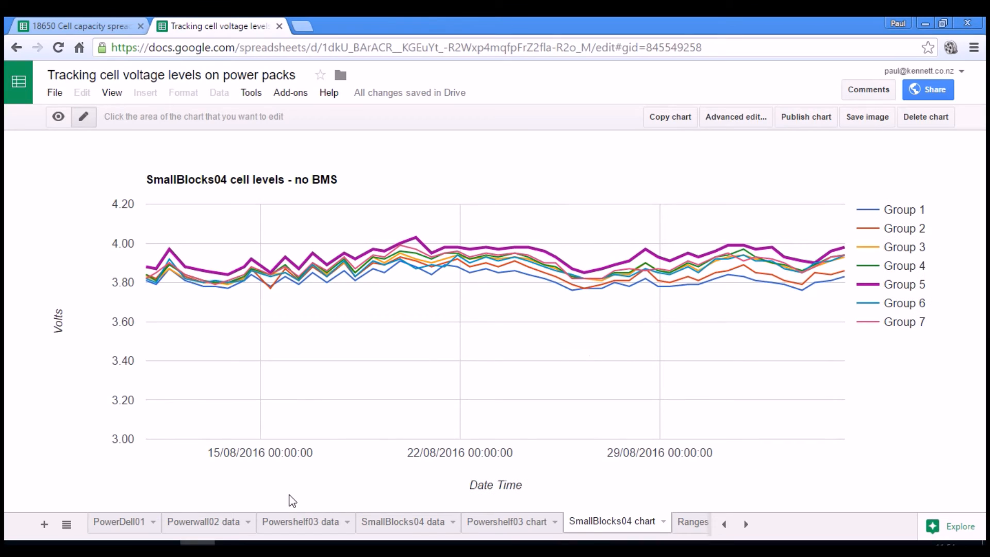
{"action": "mouse_move", "coordinate": [325, 272]}
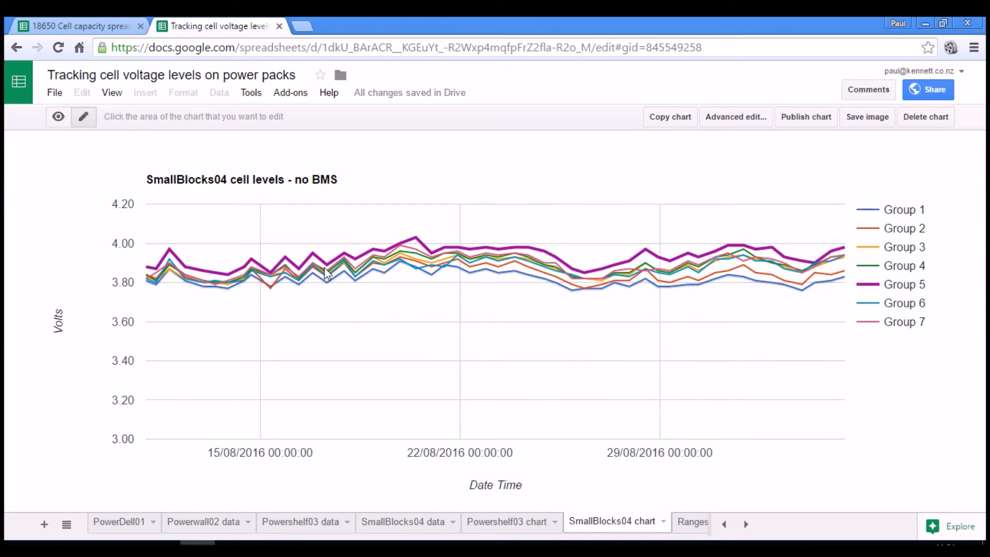
{"action": "mouse_move", "coordinate": [457, 255]}
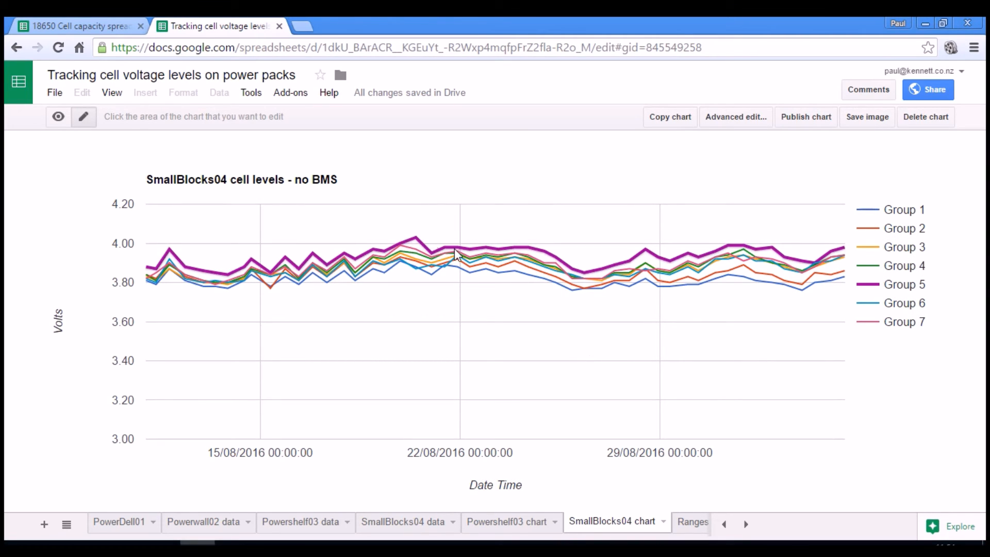
{"action": "mouse_move", "coordinate": [422, 254]}
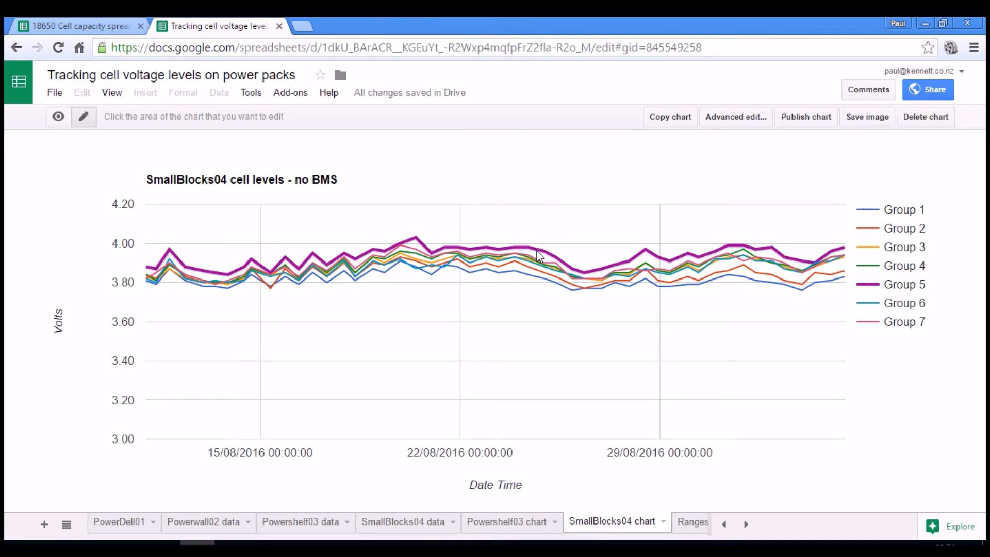
{"action": "mouse_move", "coordinate": [832, 272]}
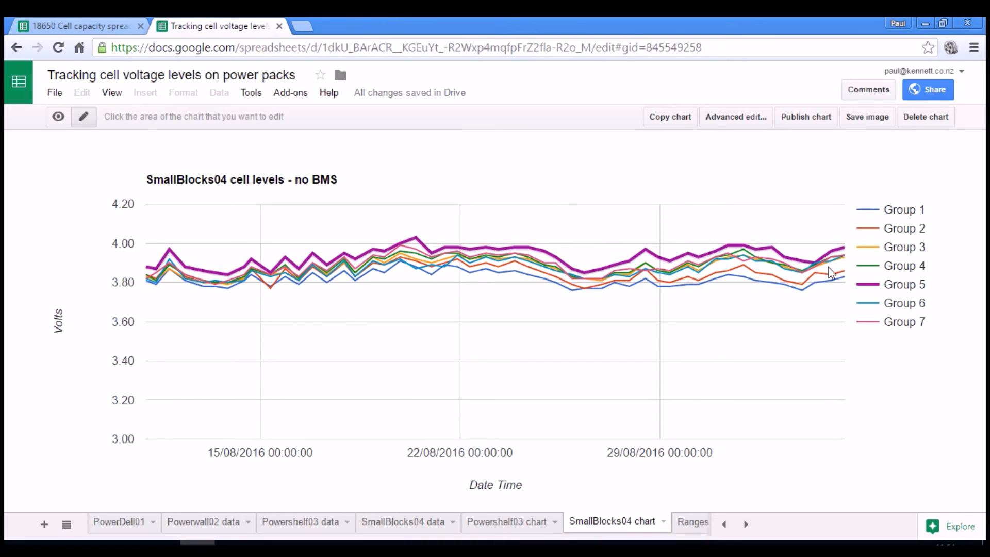
{"action": "left_click", "coordinate": [75, 26]}
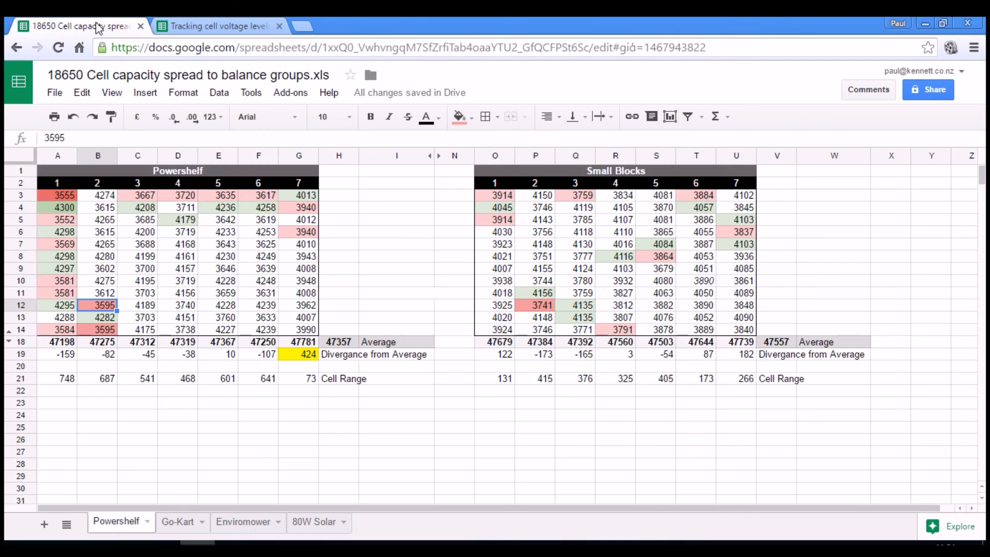
{"action": "mouse_move", "coordinate": [661, 194]}
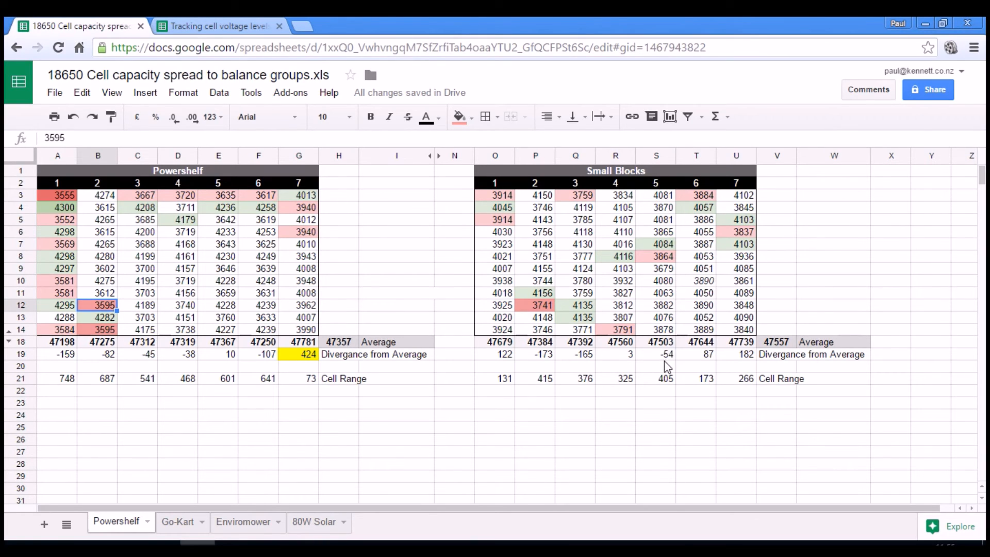
{"action": "left_click", "coordinate": [656, 354]}
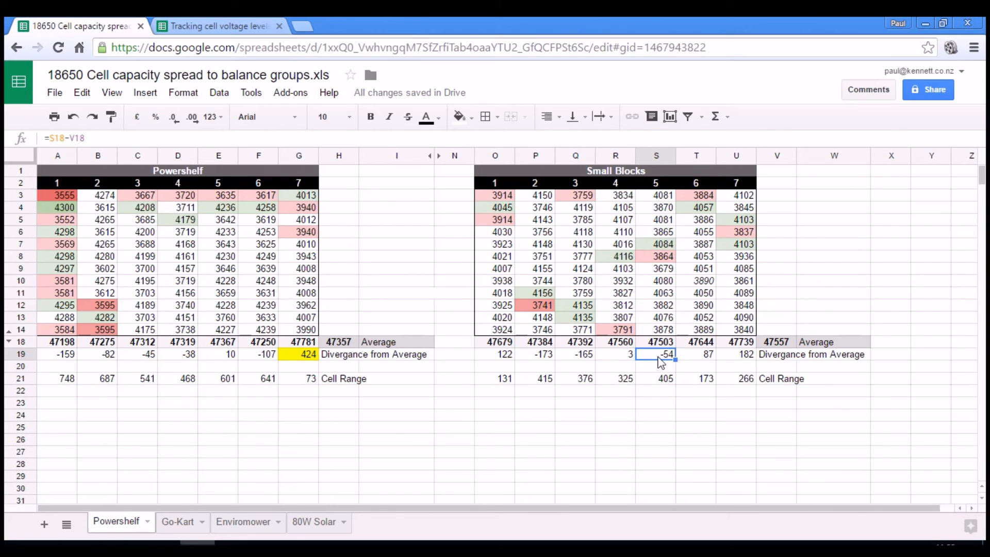
{"action": "mouse_move", "coordinate": [805, 346]}
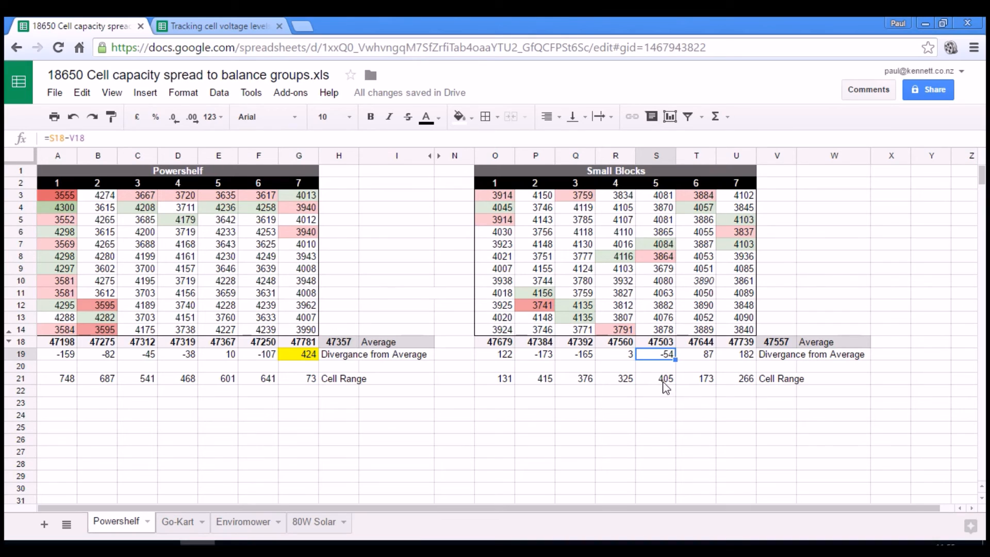
{"action": "left_click", "coordinate": [656, 379]}
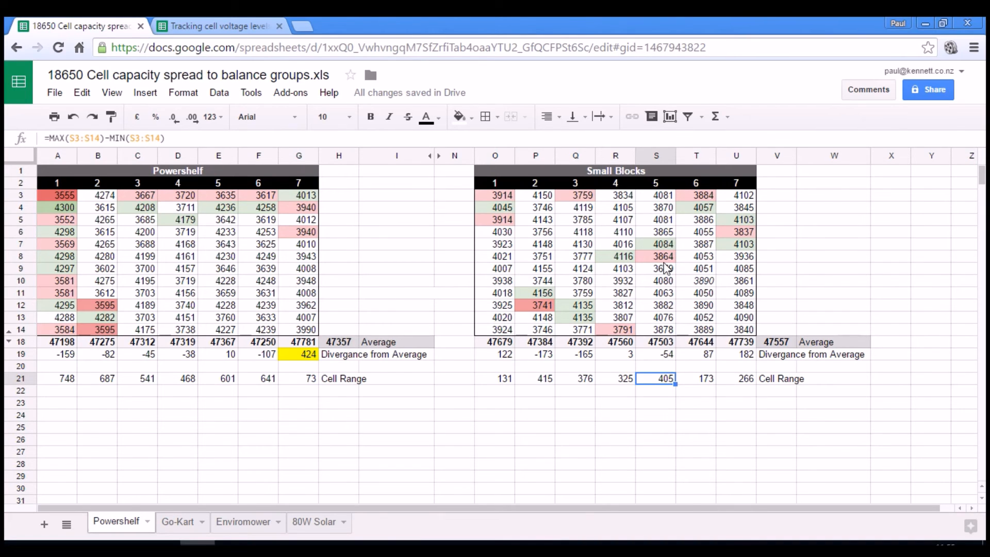
{"action": "mouse_move", "coordinate": [527, 211]}
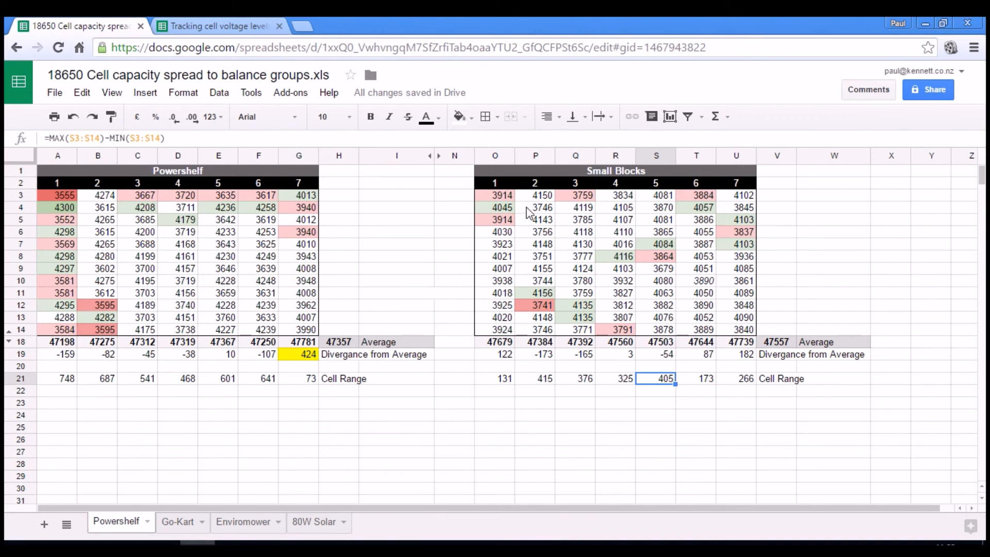
{"action": "mouse_move", "coordinate": [600, 199]}
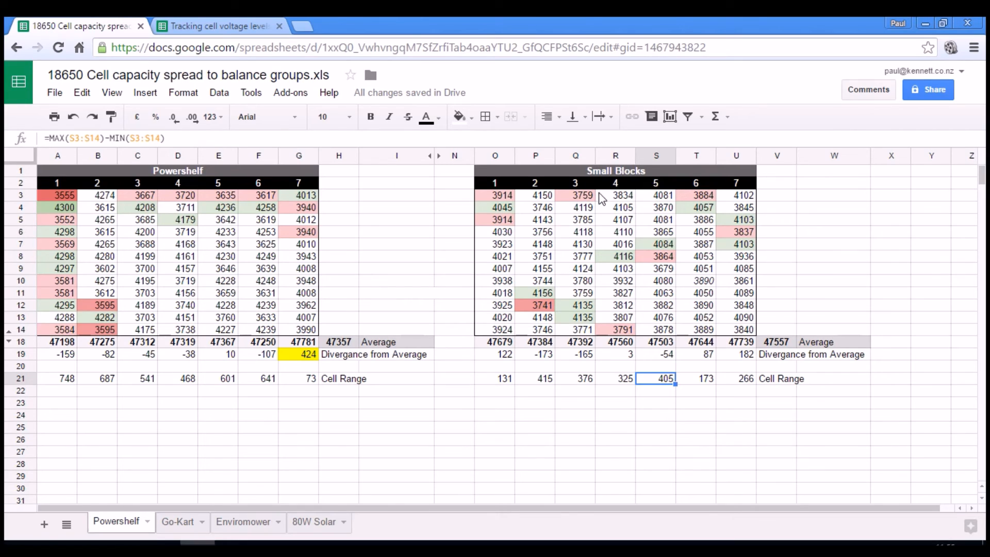
{"action": "mouse_move", "coordinate": [654, 261]}
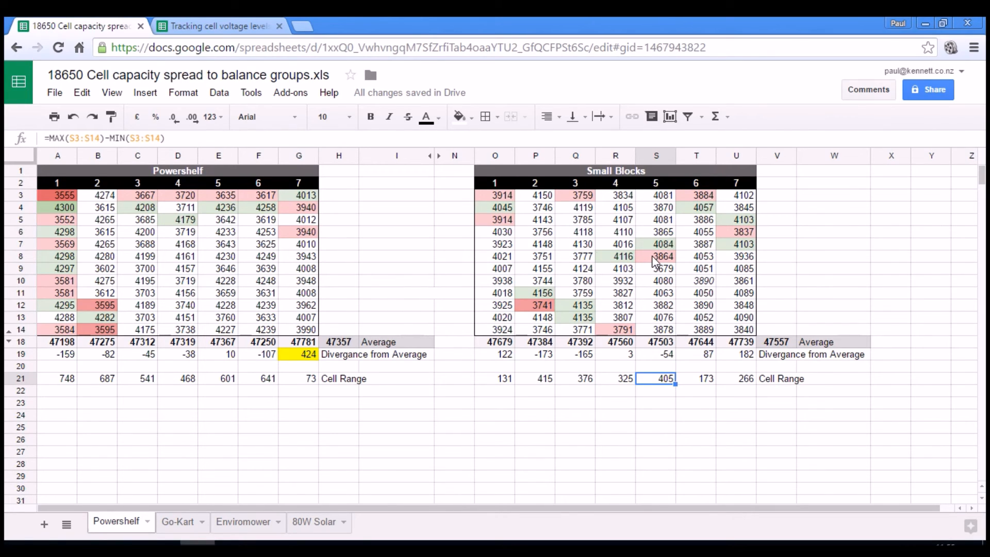
{"action": "mouse_move", "coordinate": [529, 312]}
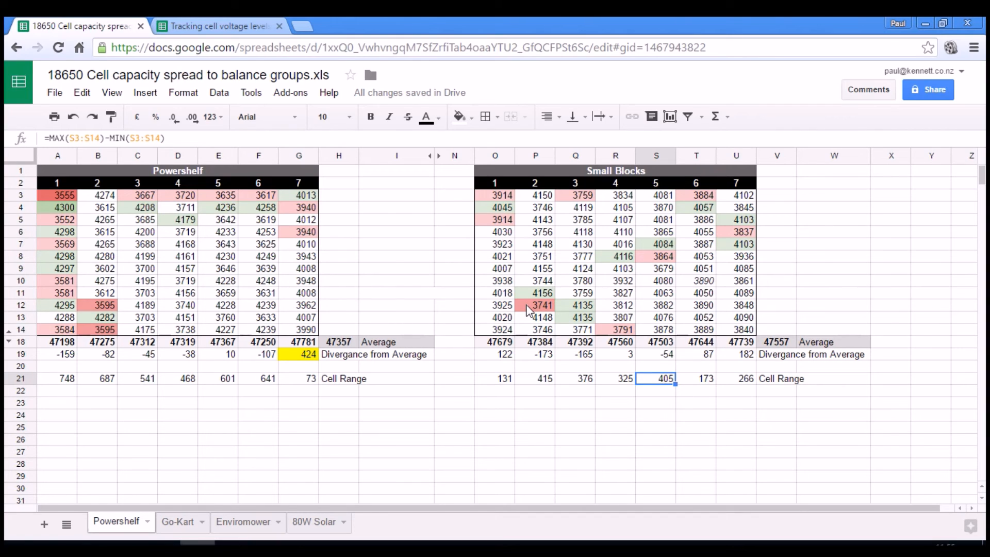
{"action": "left_click", "coordinate": [535, 305]}
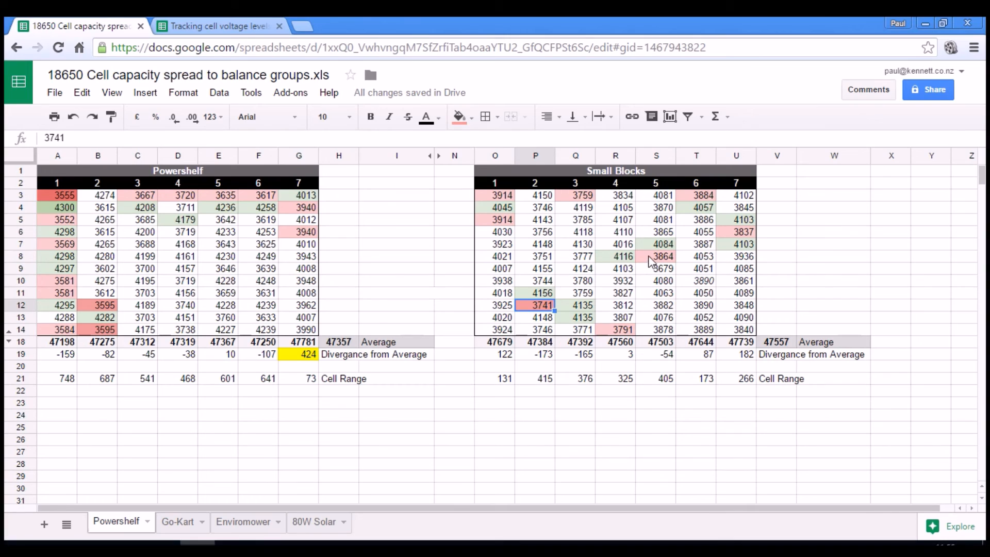
{"action": "mouse_move", "coordinate": [651, 246]}
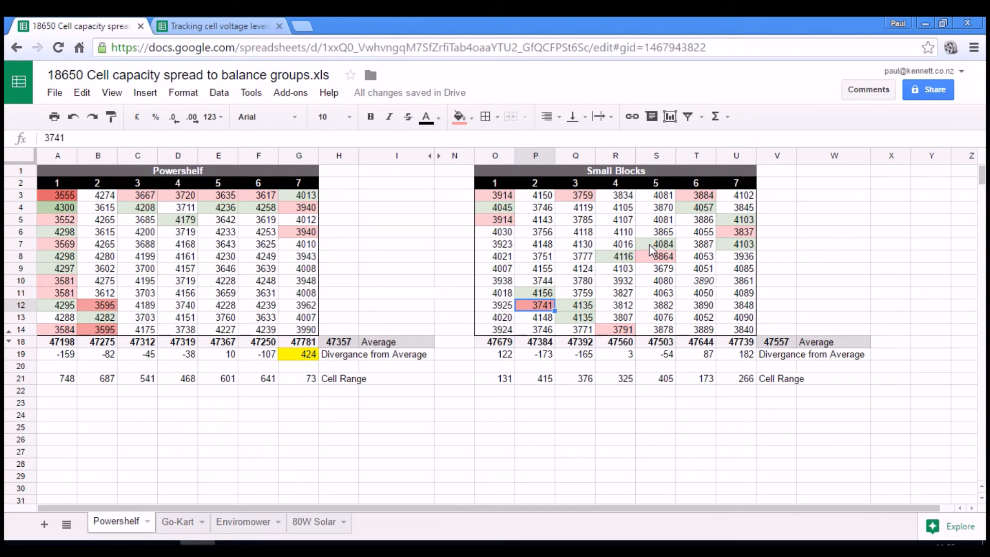
{"action": "left_click", "coordinate": [655, 243]}
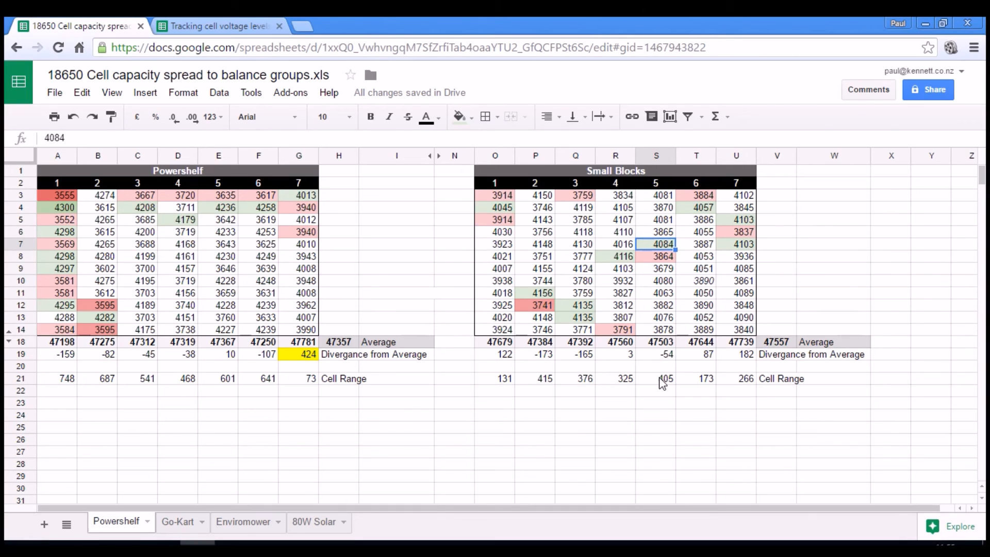
{"action": "left_click", "coordinate": [656, 379]}
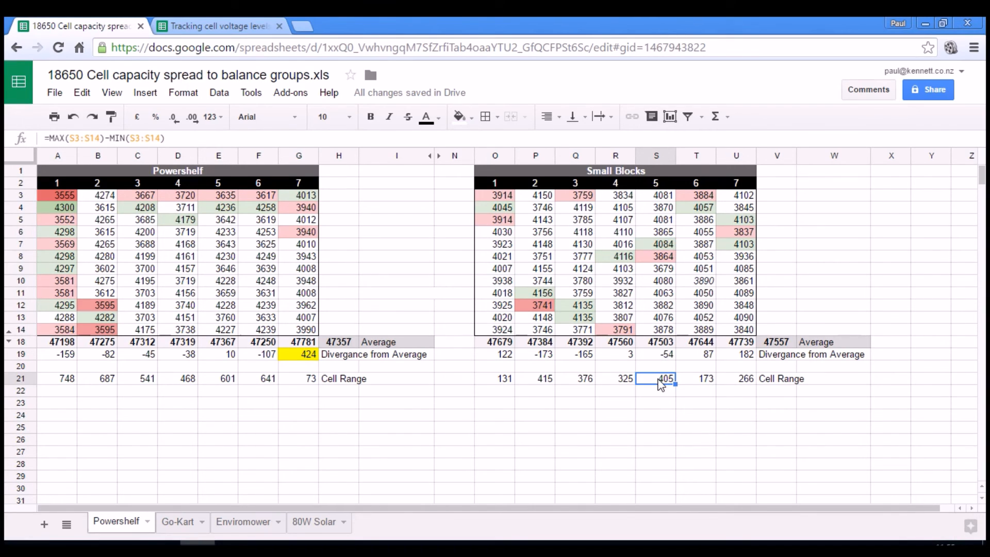
{"action": "mouse_move", "coordinate": [644, 224]}
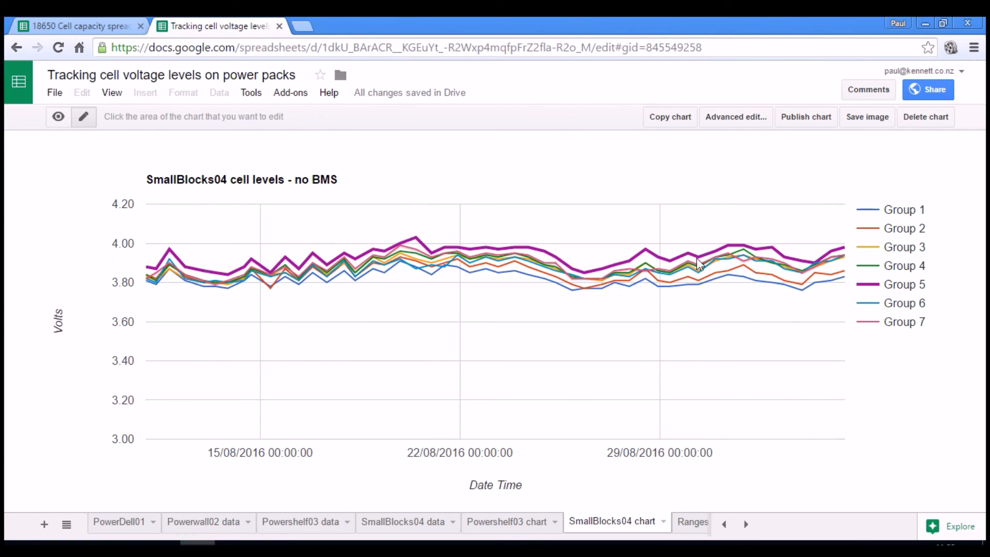
{"action": "mouse_move", "coordinate": [259, 156]}
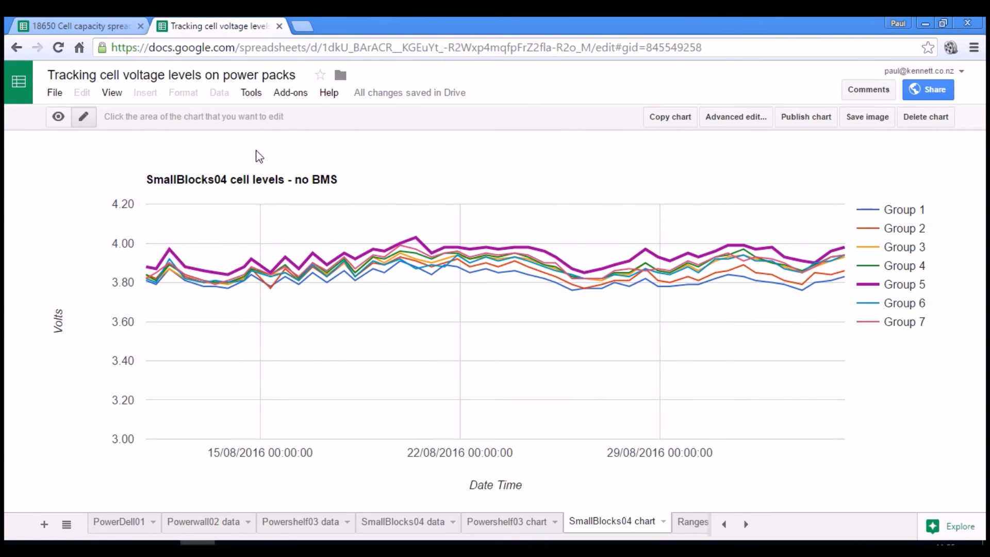
{"action": "mouse_move", "coordinate": [565, 259]}
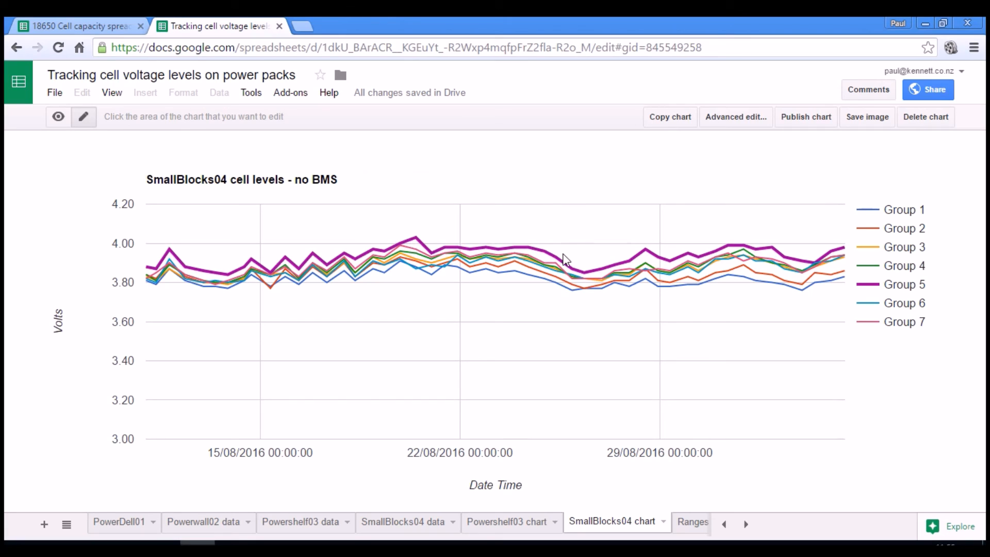
{"action": "mouse_move", "coordinate": [477, 253]}
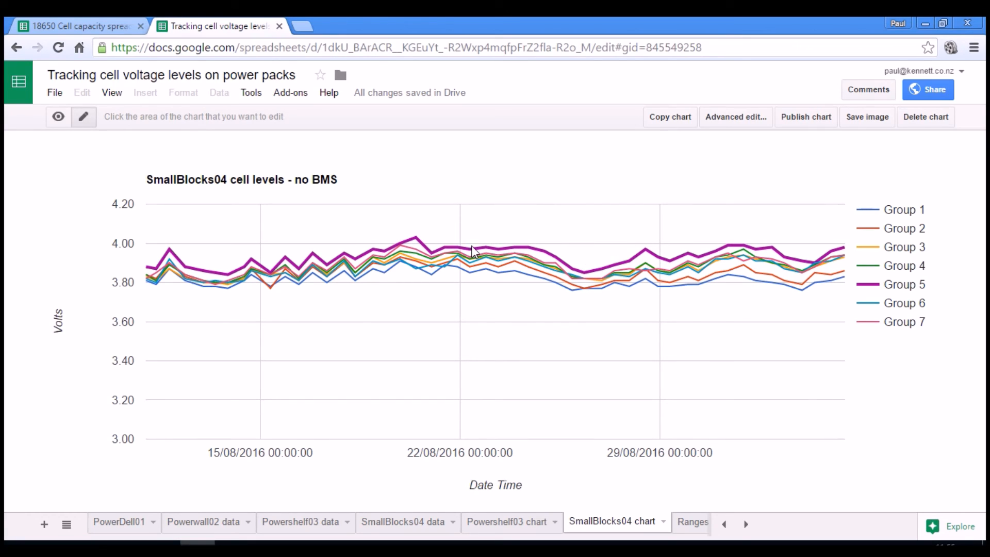
{"action": "mouse_move", "coordinate": [574, 278]}
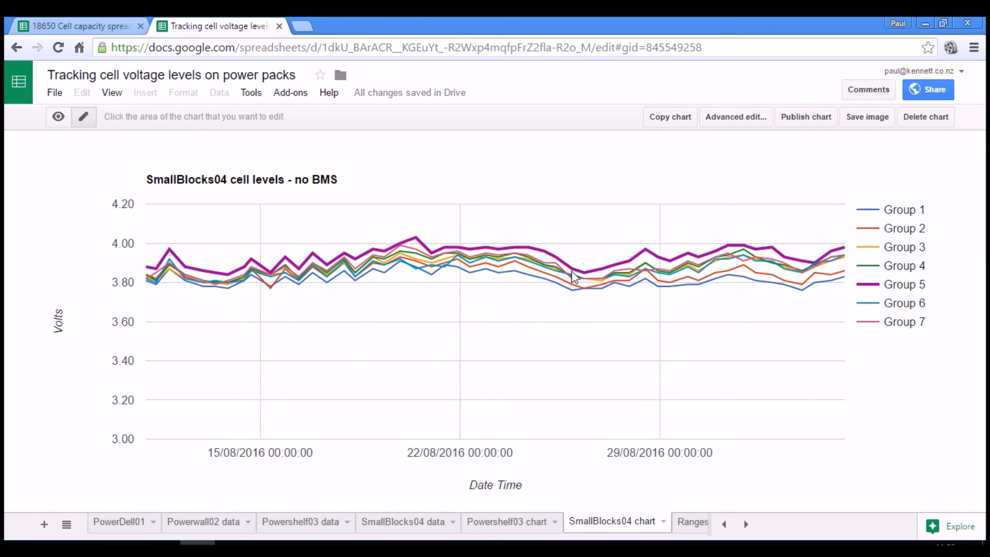
{"action": "mouse_move", "coordinate": [496, 265]}
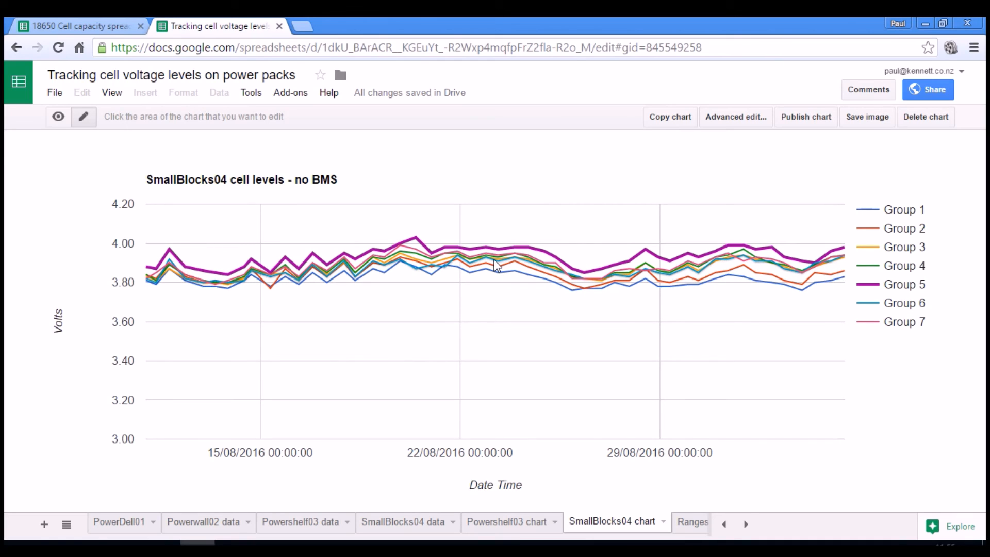
{"action": "mouse_move", "coordinate": [173, 35]}
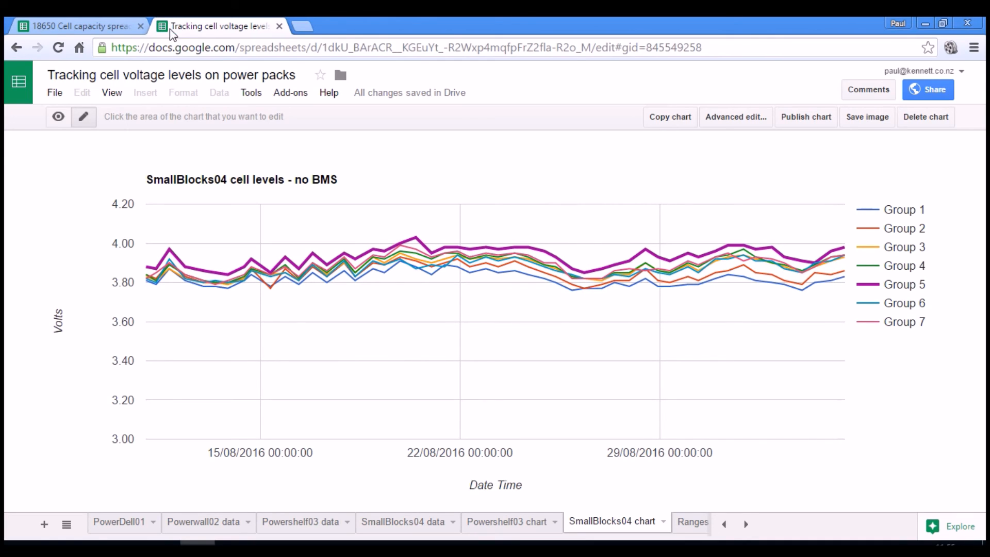
{"action": "mouse_move", "coordinate": [748, 263]}
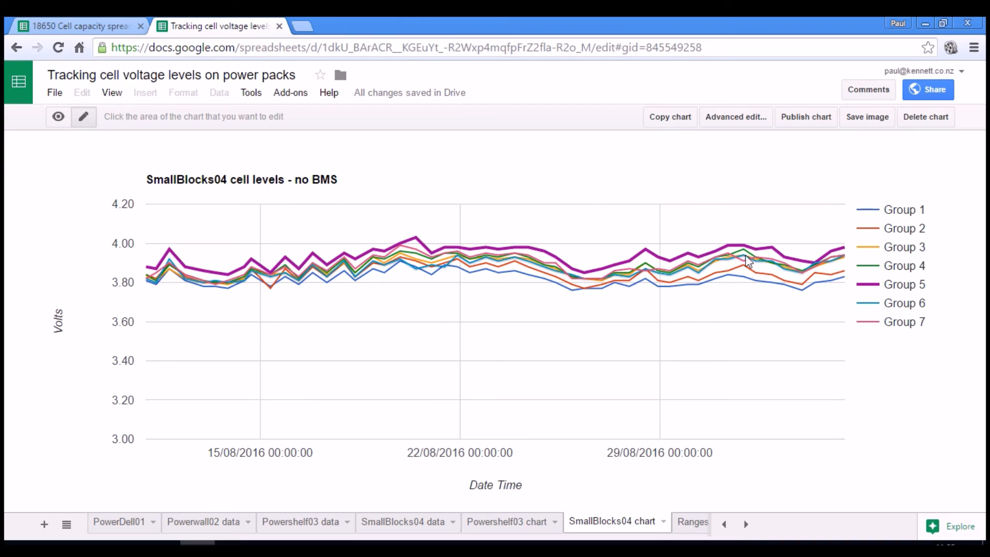
{"action": "mouse_move", "coordinate": [795, 298]}
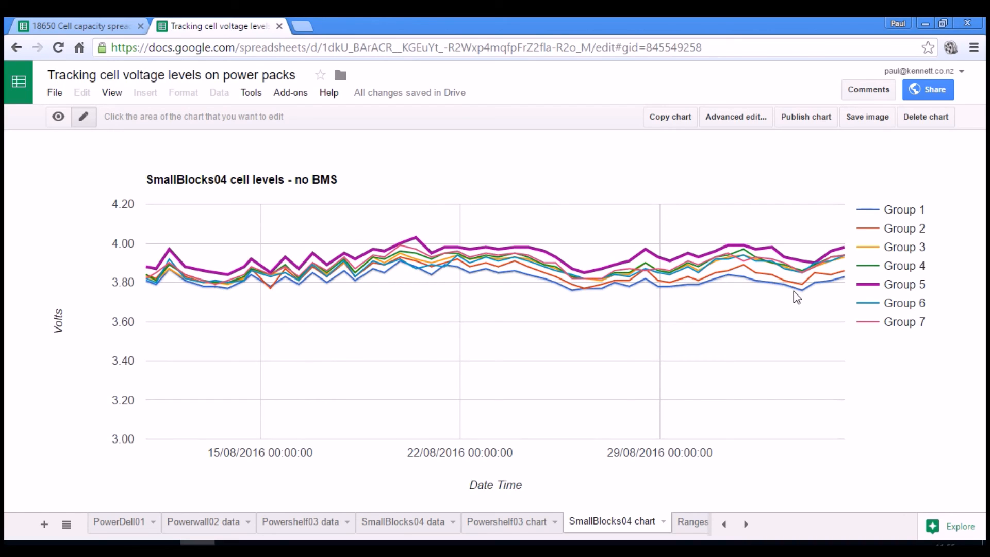
{"action": "mouse_move", "coordinate": [693, 223]}
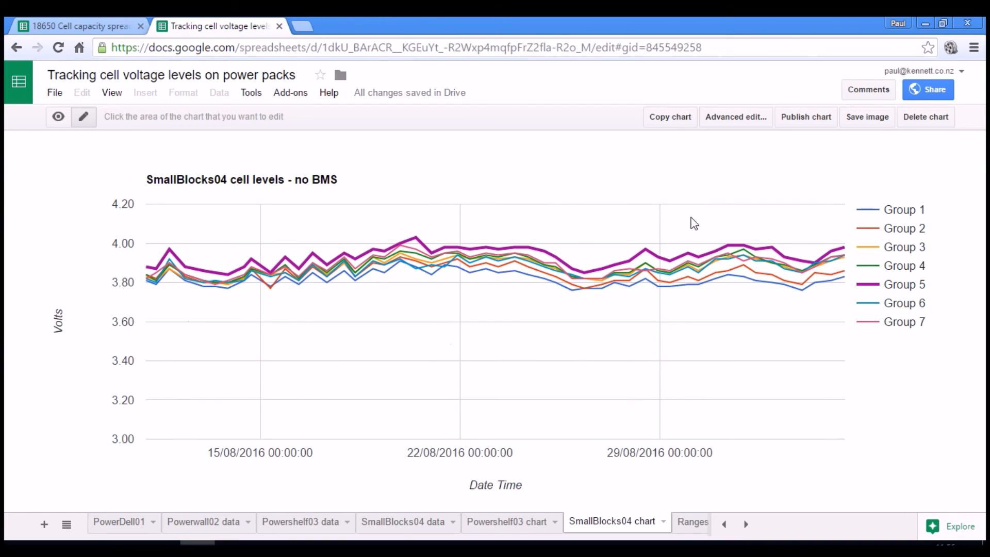
{"action": "mouse_move", "coordinate": [353, 310]}
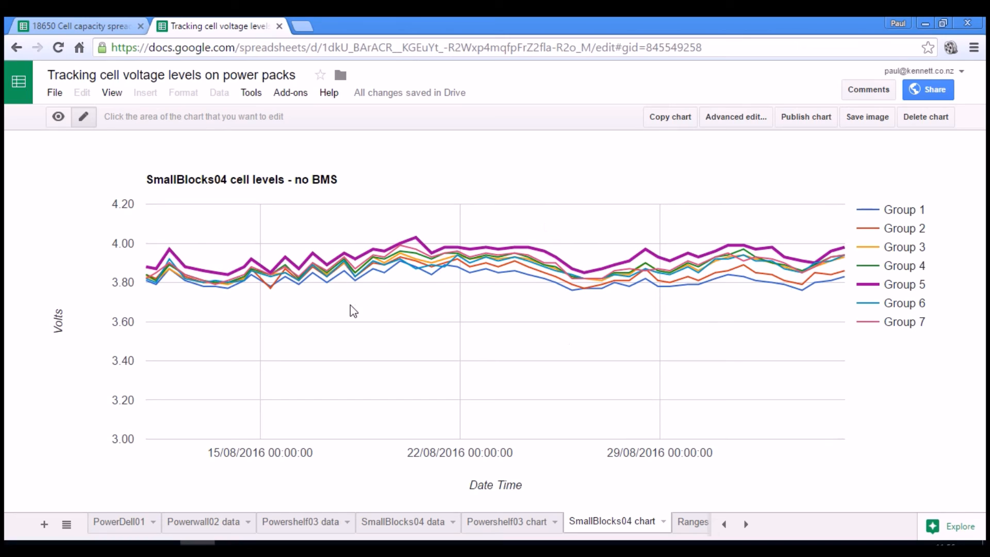
{"action": "mouse_move", "coordinate": [769, 330]}
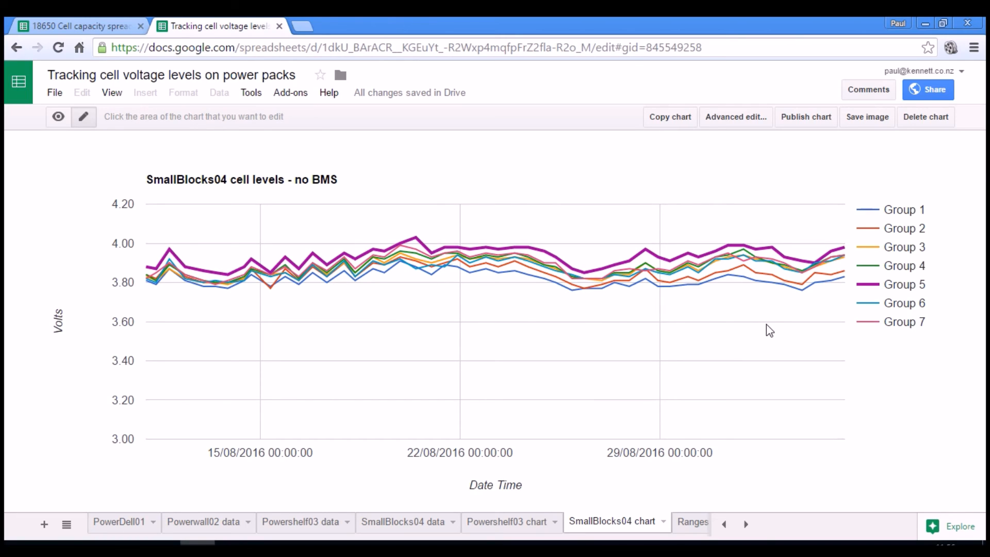
{"action": "mouse_move", "coordinate": [416, 277]}
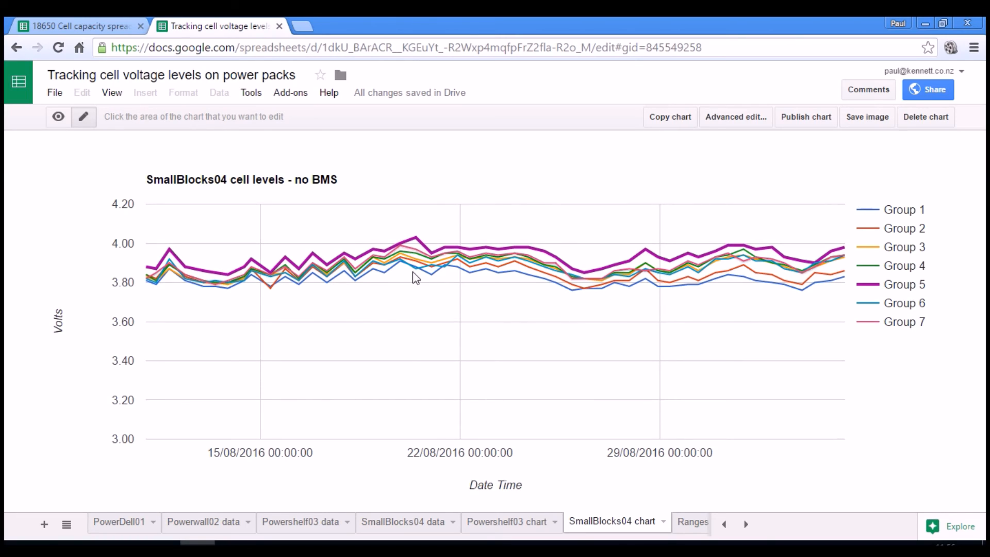
{"action": "mouse_move", "coordinate": [262, 356]}
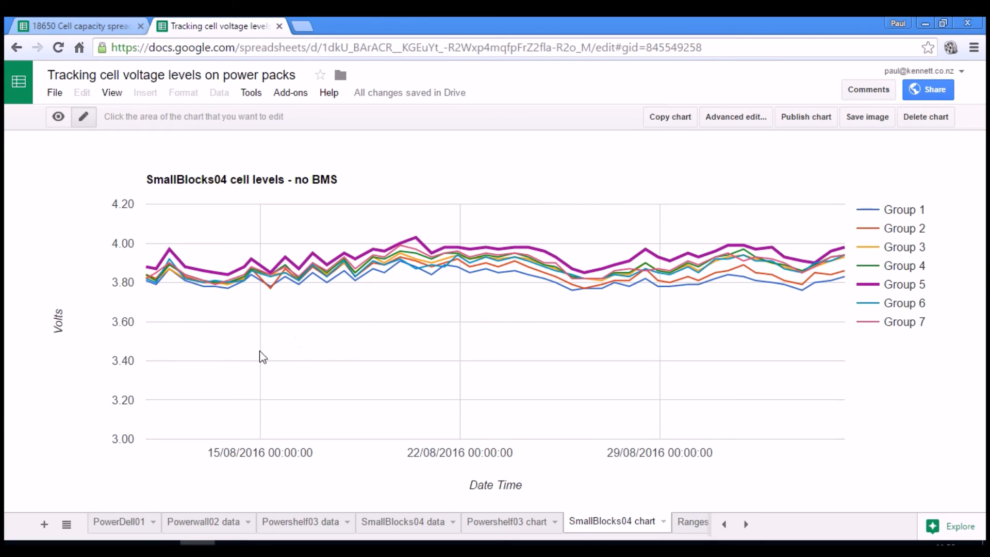
{"action": "mouse_move", "coordinate": [643, 283]}
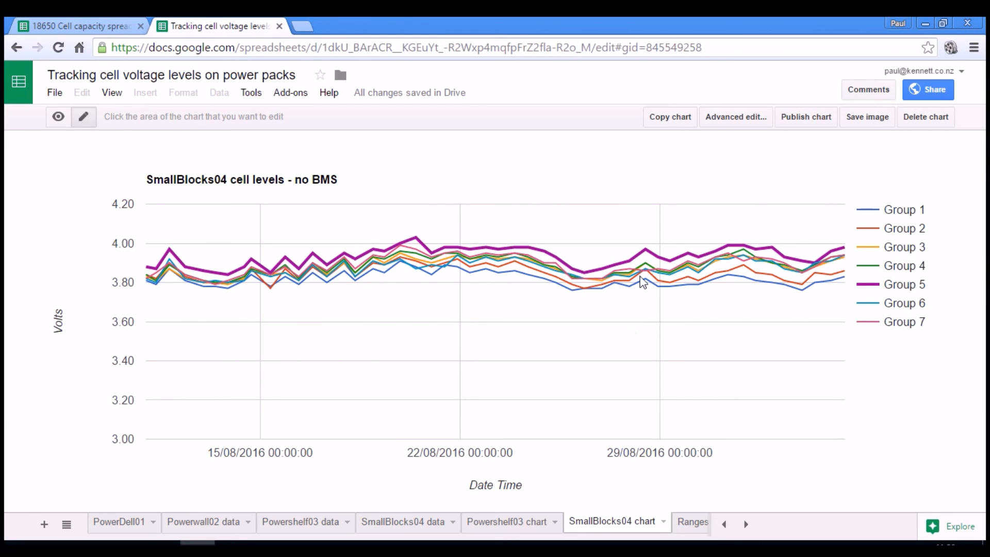
{"action": "mouse_move", "coordinate": [363, 291]}
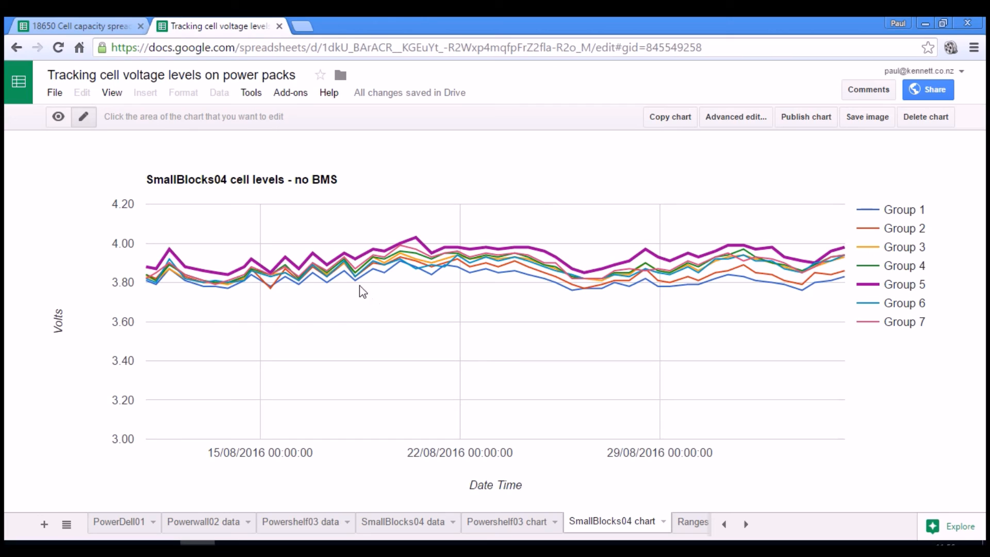
{"action": "mouse_move", "coordinate": [505, 287]}
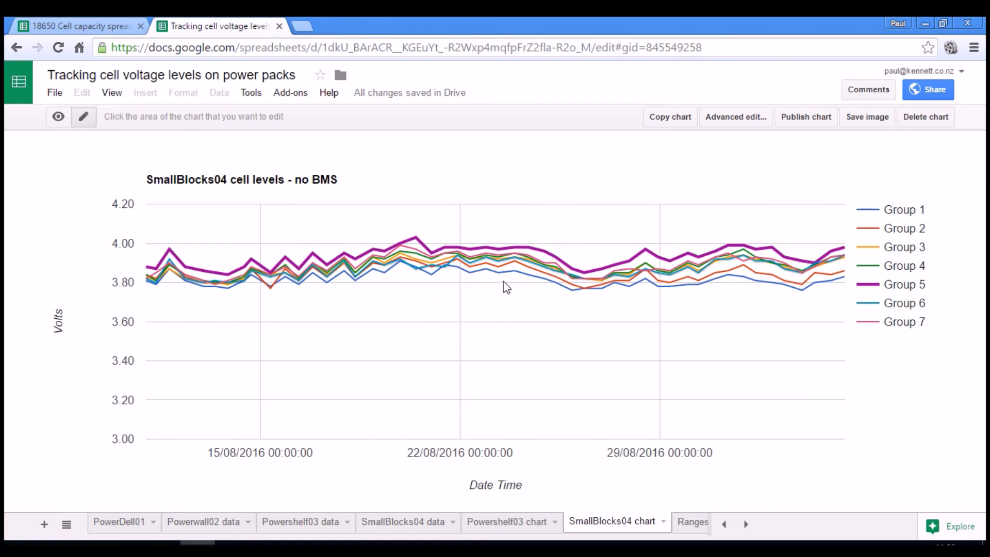
{"action": "mouse_move", "coordinate": [526, 294]}
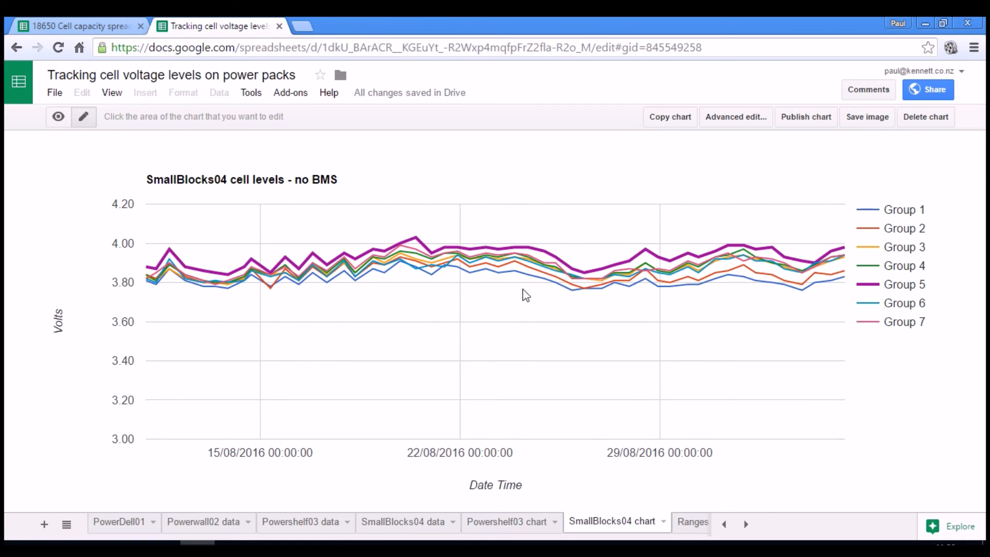
{"action": "mouse_move", "coordinate": [682, 316]}
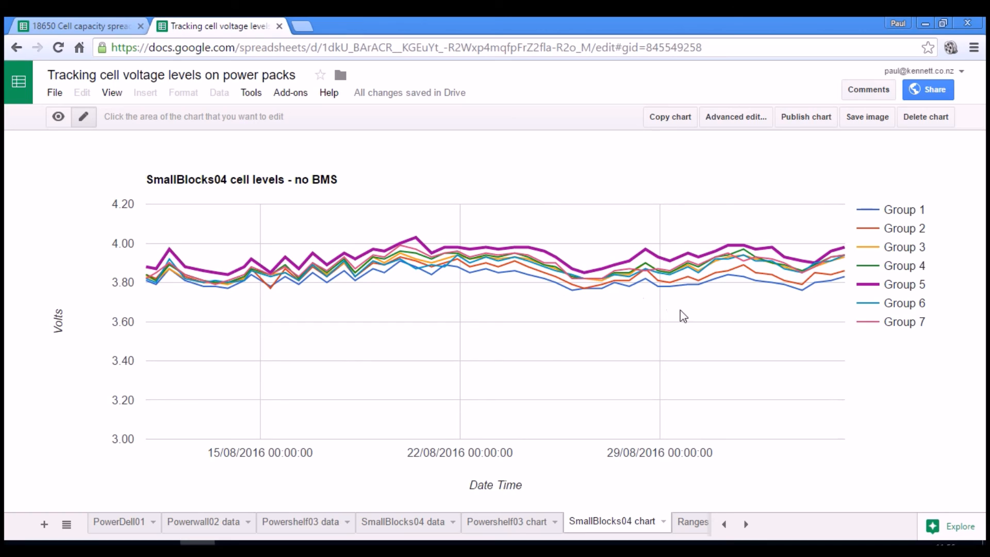
{"action": "mouse_move", "coordinate": [452, 319]}
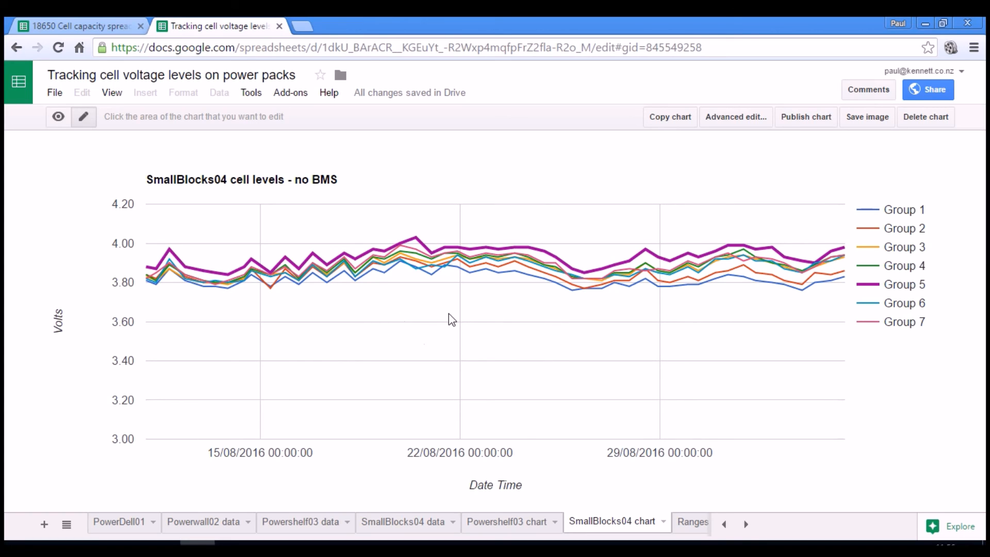
{"action": "mouse_move", "coordinate": [324, 348]}
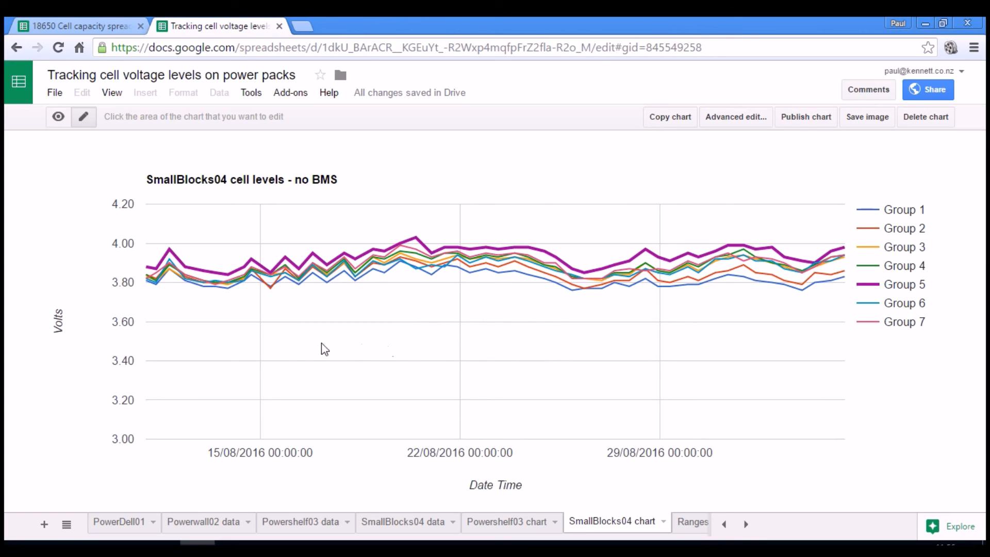
{"action": "left_click", "coordinate": [75, 26]}
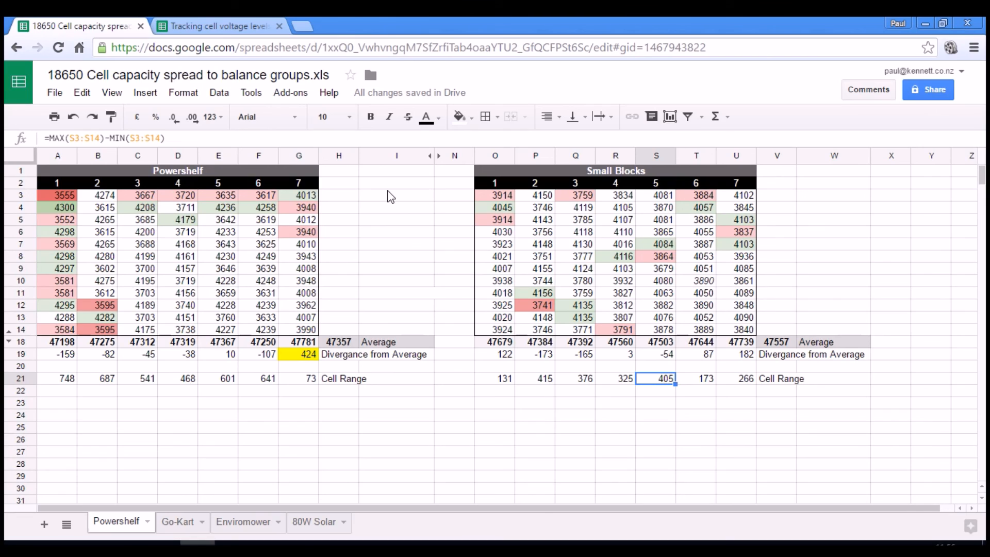
{"action": "mouse_move", "coordinate": [409, 249]}
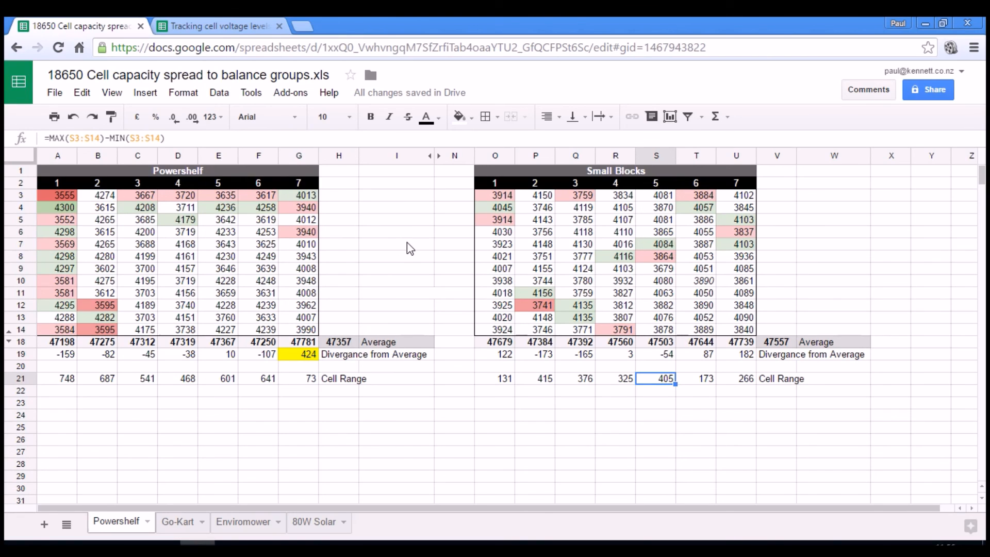